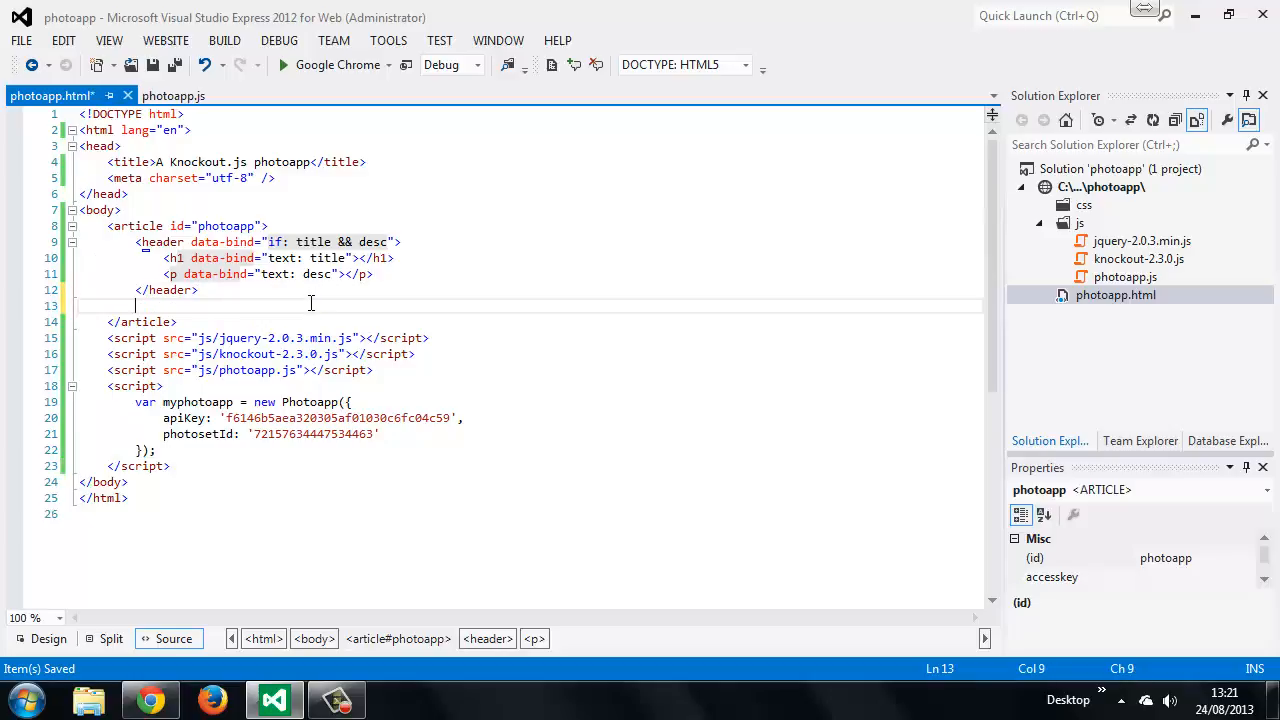
Add <section role="main" class="photos" data-bind="foreach: photos"> below the header.
{"action": "type", "text": "<section role=\"main"}
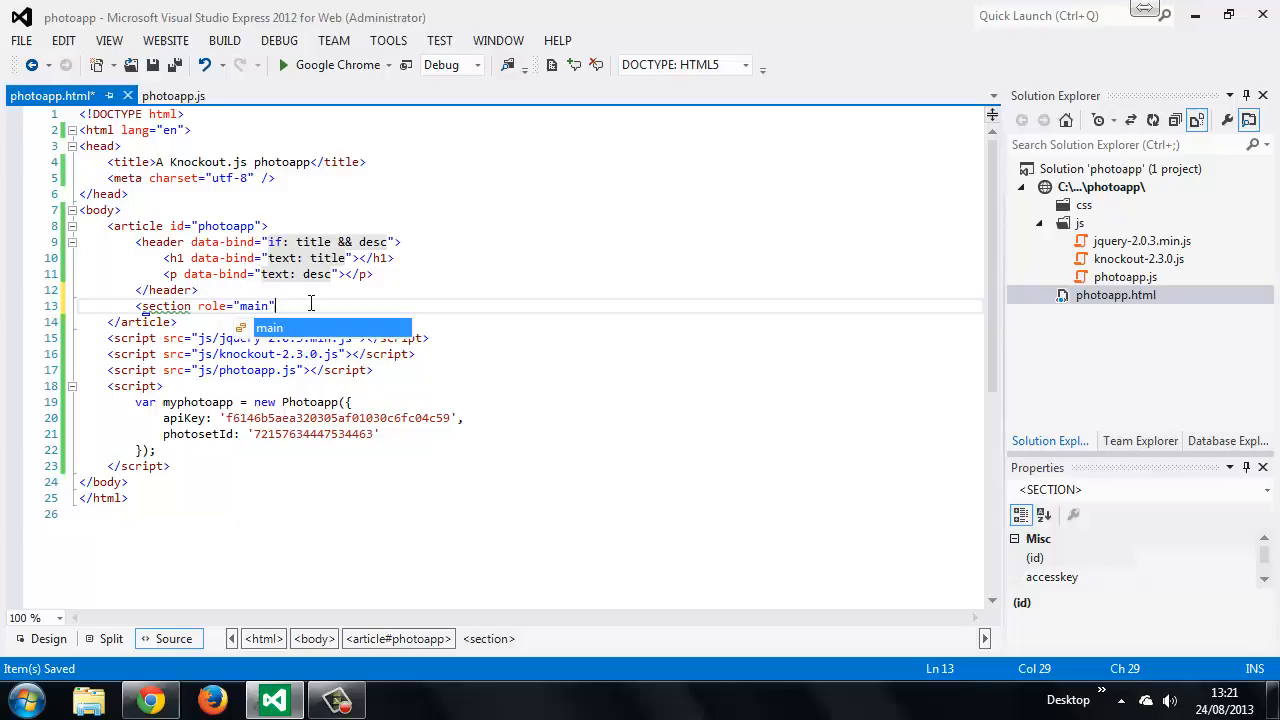
{"action": "type", "text": "class=\""}
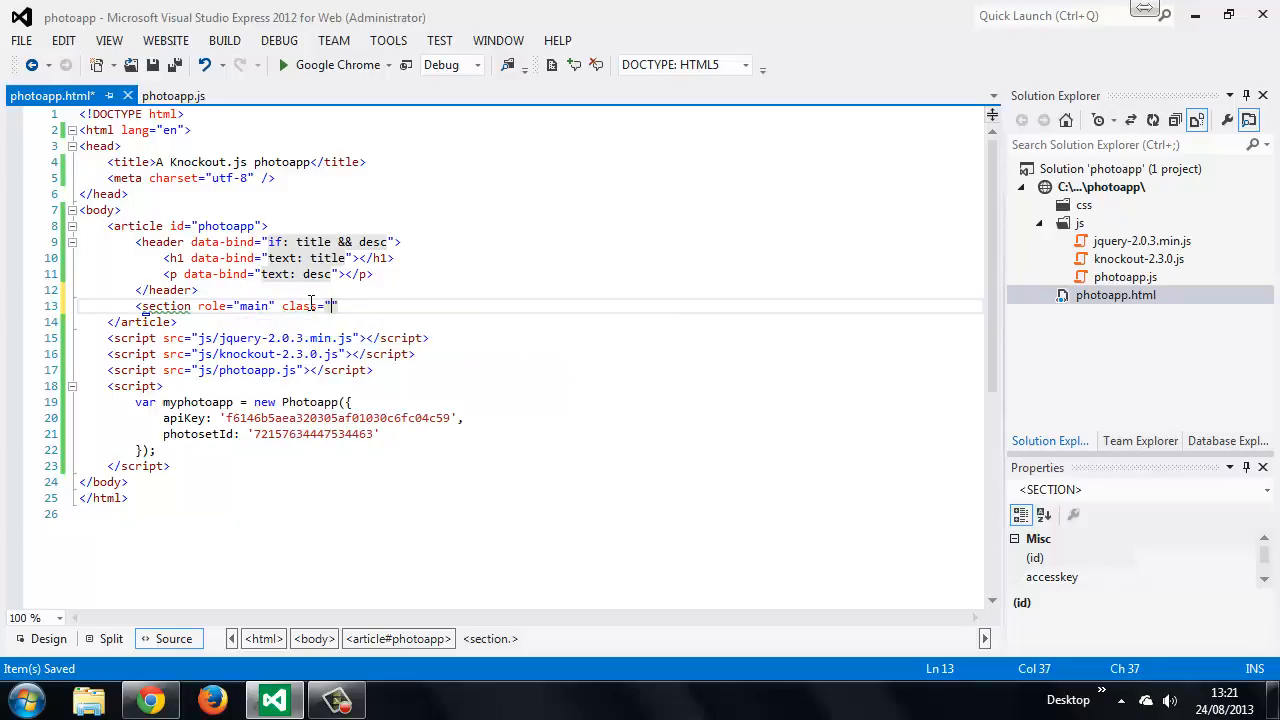
{"action": "type", "text": "photos"}
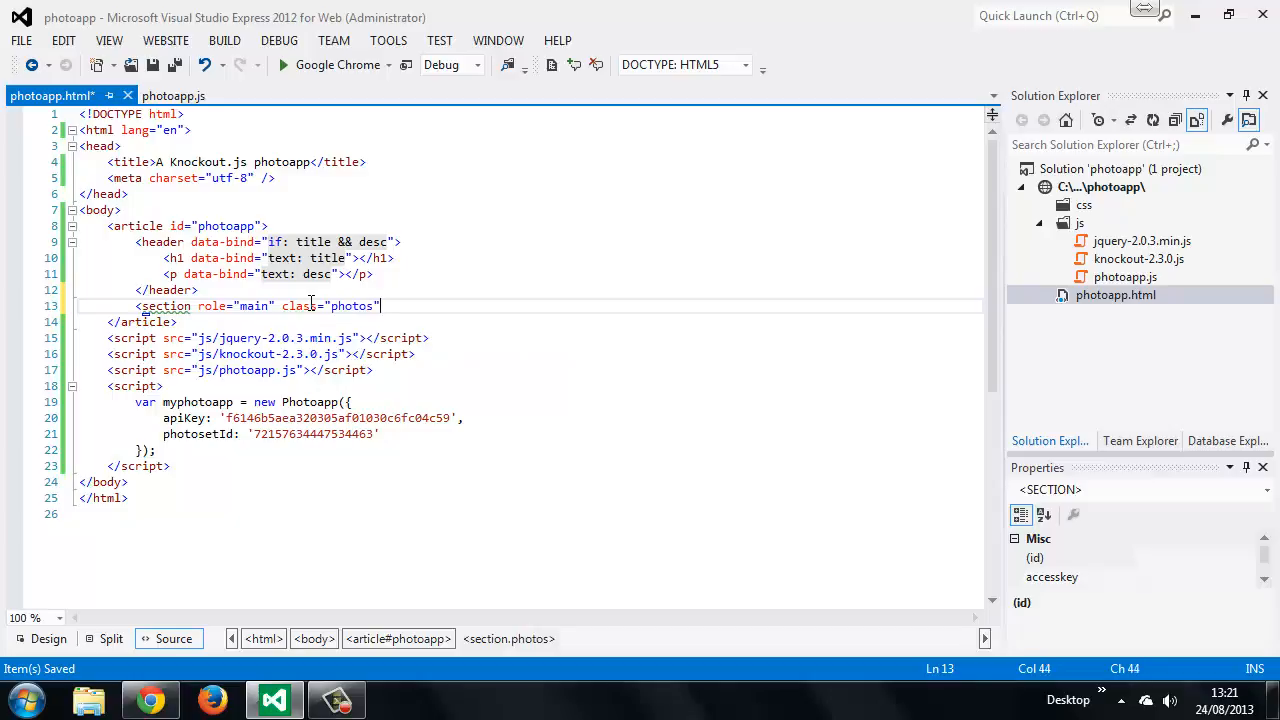
{"action": "type", "text": "data-"}
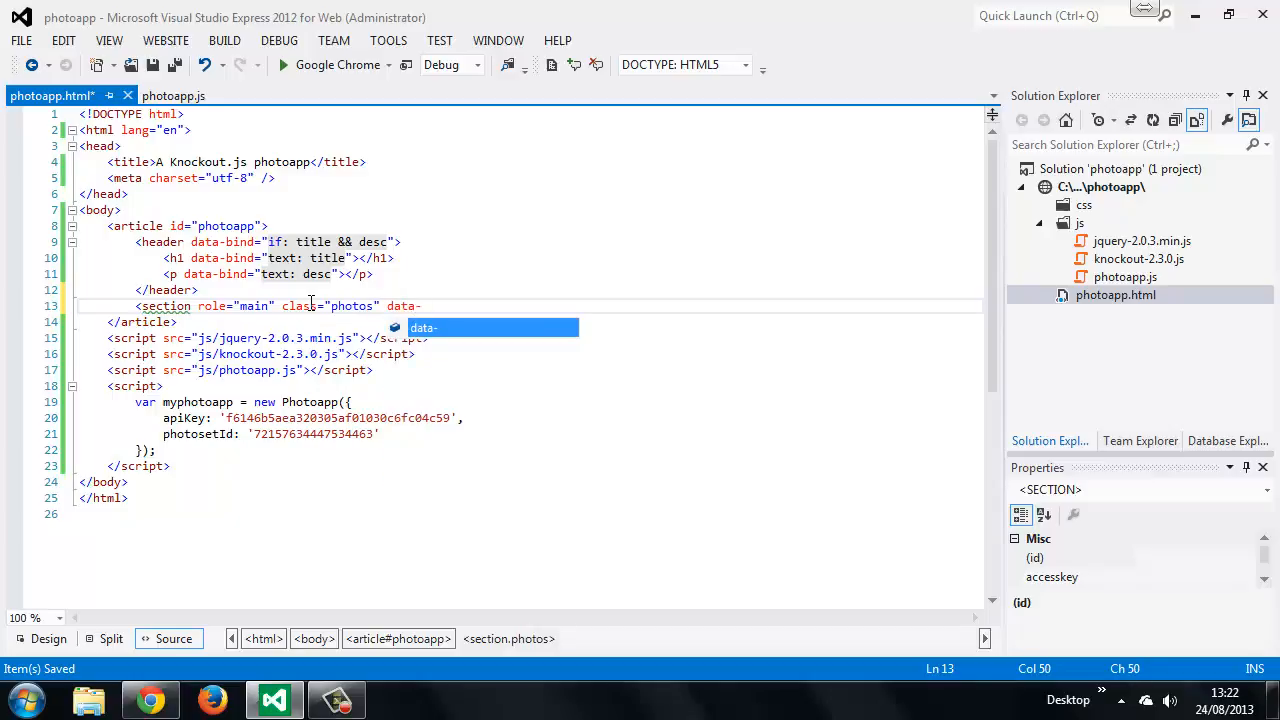
{"action": "type", "text": "bind=\""}
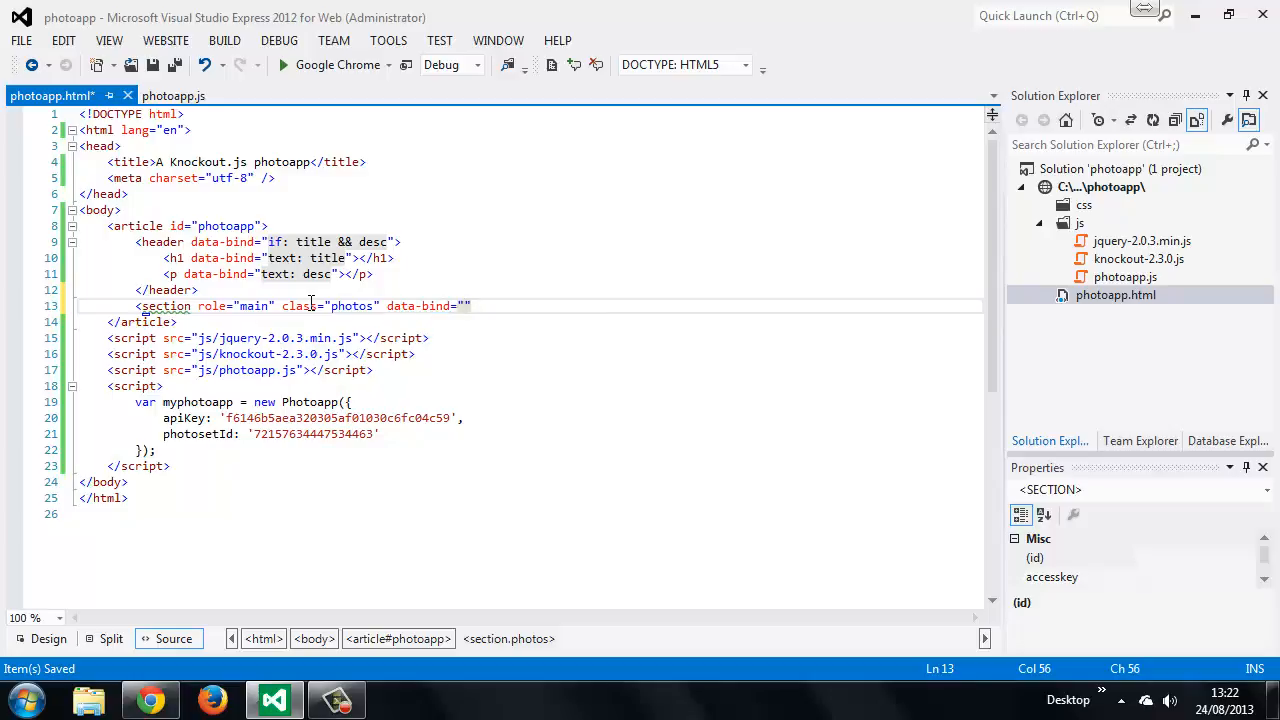
{"action": "type", "text": "foreach"}
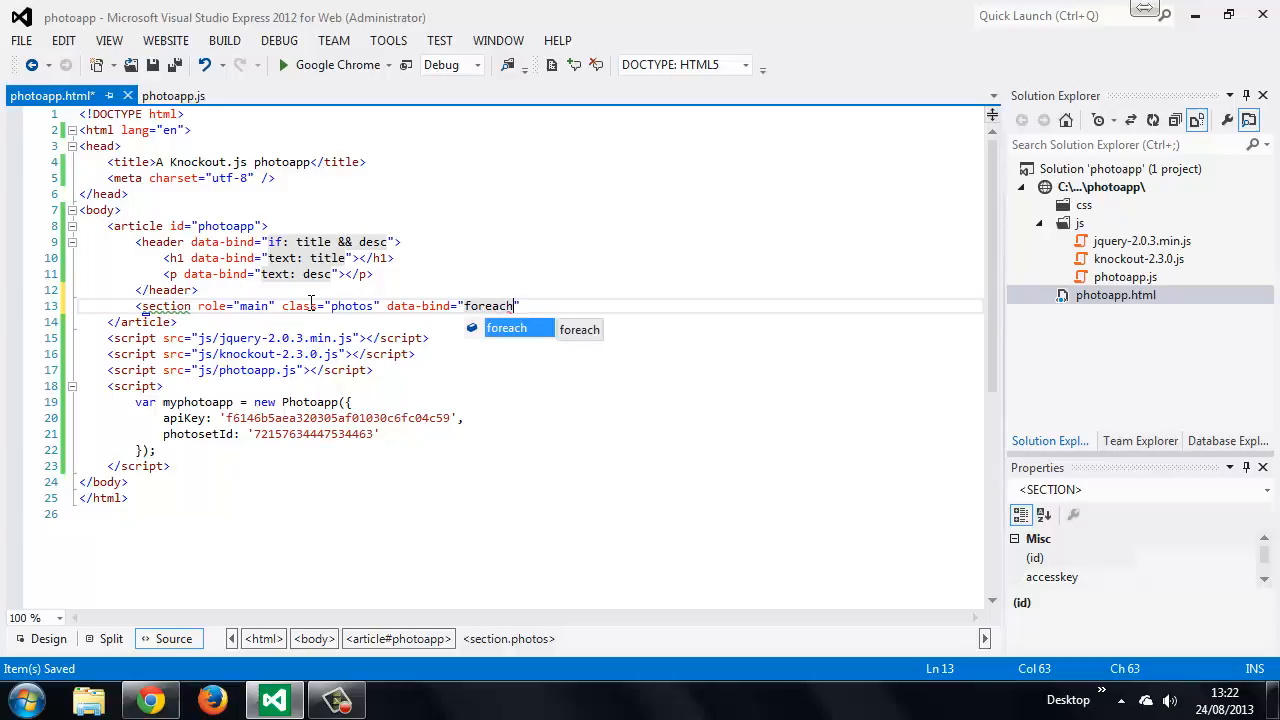
{"action": "type", "text": ": photos"}
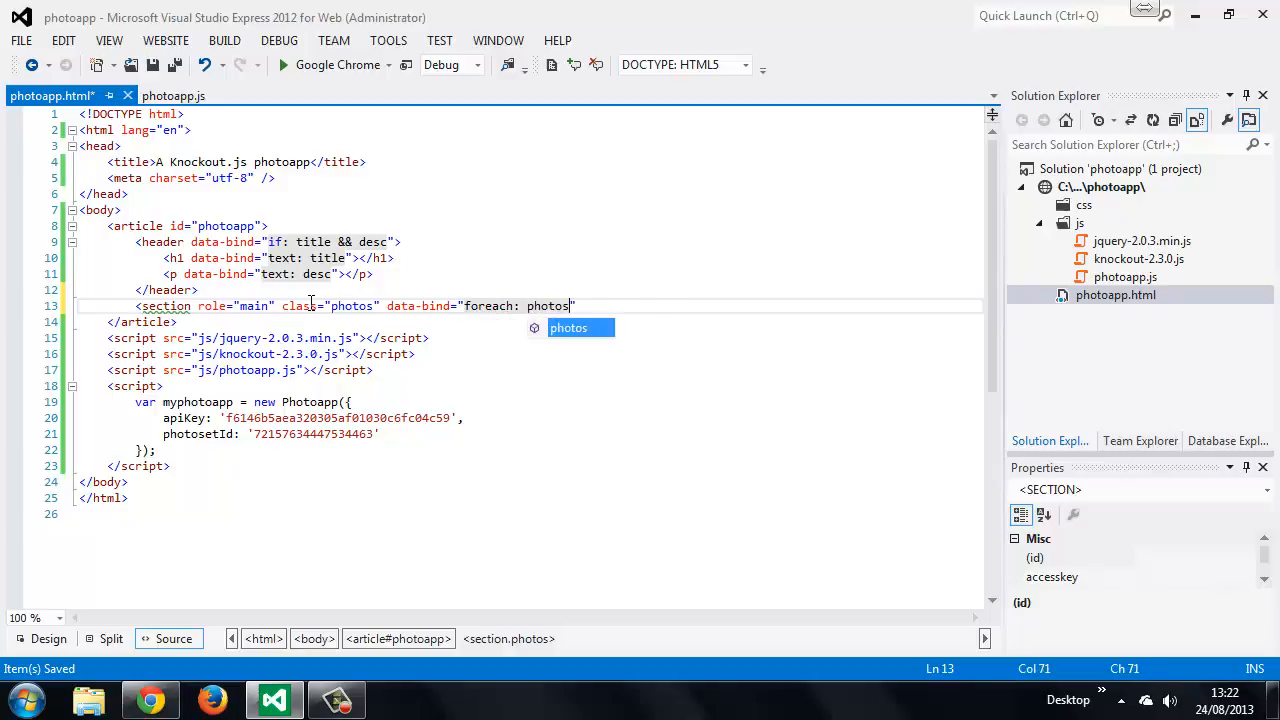
{"action": "type", "text": "\""}
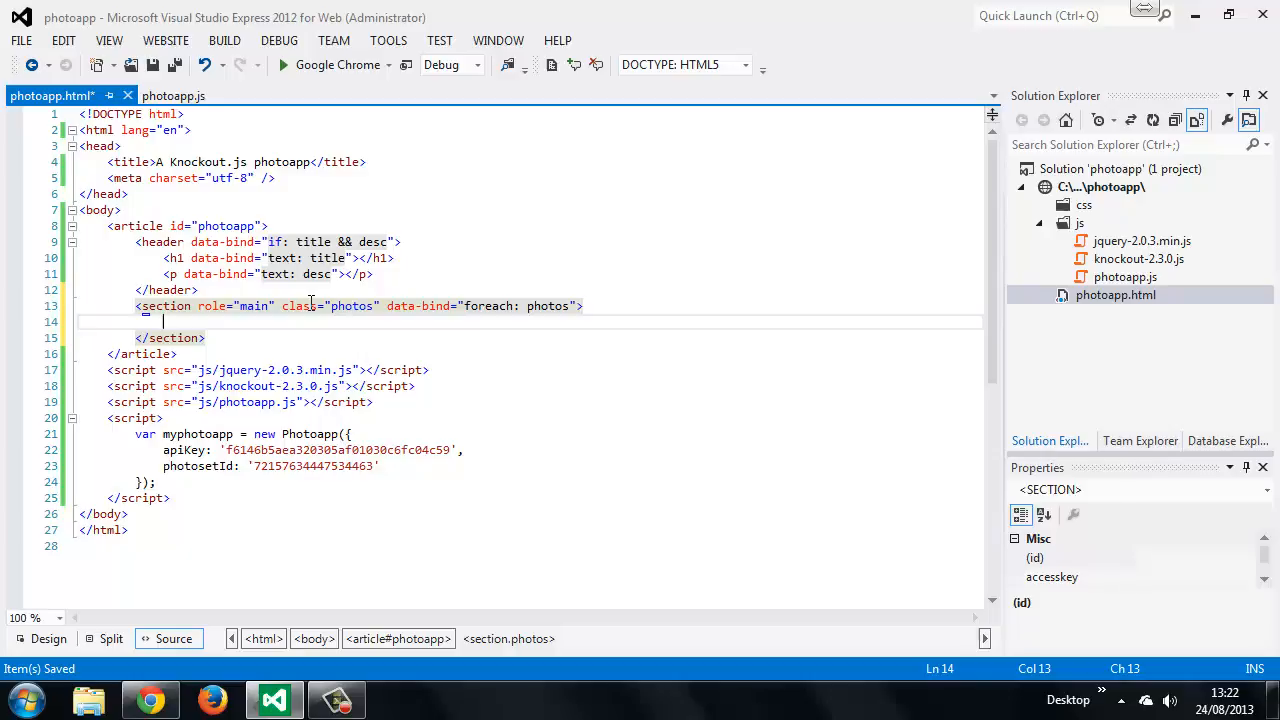
Add a figure containing an img element with an empty data-bind attr object.
{"action": "type", "text": "<a"}
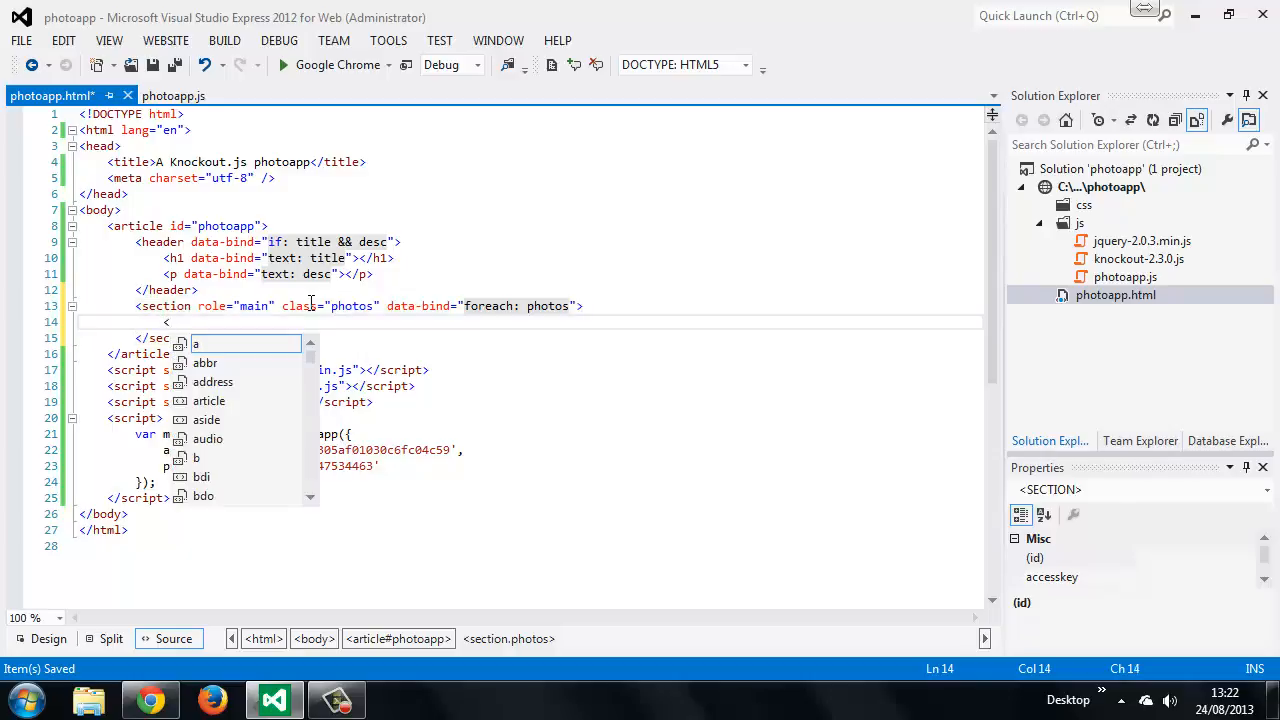
{"action": "type", "text": "figure>"}
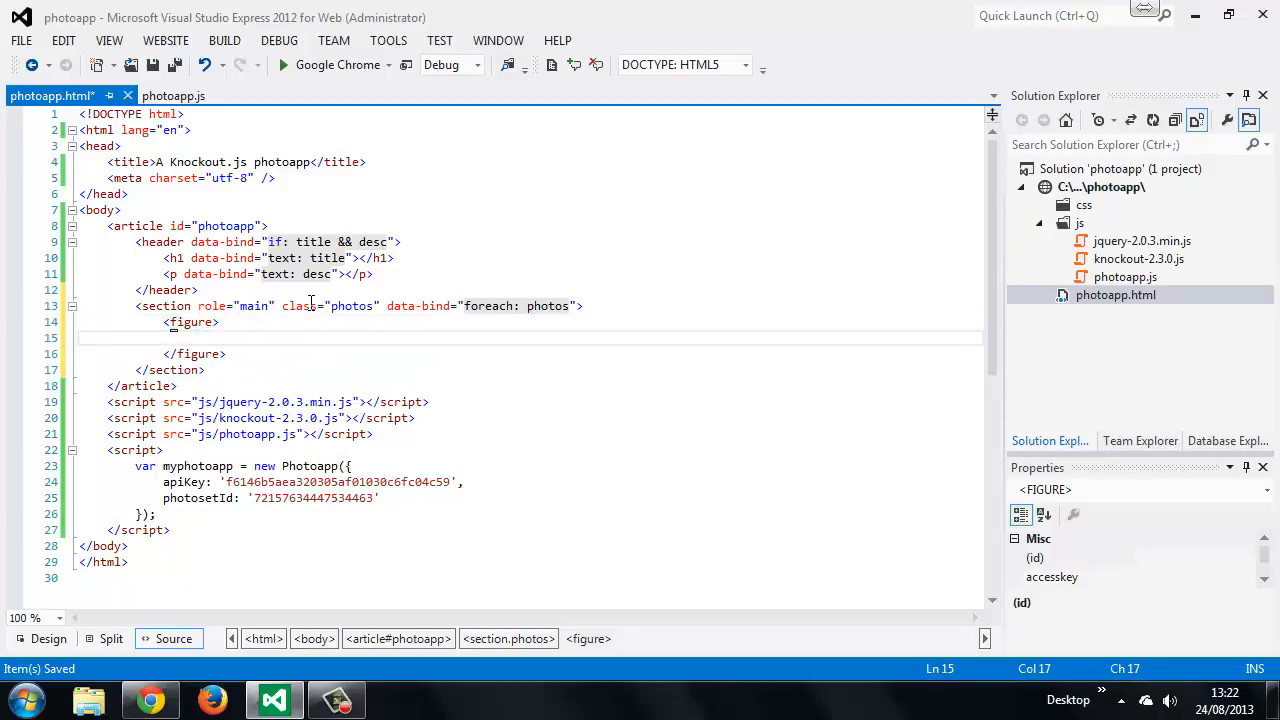
{"action": "type", "text": "<img"}
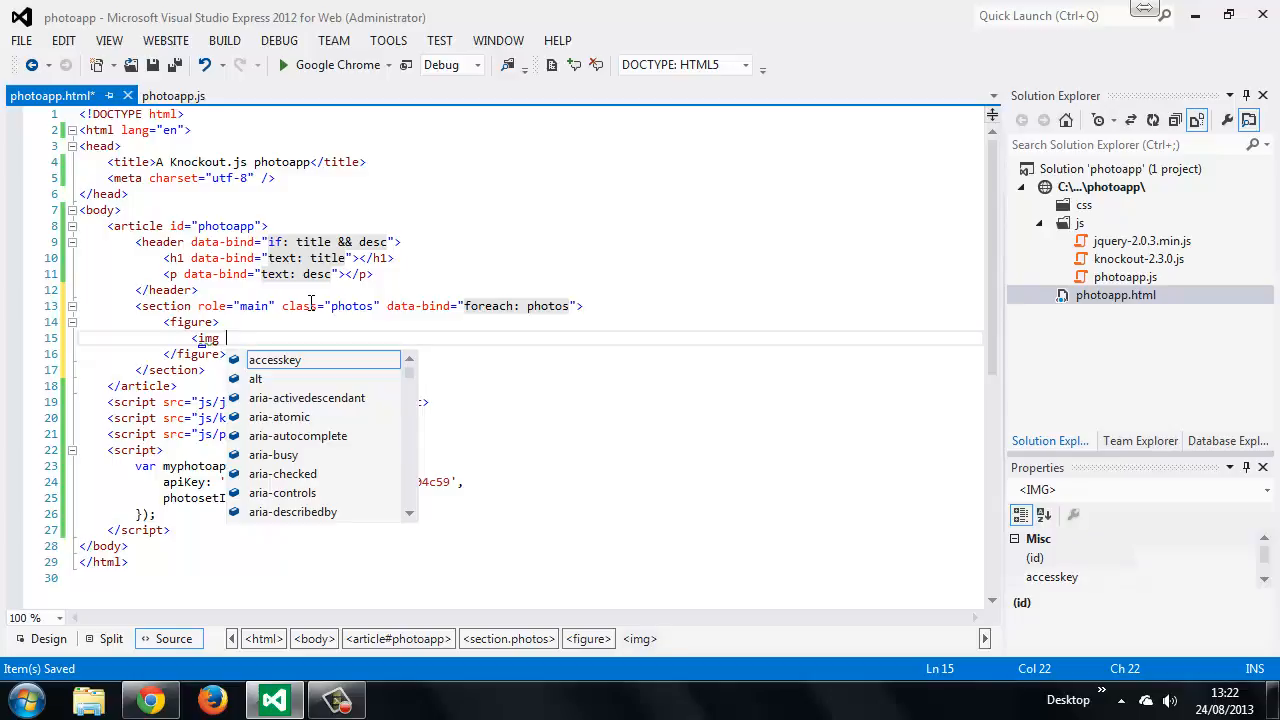
{"action": "type", "text": "data-bind=\"attr: \""}
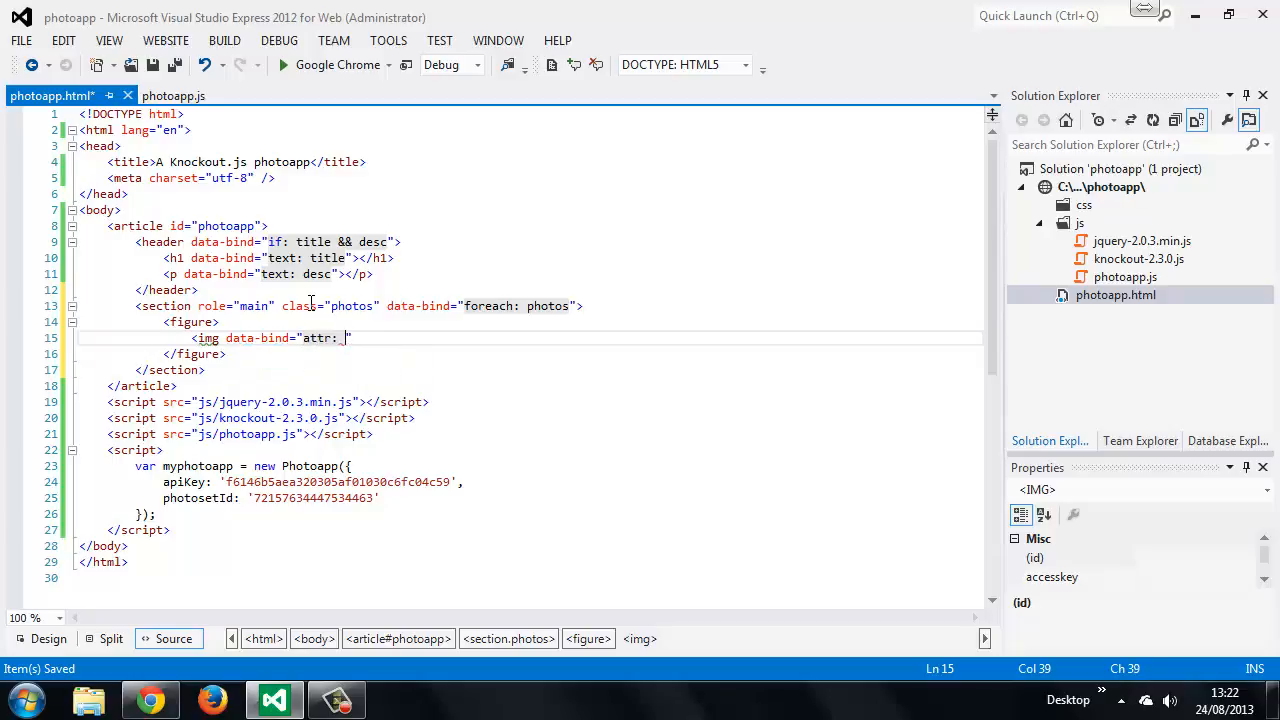
{"action": "type", "text": "{}"}
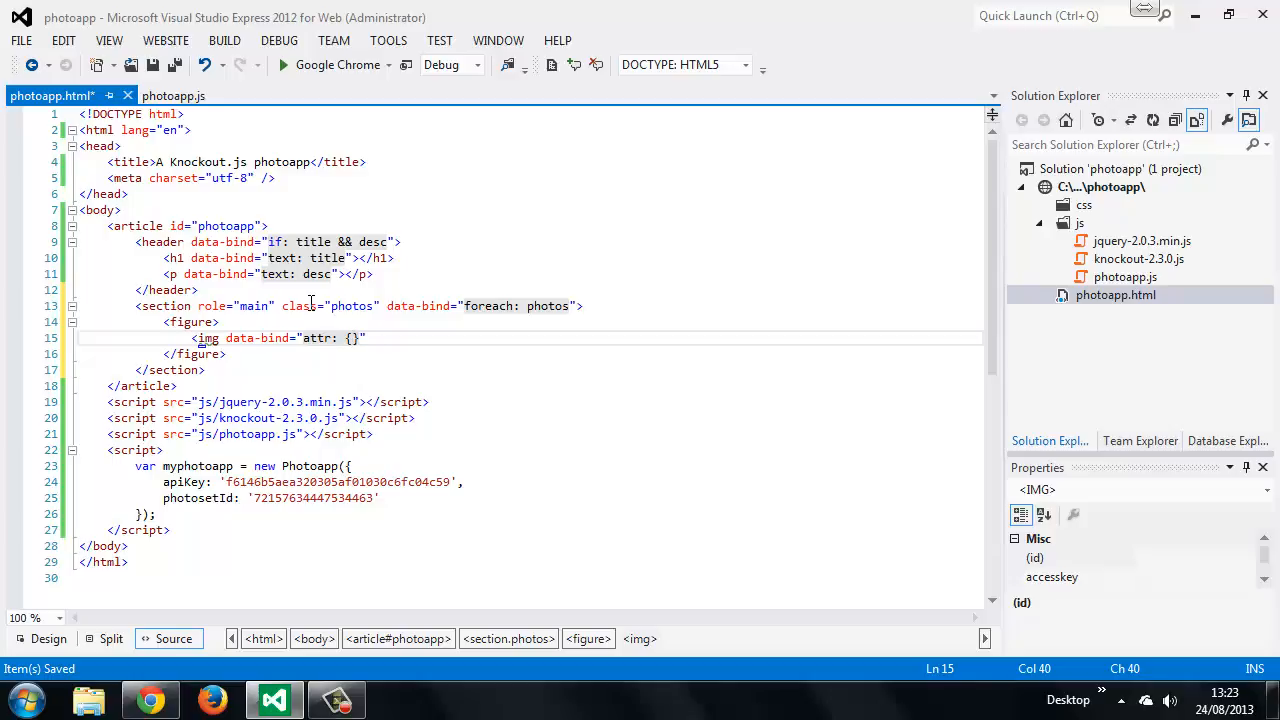
Bind the img's src to url and begin the alt 'A picture of ' + title binding.
{"action": "type", "text": "\" \""}
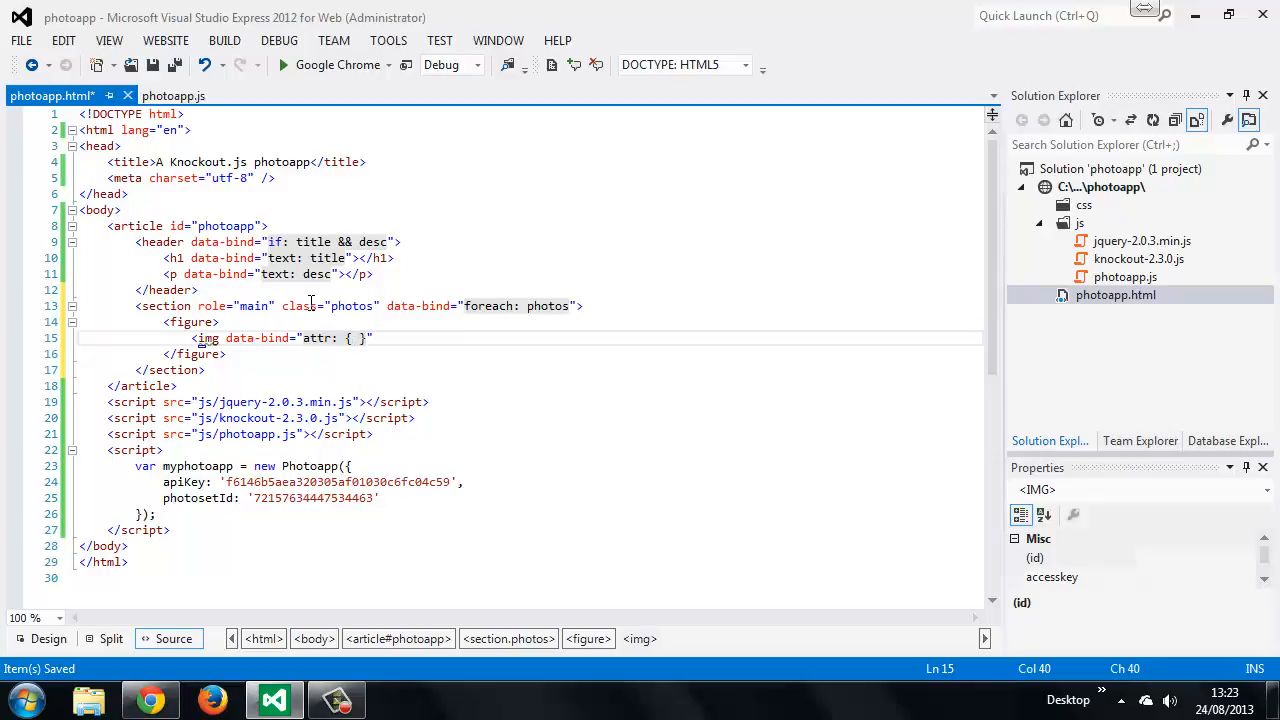
{"action": "type", "text": "s"}
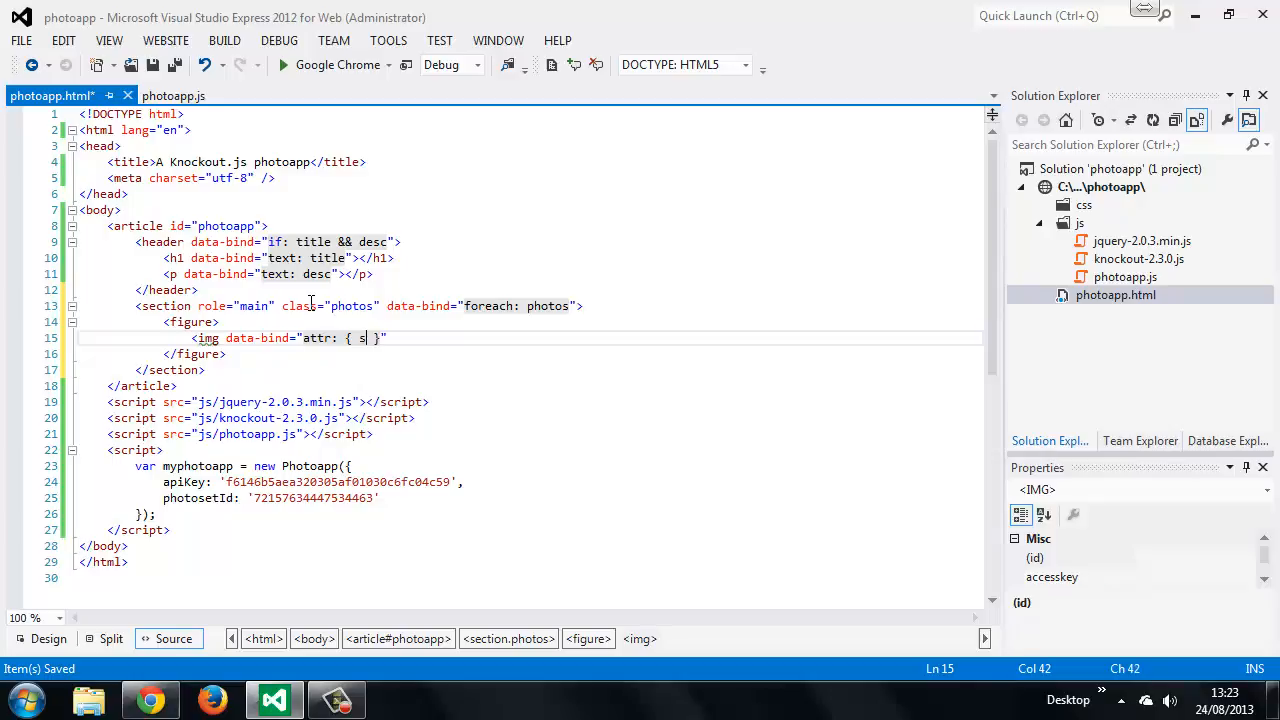
{"action": "type", "text": "rc:"}
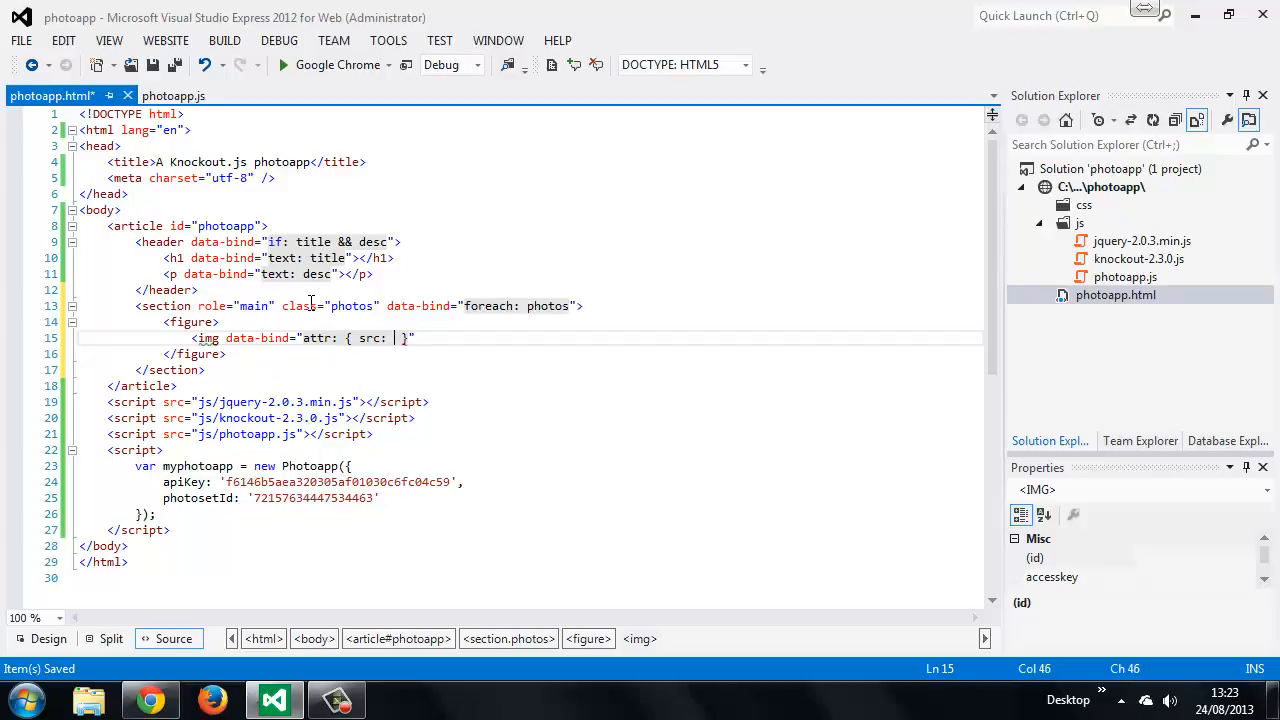
{"action": "type", "text": "u"}
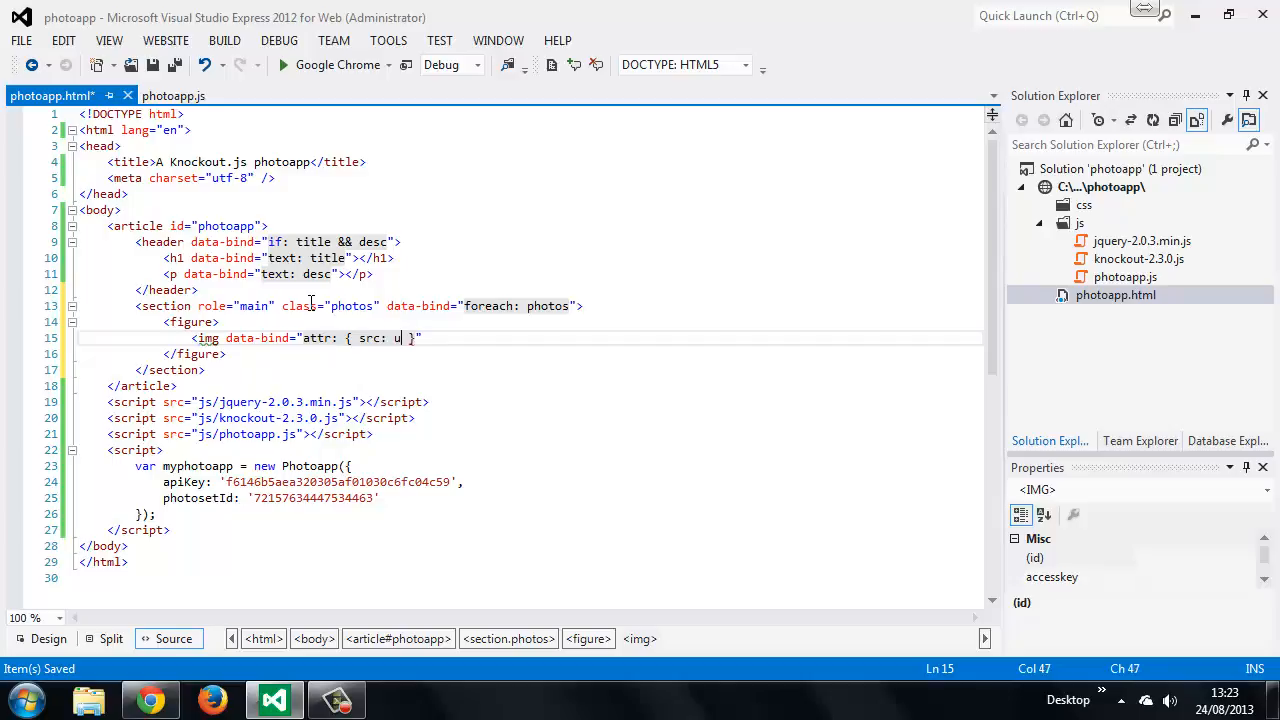
{"action": "type", "text": "rl"}
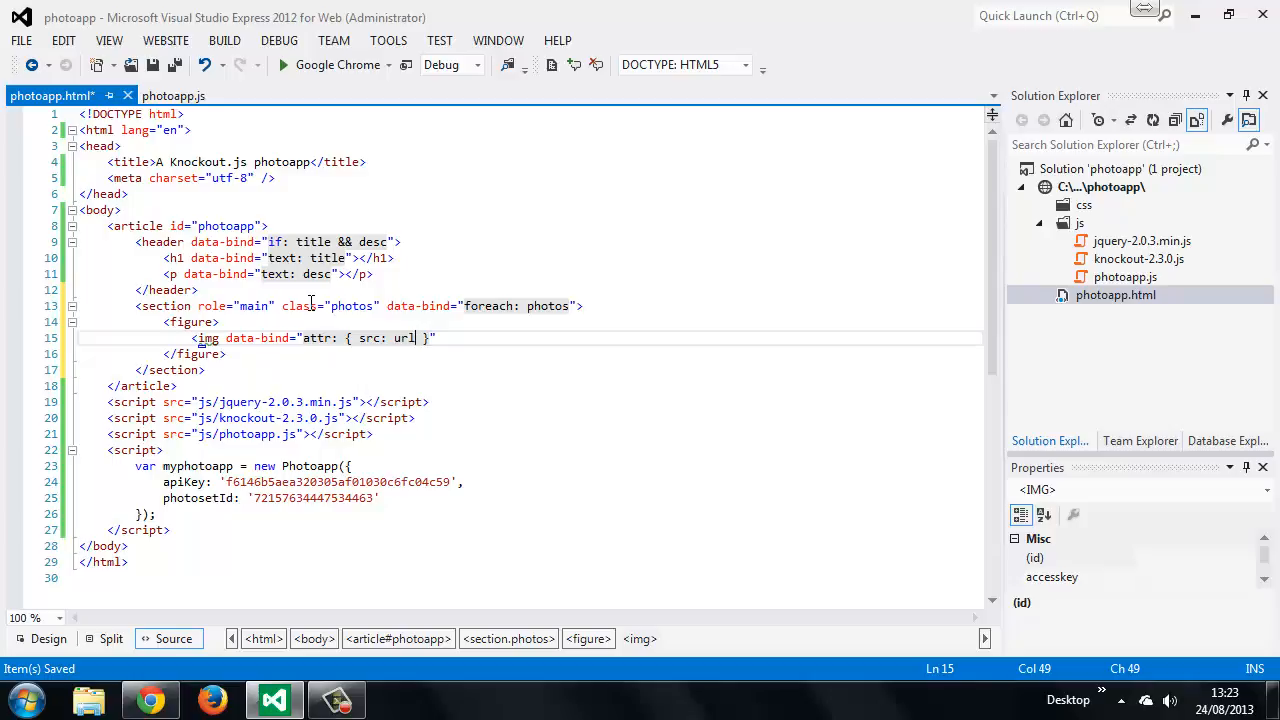
{"action": "type", "text": ", alt: 'A picture of ' + title"}
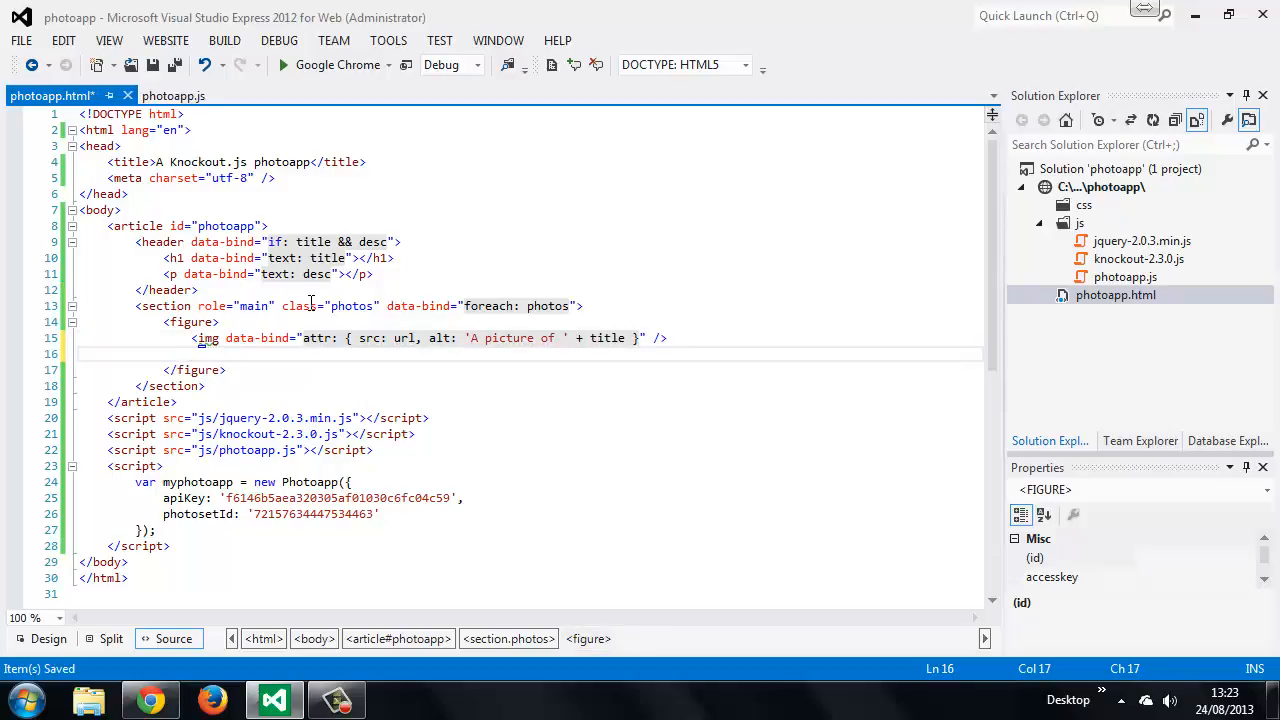
Add a figcaption whose span is bound with data-bind="text: title".
{"action": "type", "text": "<figcaptio"}
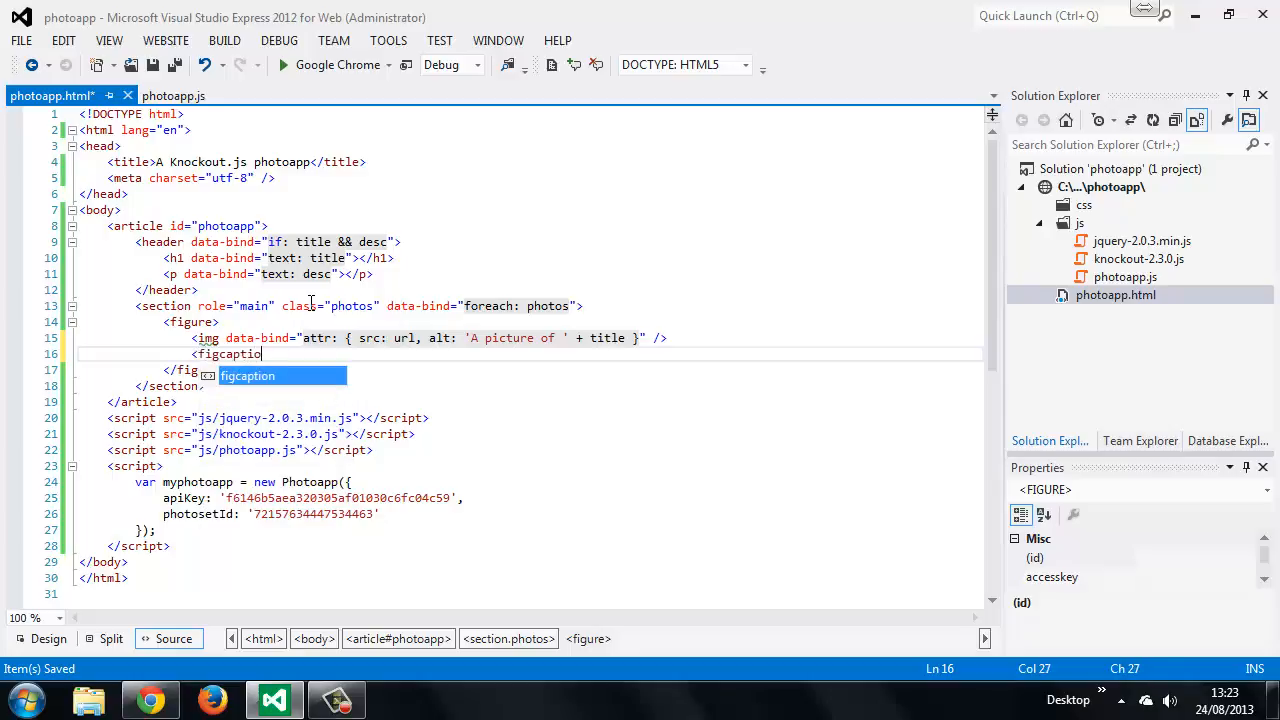
{"action": "type", "text": "n><span </figcaption>"}
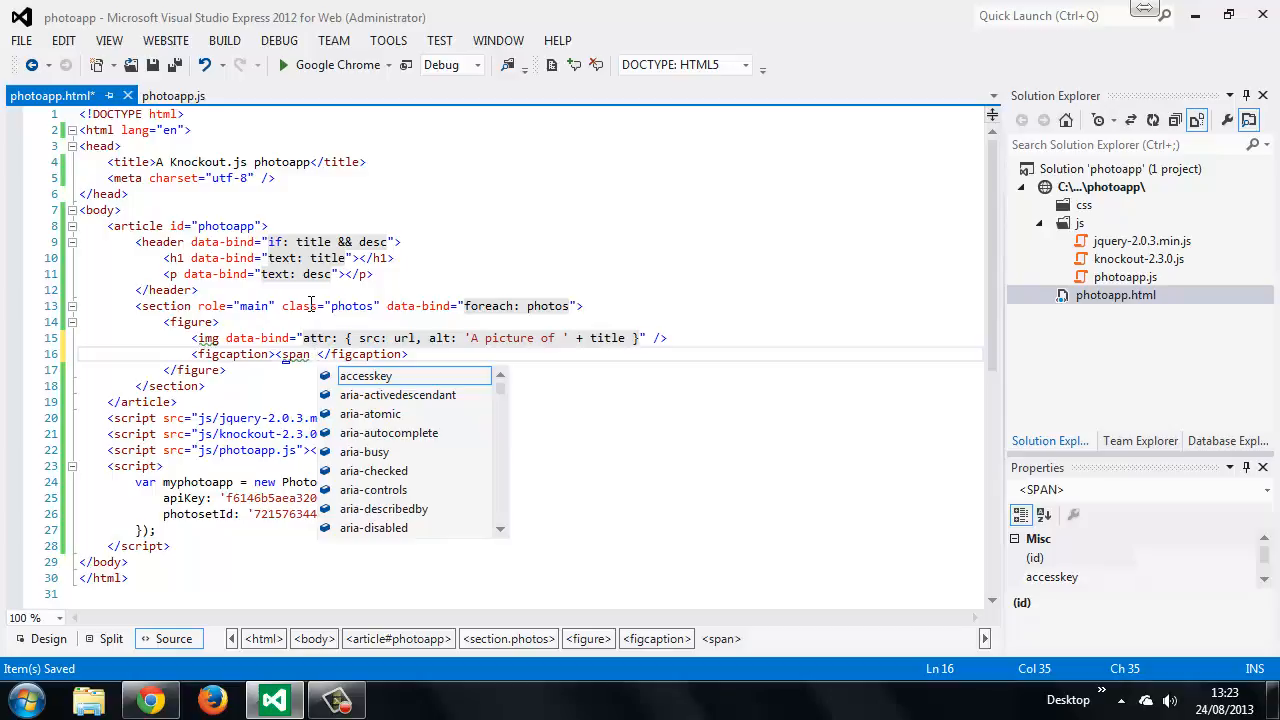
{"action": "type", "text": "data-bind=\"\""}
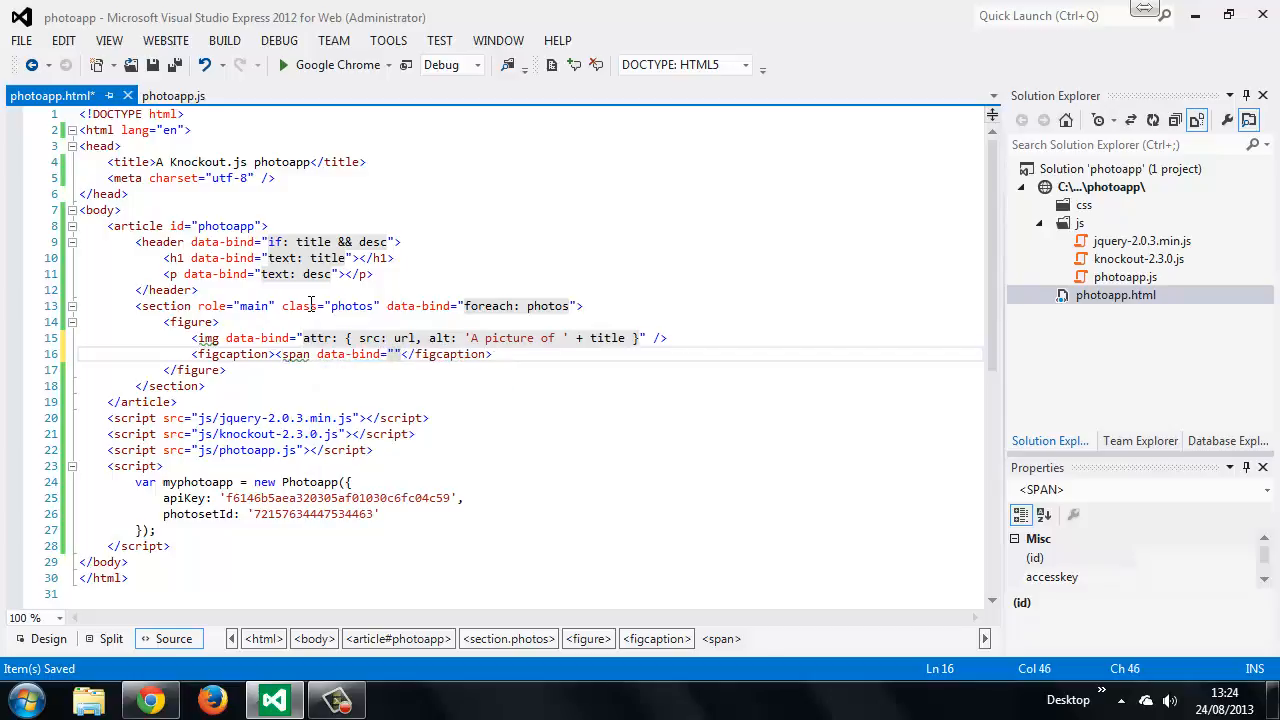
{"action": "type", "text": "text:"}
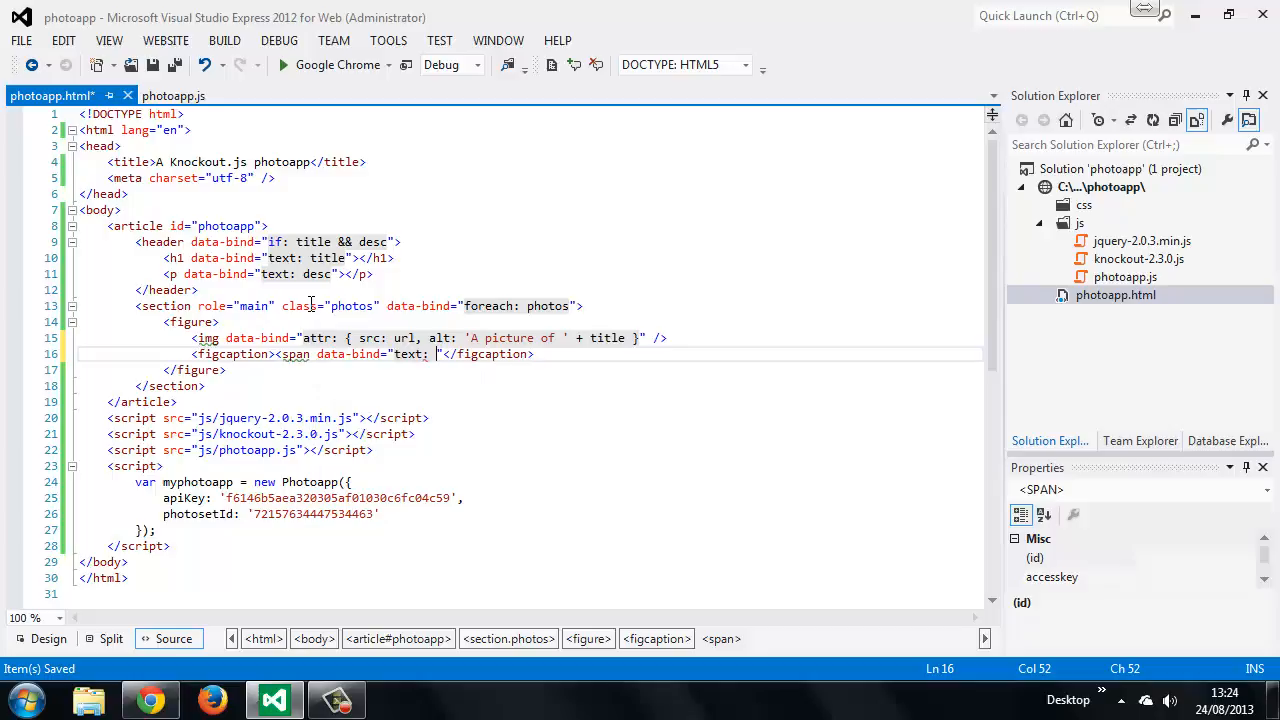
{"action": "type", "text": "title"}
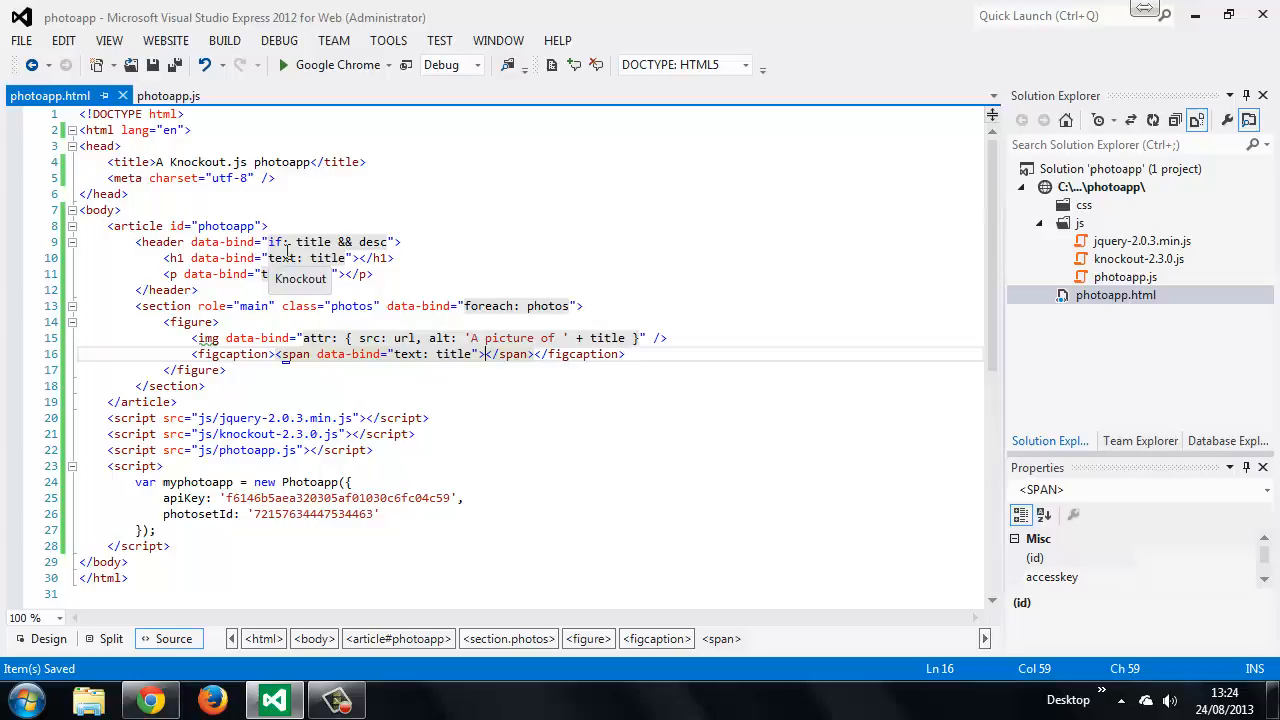
Type 'desc' while finishing the figure's image and caption bindings.
{"action": "type", "text": "desc"}
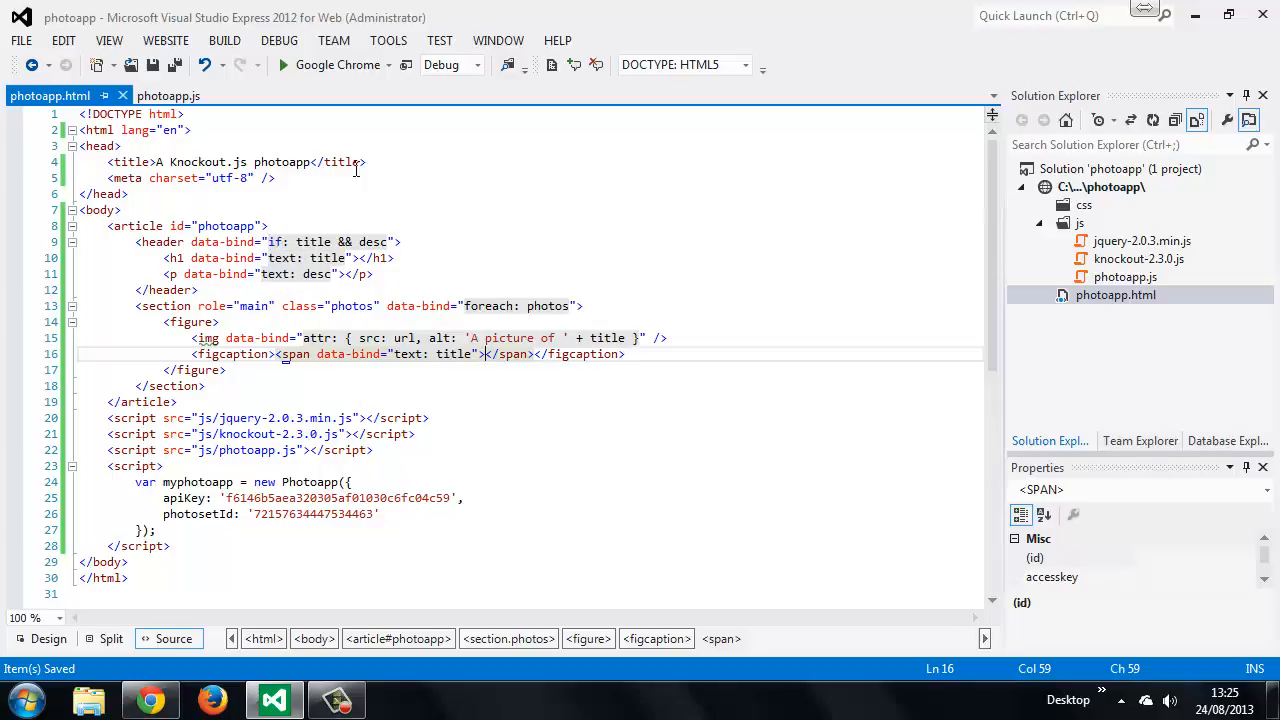
{"action": "mouse_move", "coordinate": [320, 250]}
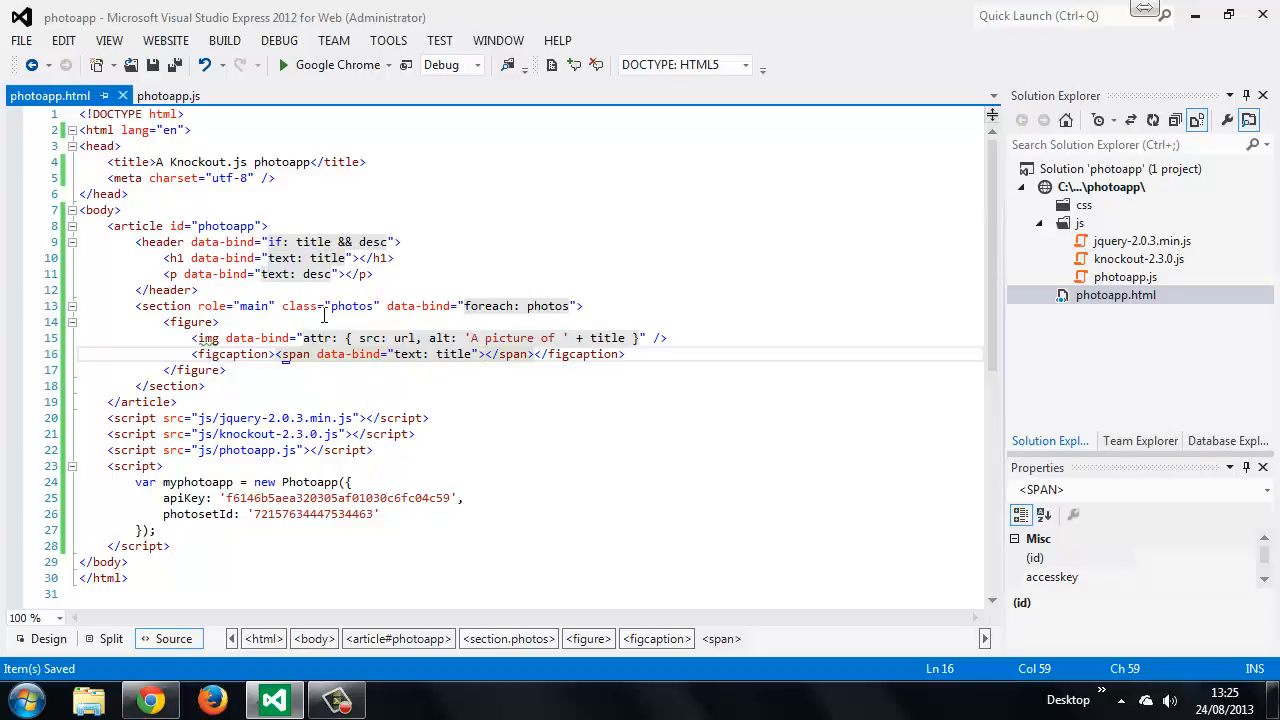
{"action": "mouse_move", "coordinate": [488, 306]}
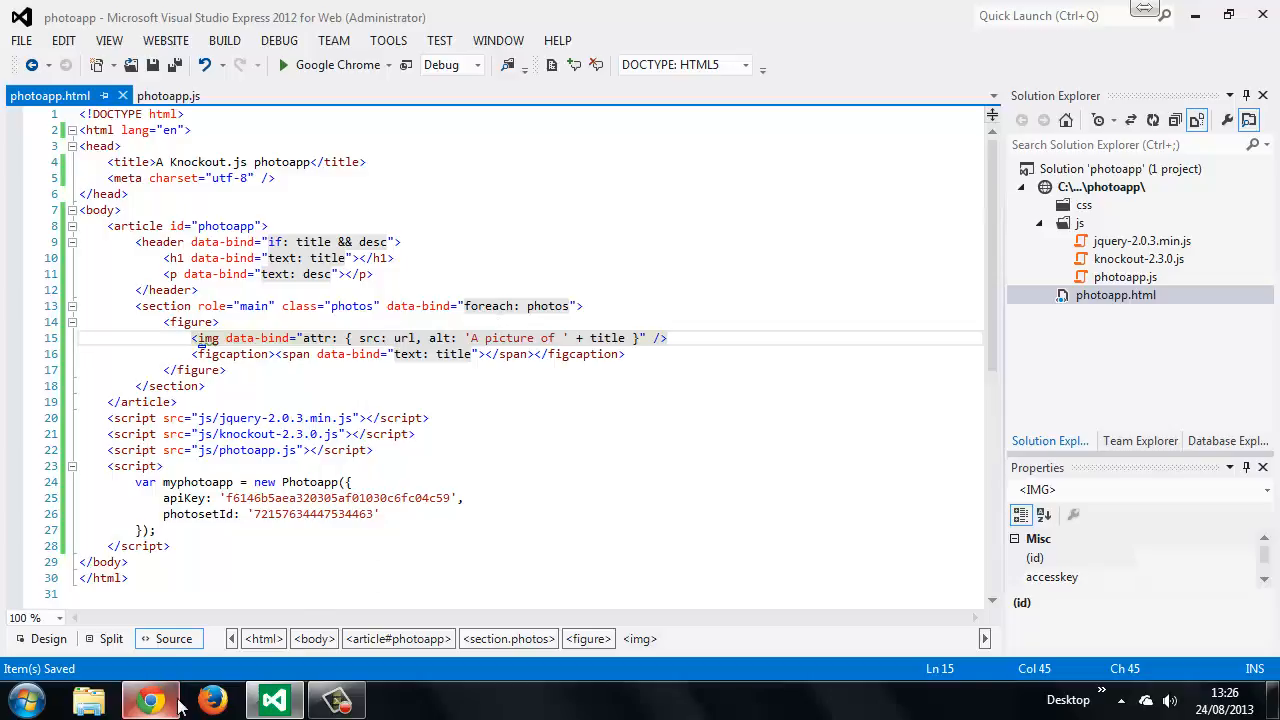
View the photo app in Chrome with DevTools closed, showing captions over broken images.
{"action": "left_click", "coordinate": [150, 700]}
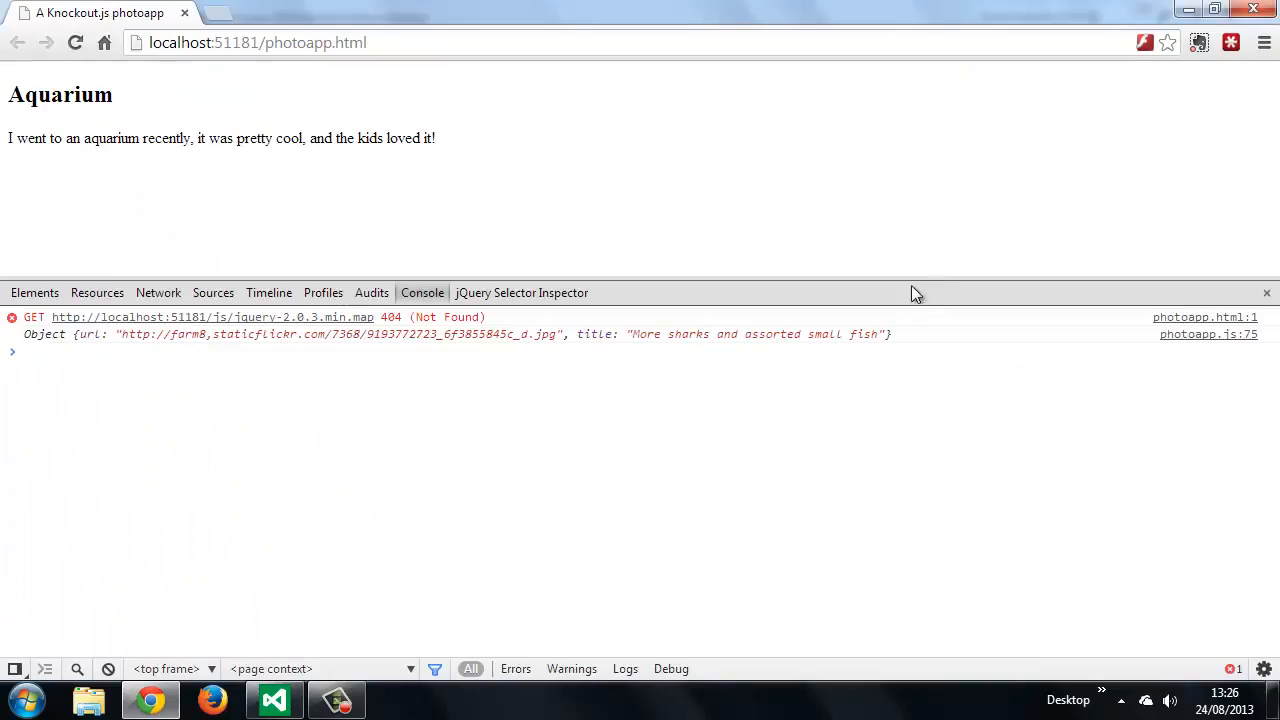
{"action": "left_click", "coordinate": [1266, 292]}
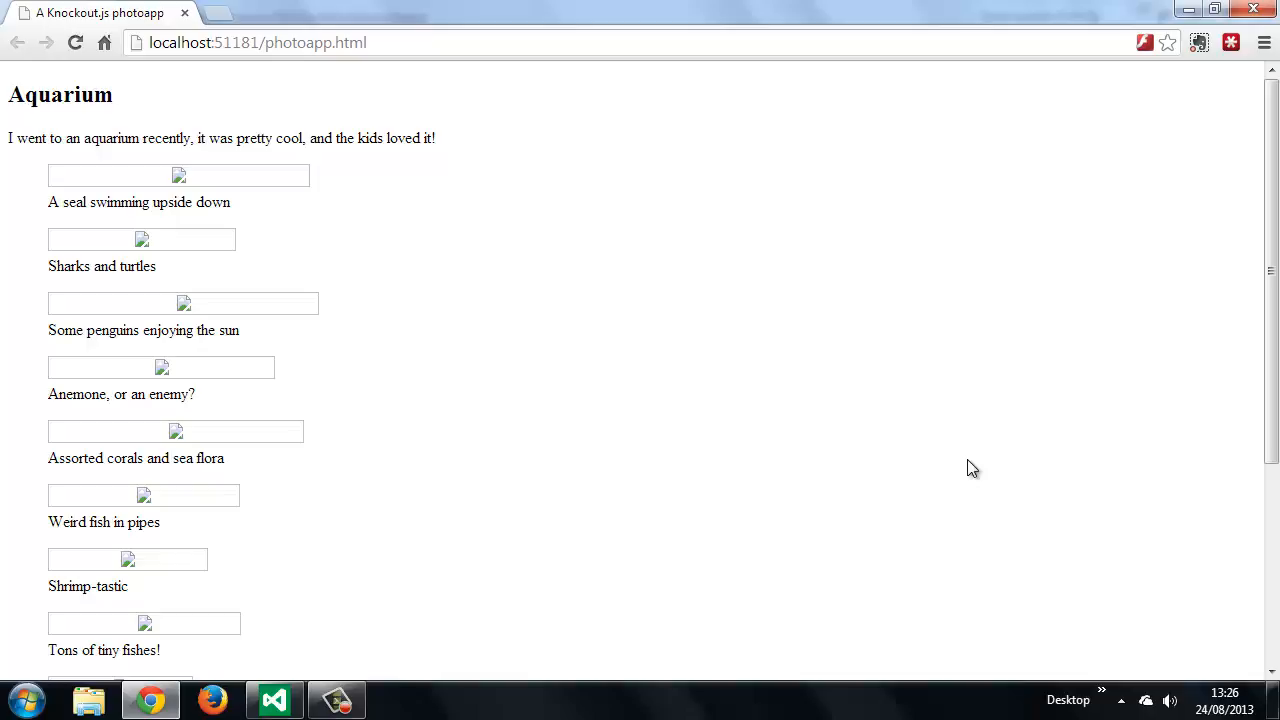
{"action": "mouse_move", "coordinate": [374, 268]}
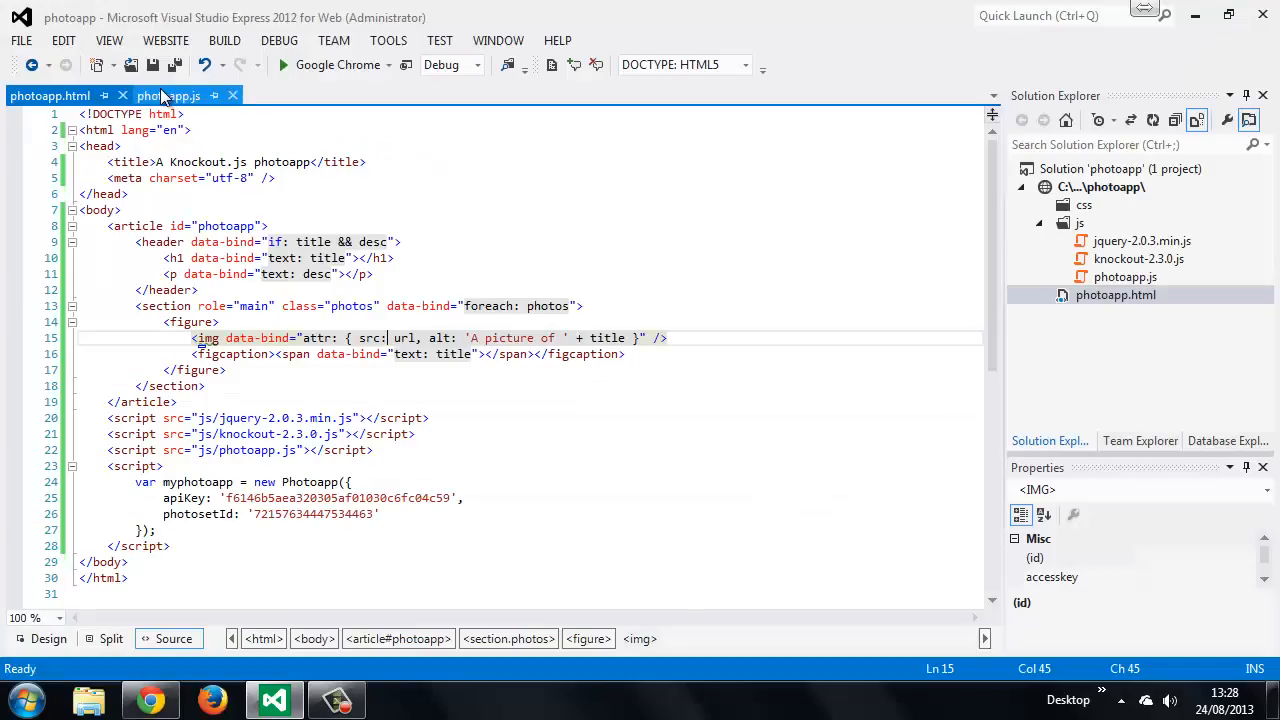
Show photoapp.js with the getImageUrl function expanded to reveal the Flickr address logic.
{"action": "left_click", "coordinate": [170, 96]}
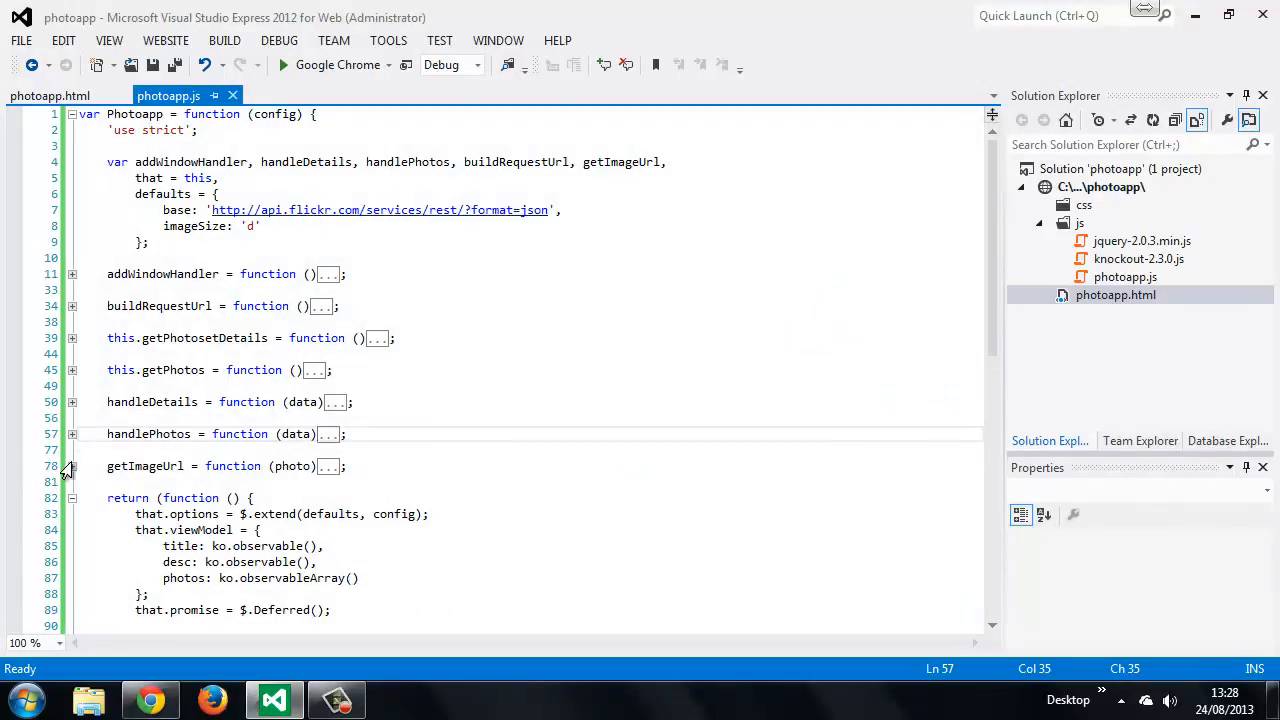
{"action": "left_click", "coordinate": [72, 466]}
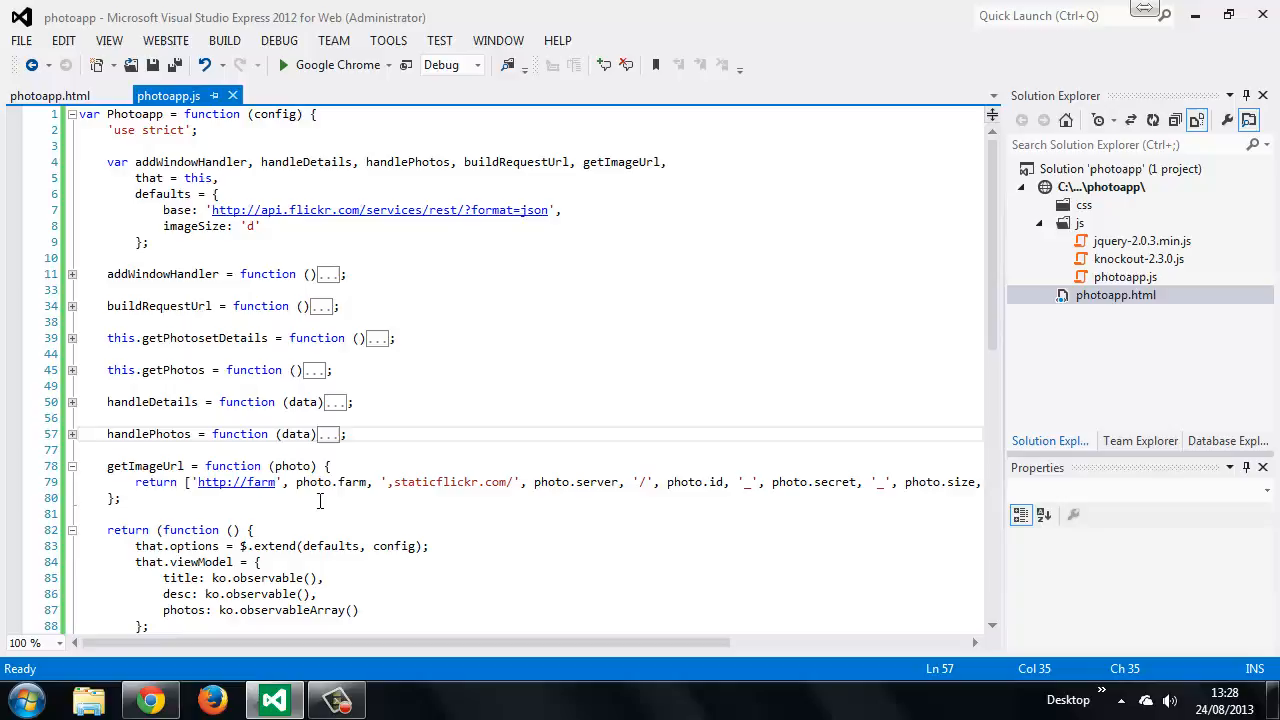
{"action": "left_click", "coordinate": [466, 482]}
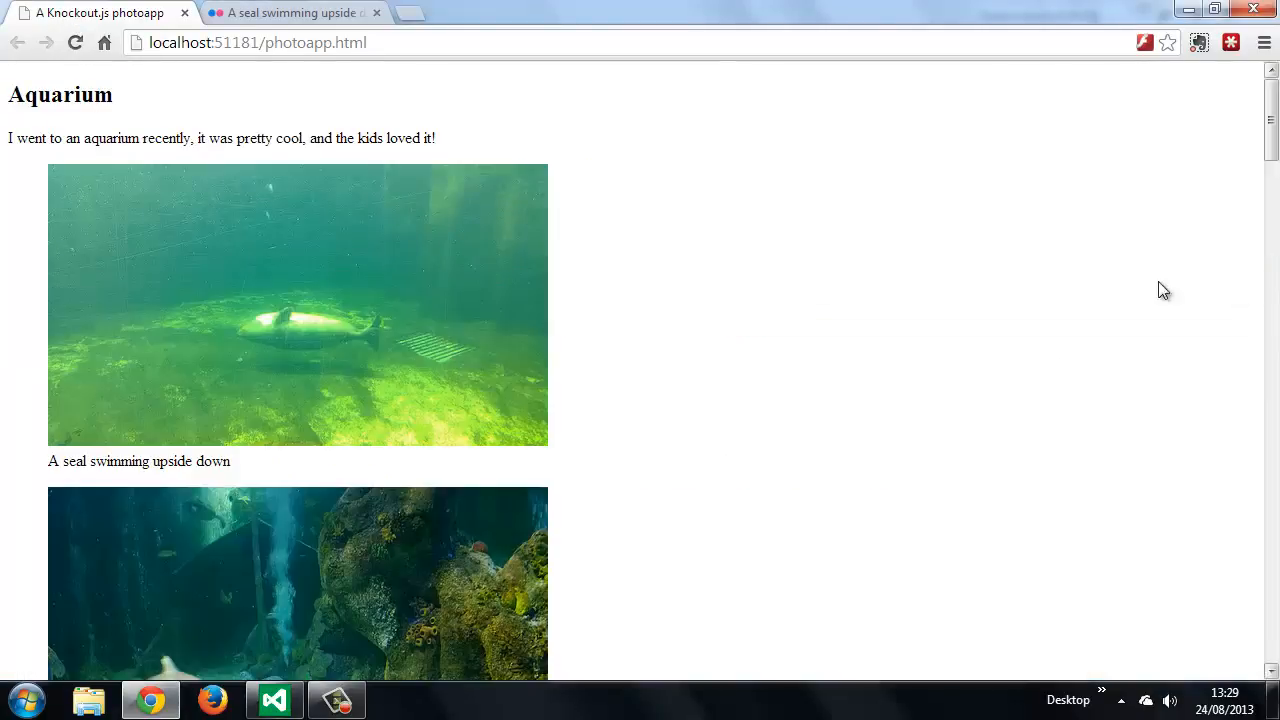
{"action": "mouse_move", "coordinate": [898, 278]}
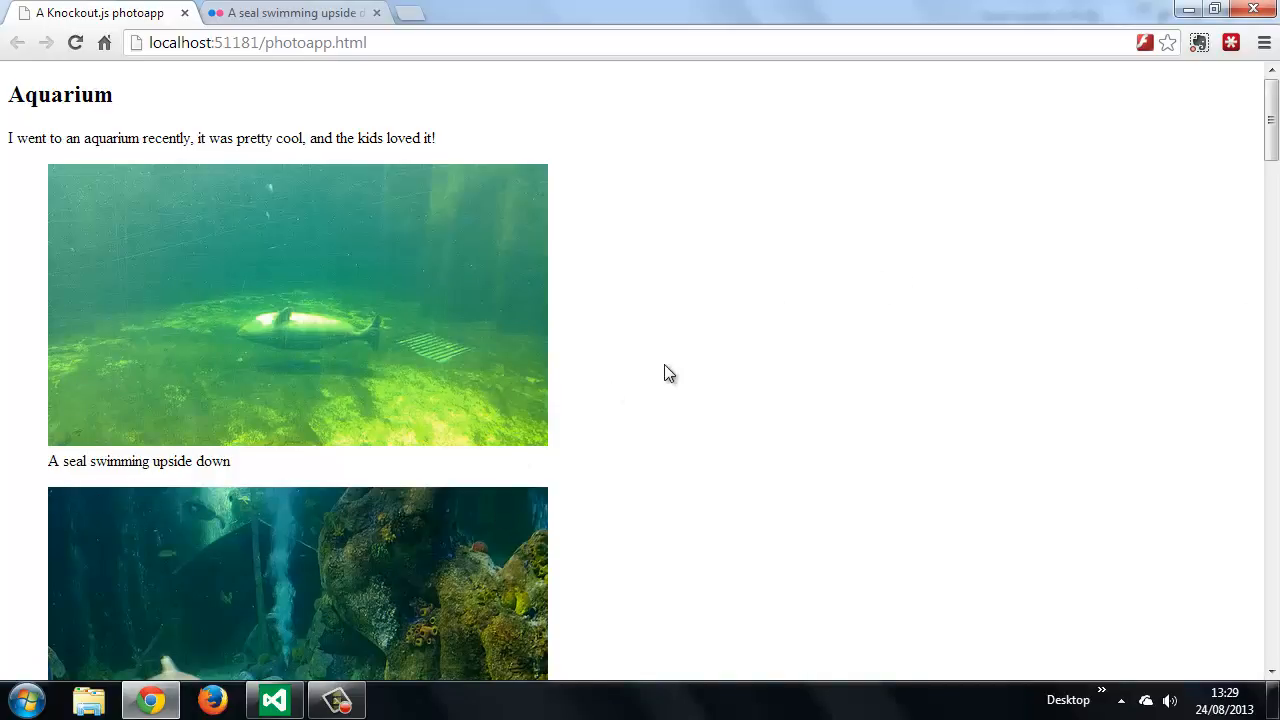
{"action": "mouse_move", "coordinate": [1118, 242]}
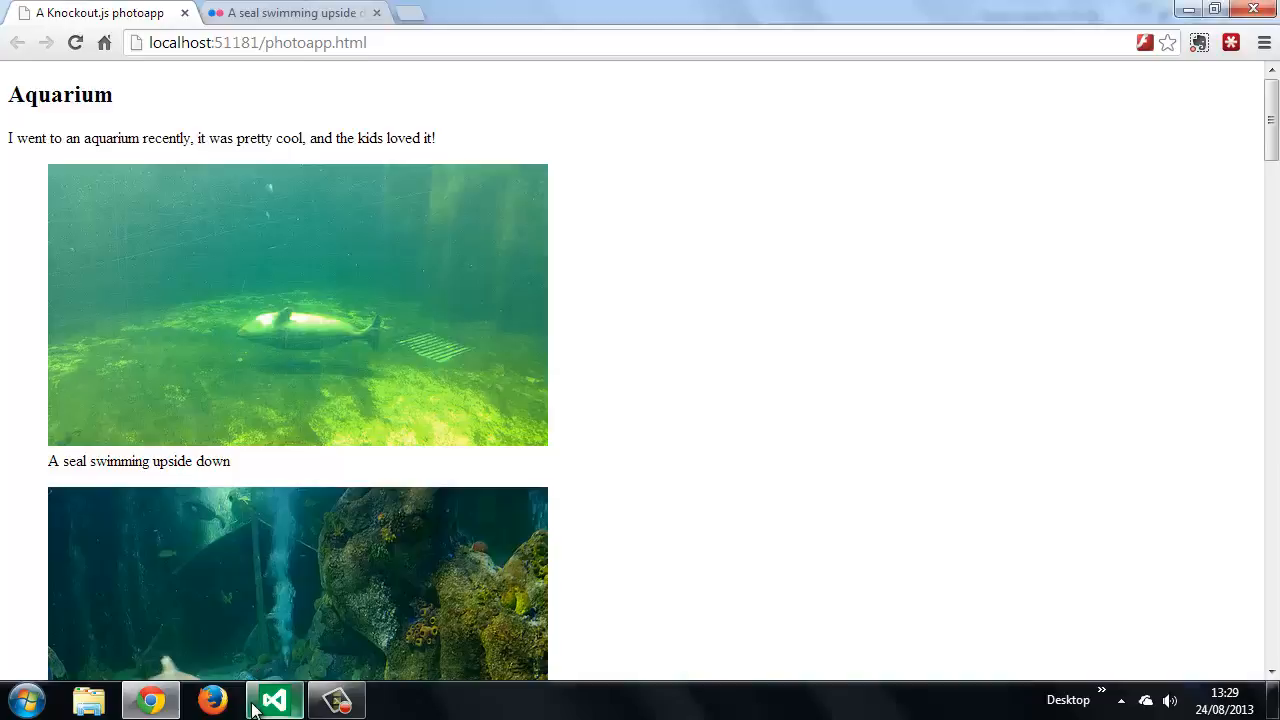
Return to Visual Studio from the Chrome page of loaded aquarium photos.
{"action": "left_click", "coordinate": [274, 700]}
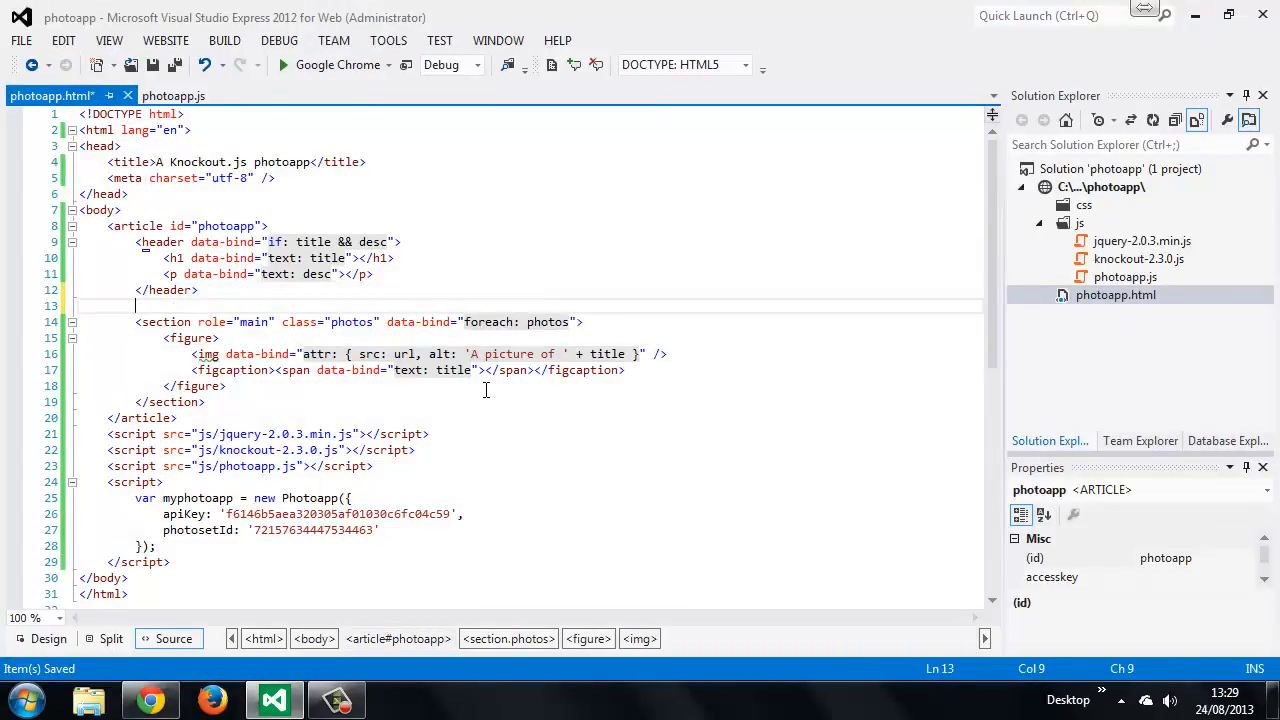
Add a controls div with a 'Sort by:' label for the sorts select.
{"action": "type", "text": "<div"}
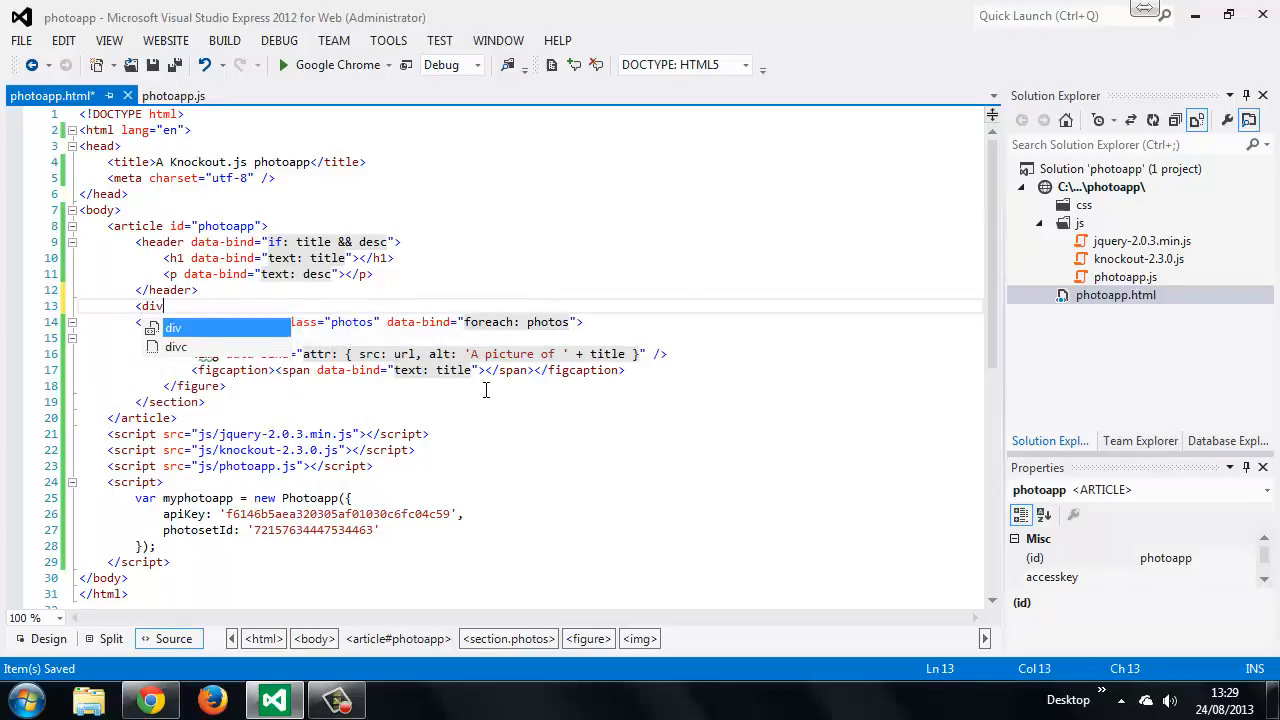
{"action": "type", "text": "class=\"\""}
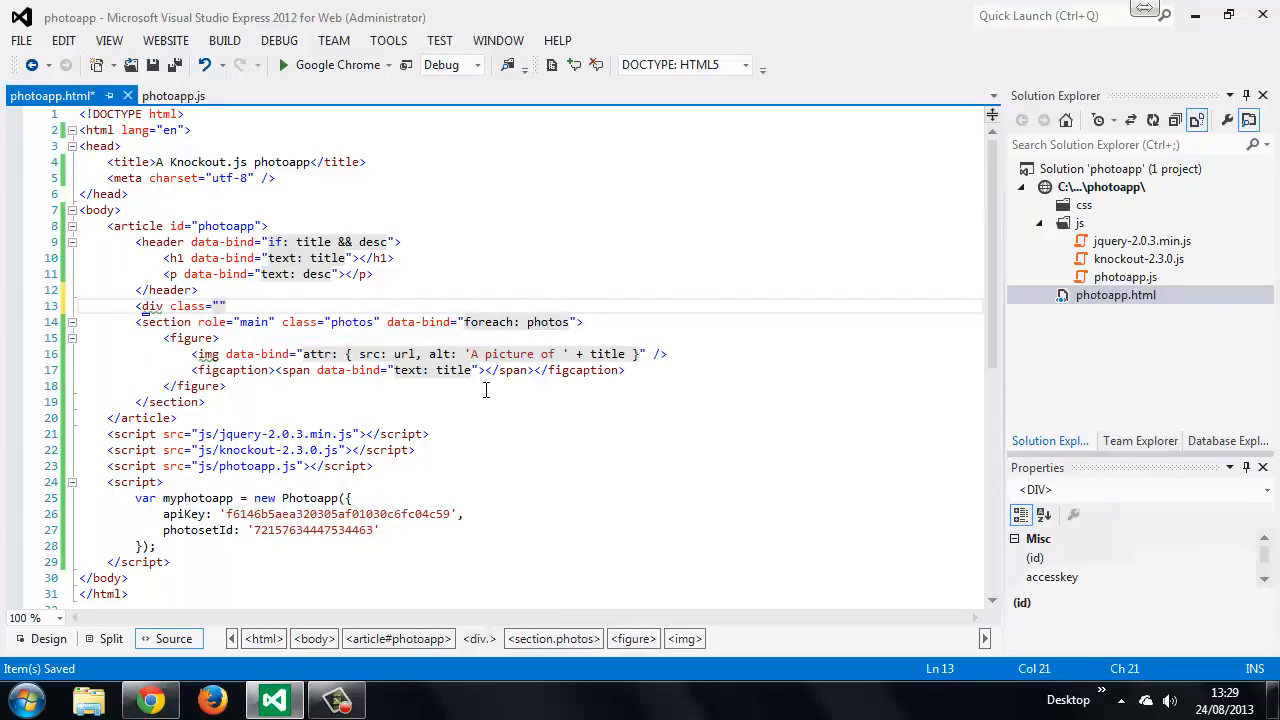
{"action": "type", "text": "controls"}
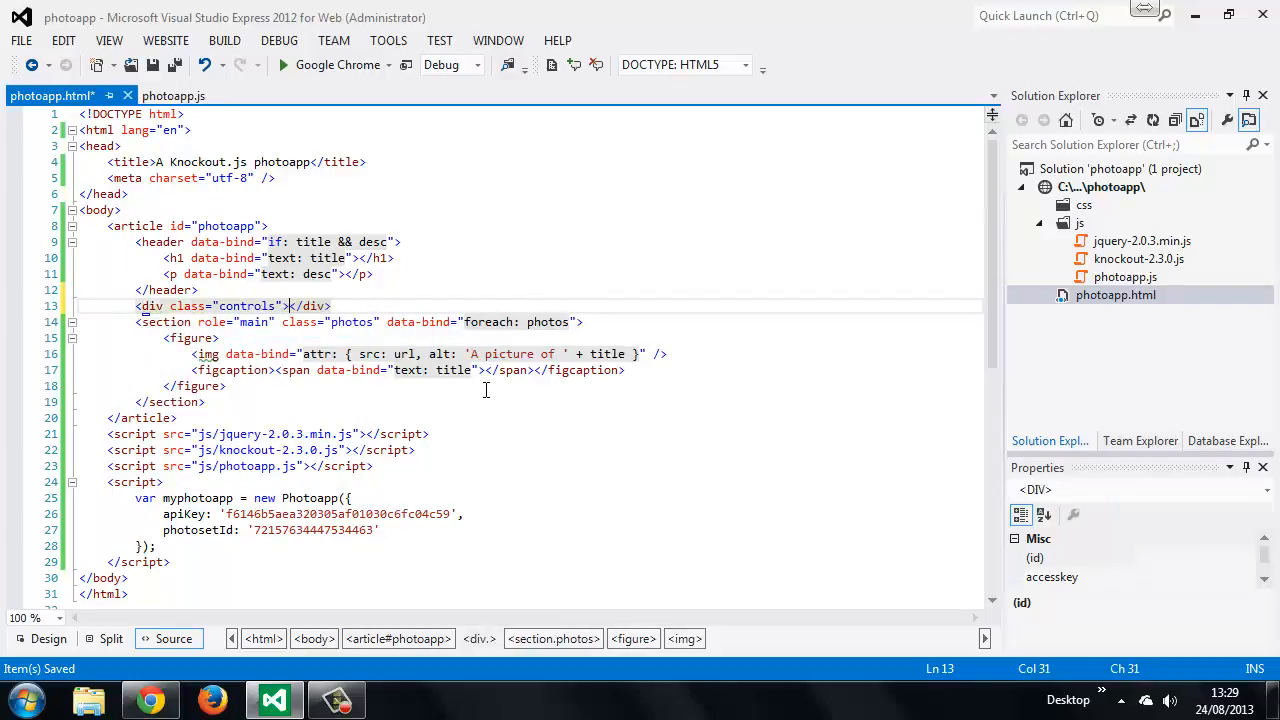
{"action": "type", "text": "<label for"}
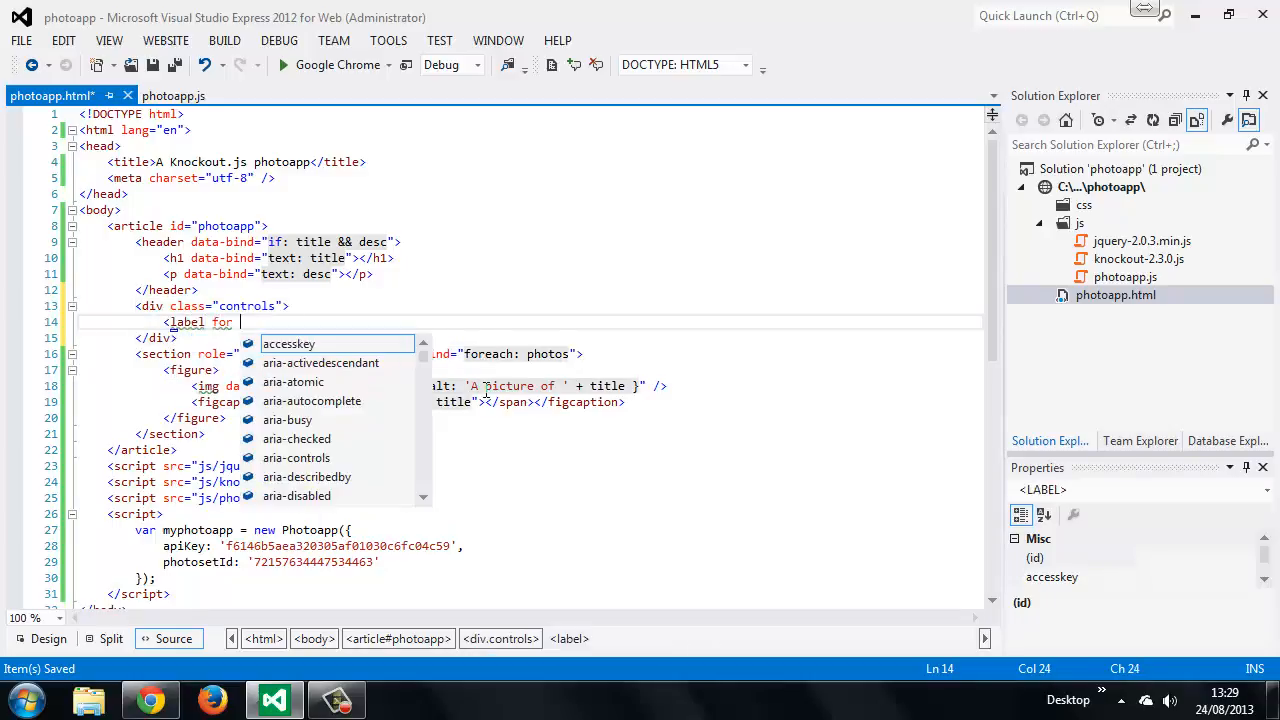
{"action": "type", "text": "sorts\""}
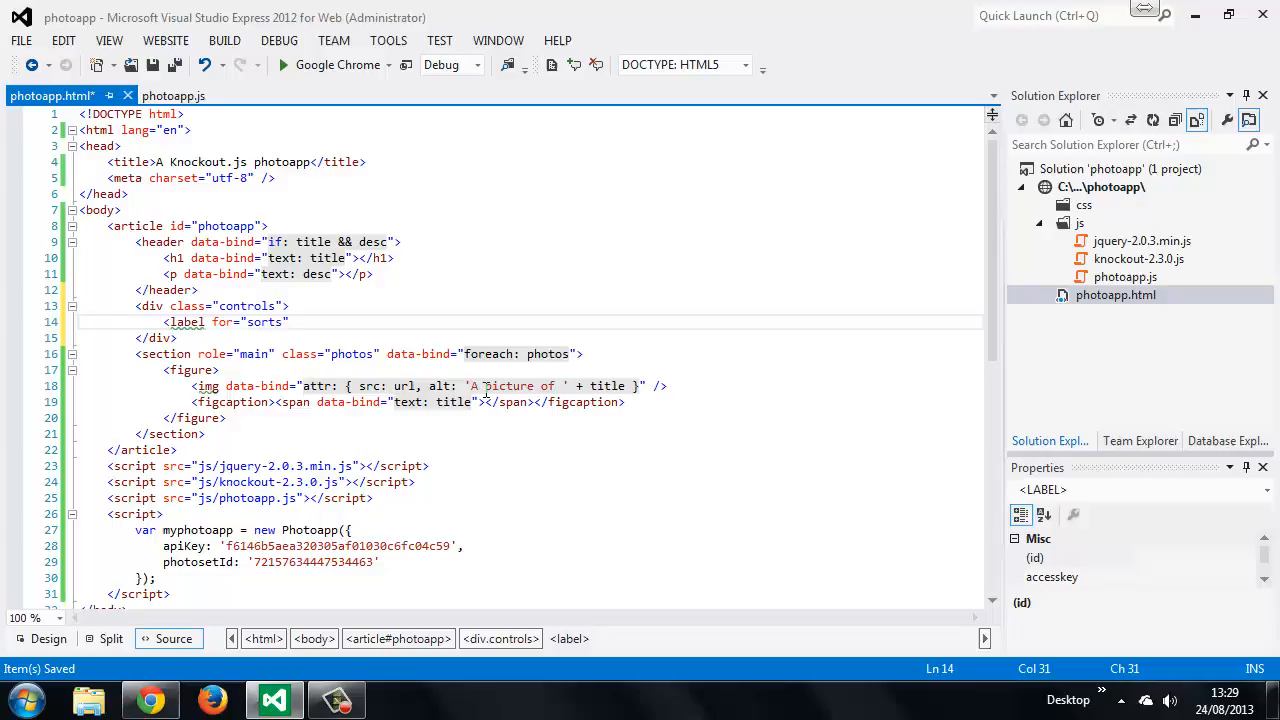
{"action": "type", "text": "Sort by</label>"}
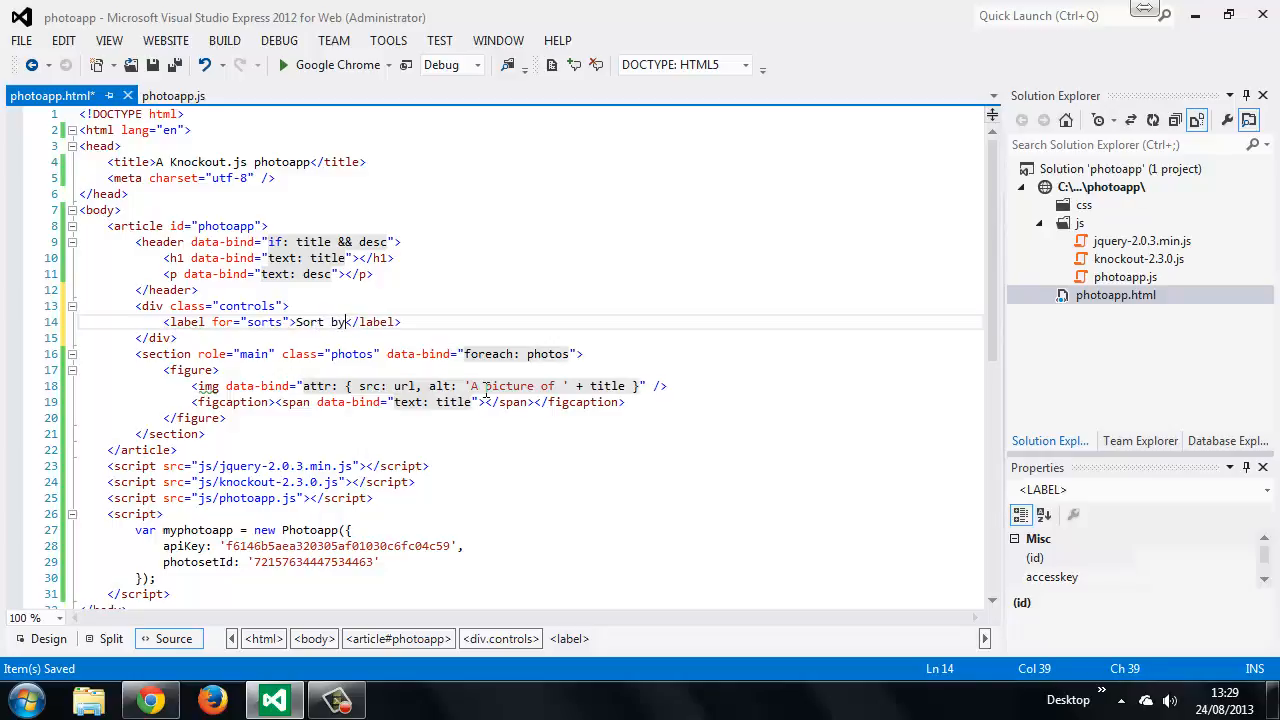
{"action": "type", "text": ":"}
{"action": "type", "text": "<s"}
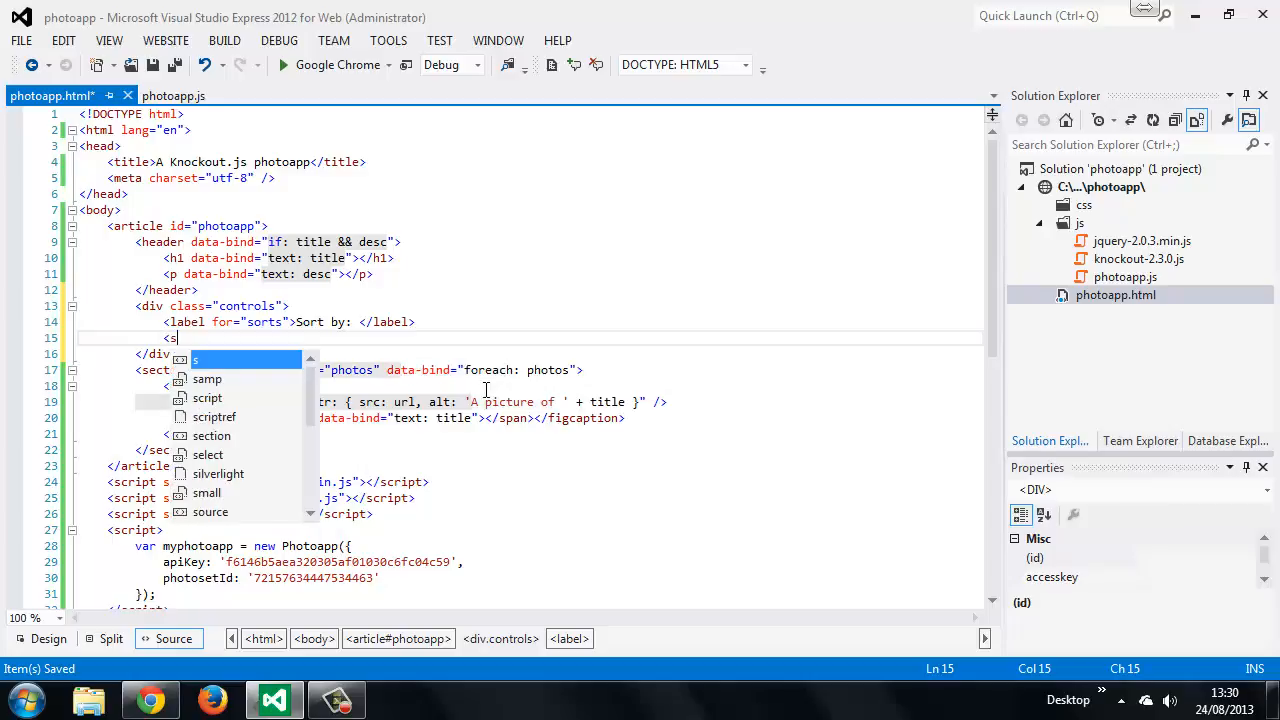
Add a select with id sorts bound with data-bind foreach over sorts.
{"action": "type", "text": "elect id=\"sor\""}
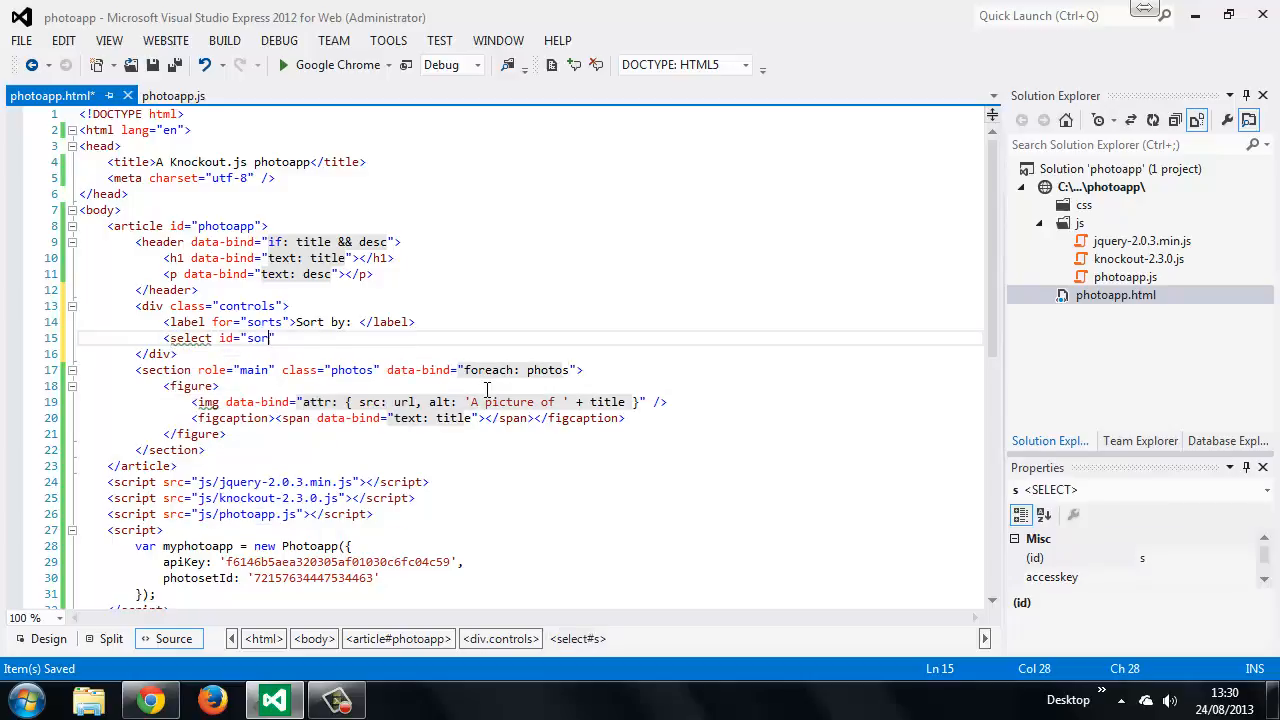
{"action": "type", "text": "ts\""}
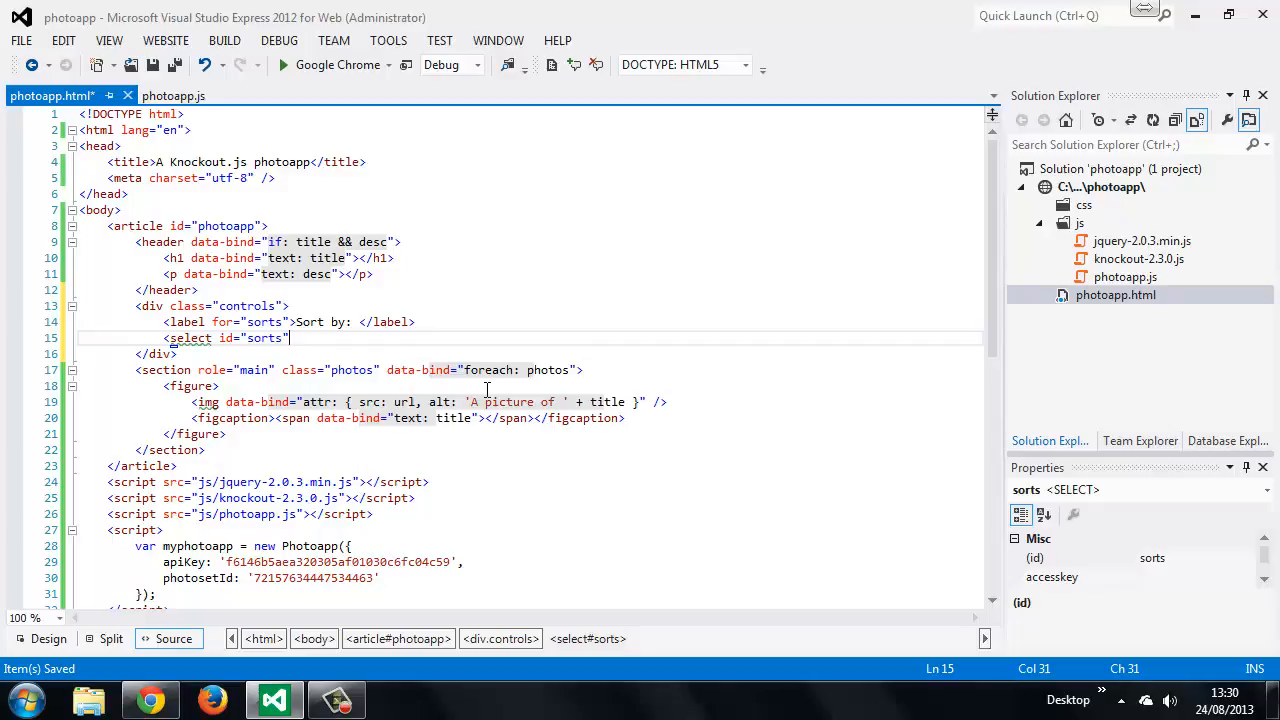
{"action": "type", "text": "data-b"}
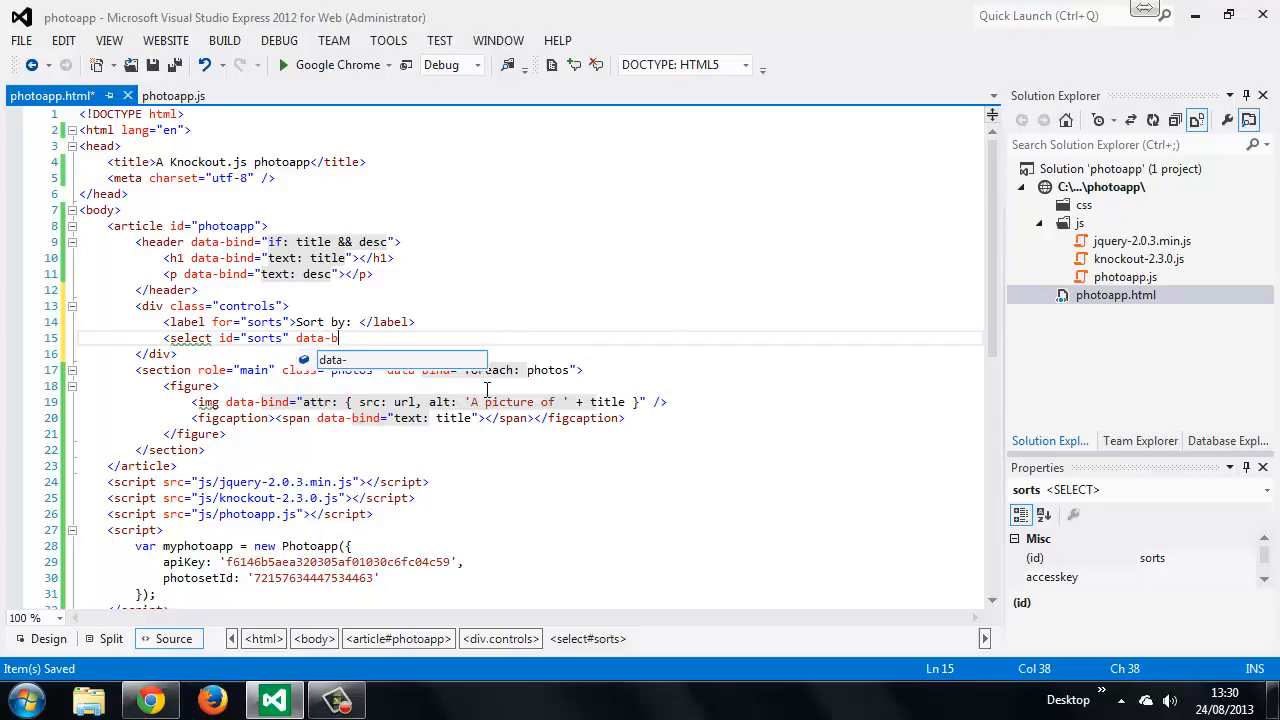
{"action": "type", "text": "foreach: sorts\">"}
{"action": "type", "text": "<option></option>"}
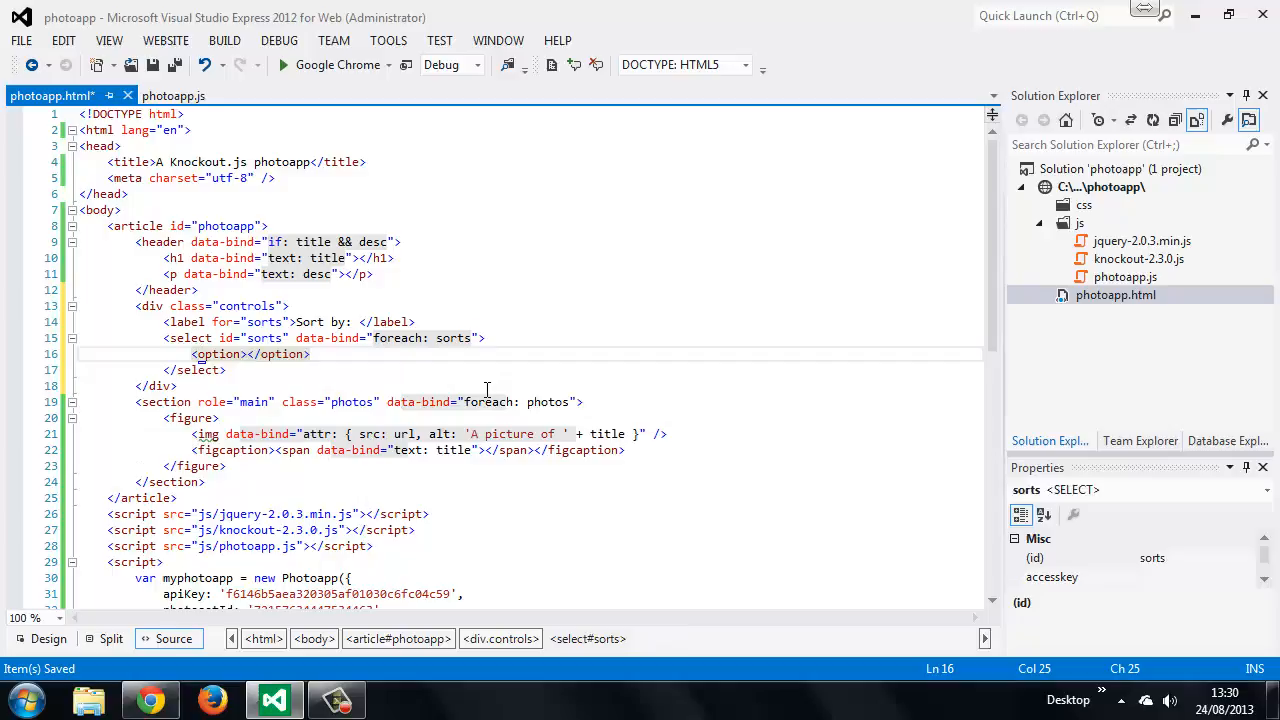
Bind the sorts option with data-bind="text: name, value: name".
{"action": "left_click", "coordinate": [220, 354]}
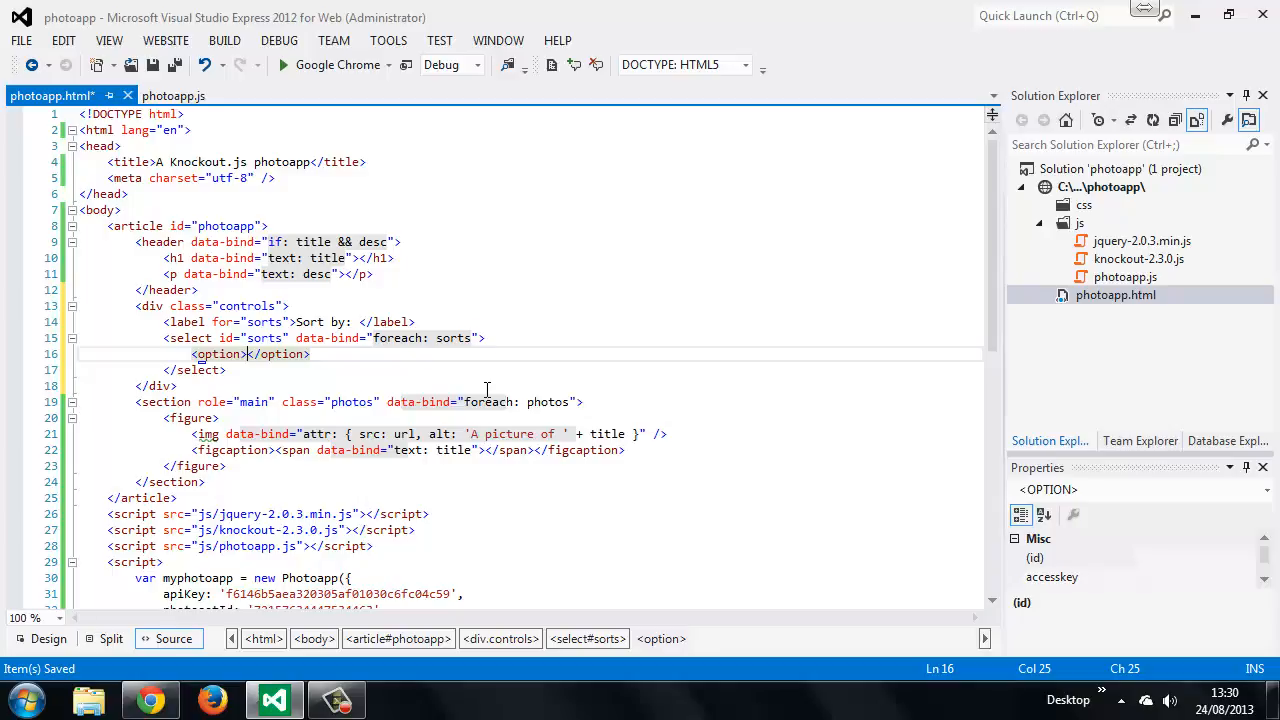
{"action": "type", "text": "datab"}
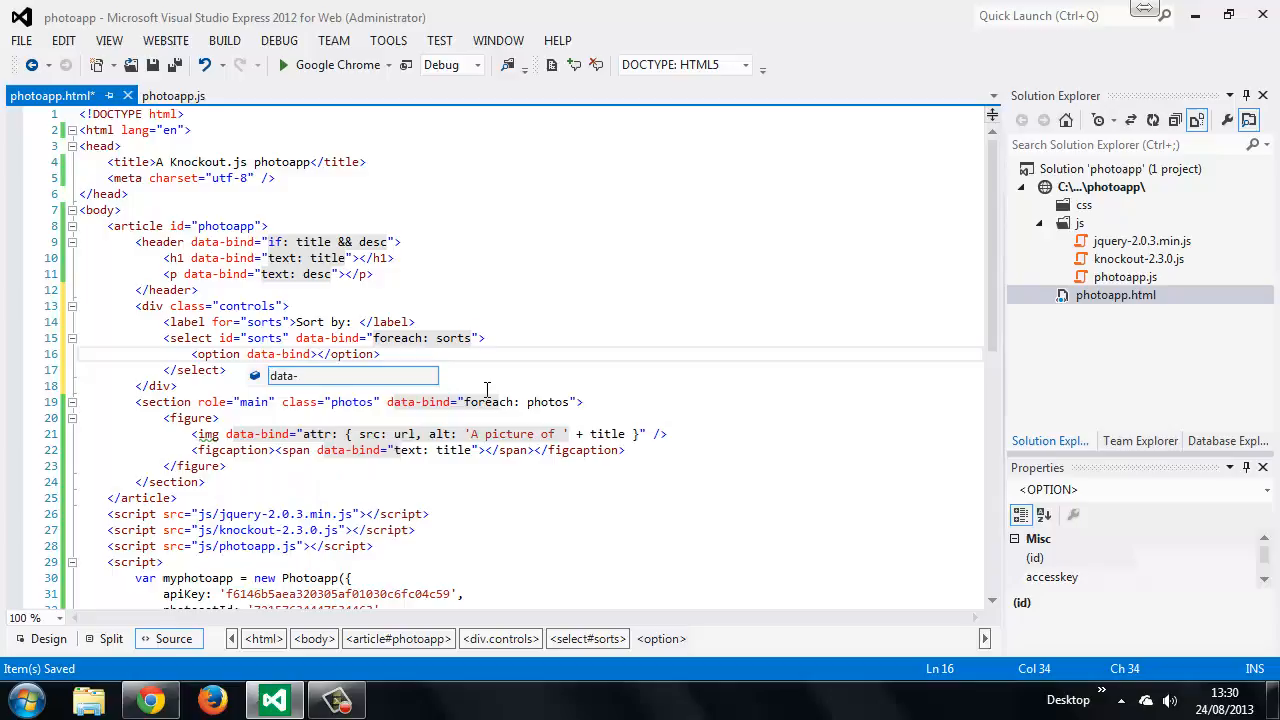
{"action": "type", "text": "text:\""}
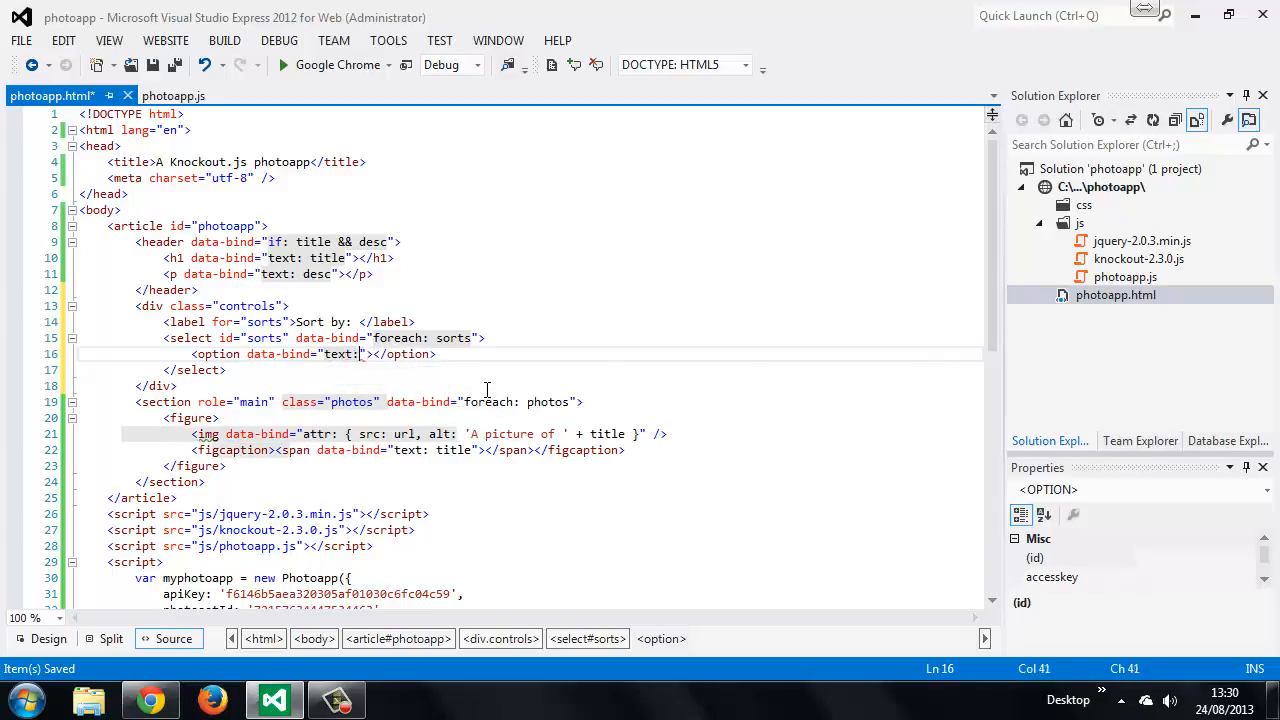
{"action": "type", "text": "name,"}
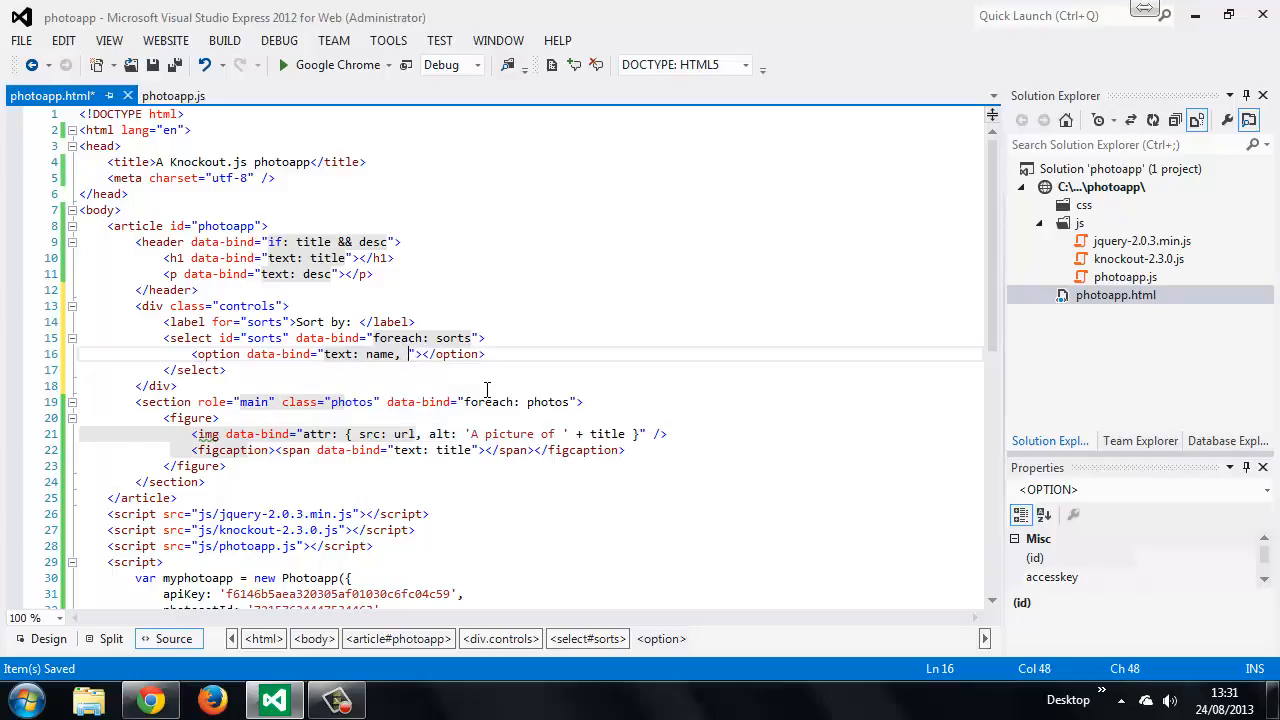
{"action": "type", "text": "value:"}
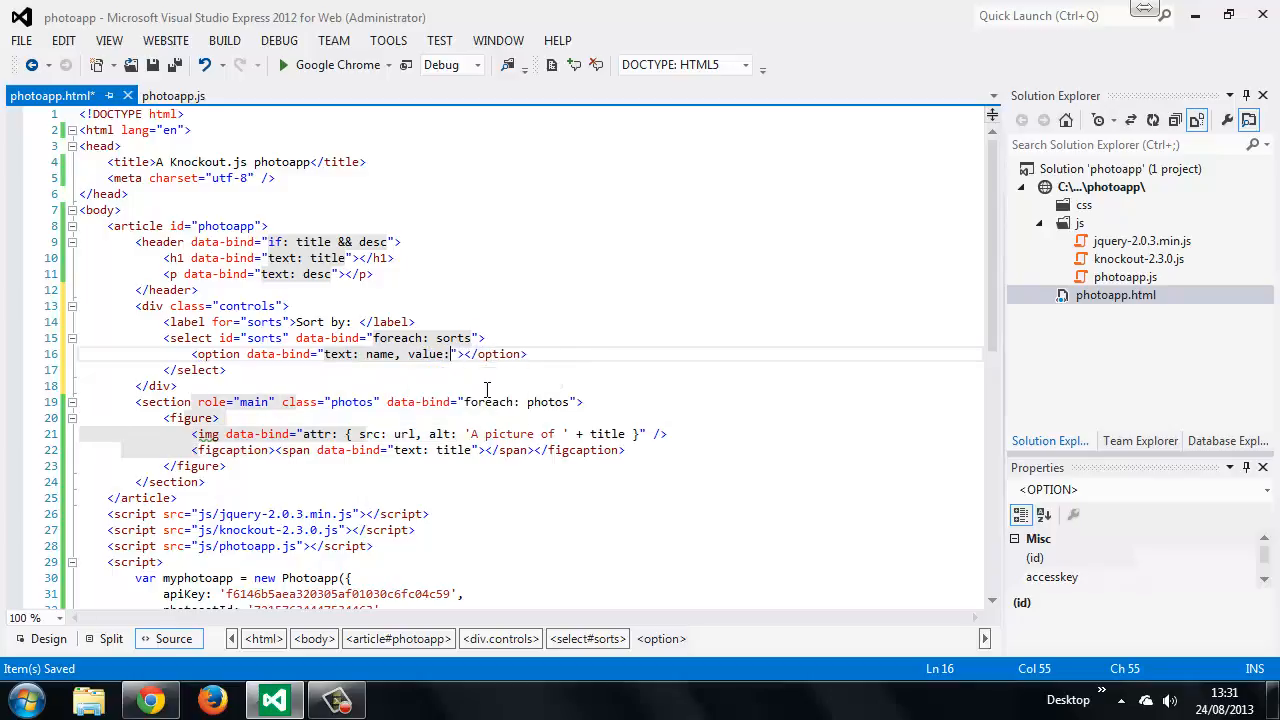
{"action": "type", "text": "name"}
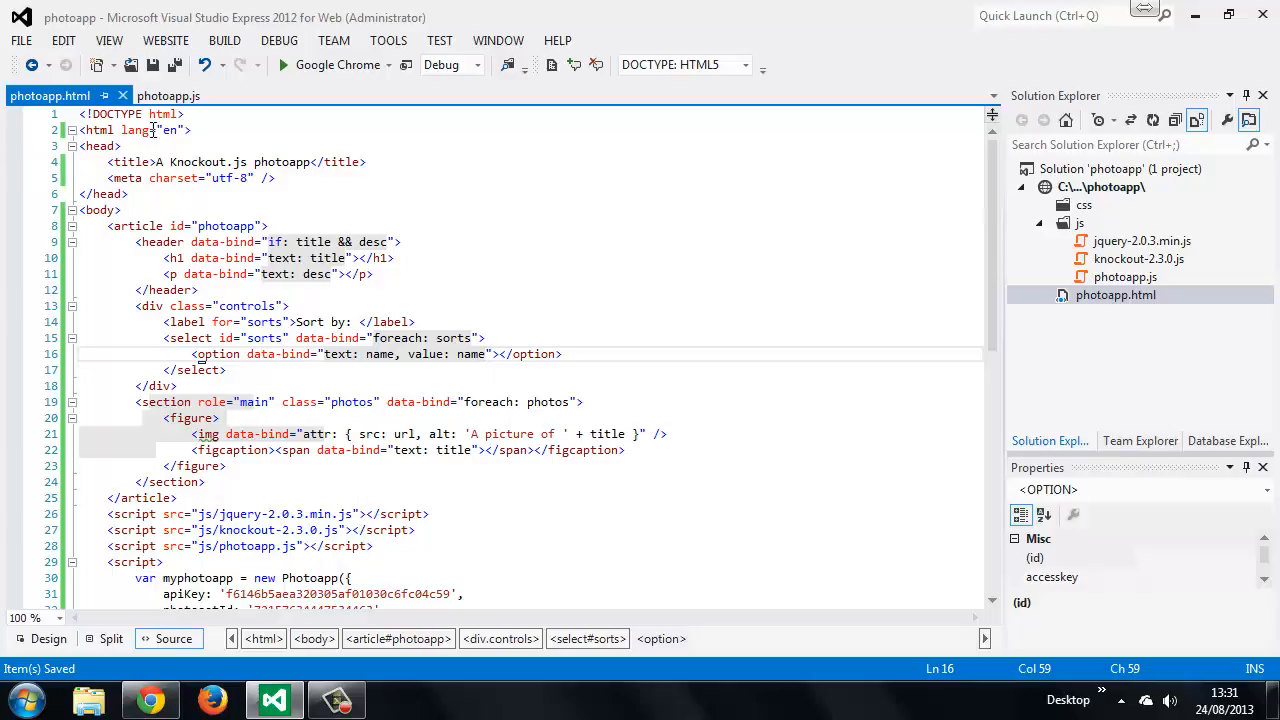
Show photoapp.js scrolled to the defaults object with its empty sorts array.
{"action": "left_click", "coordinate": [168, 96]}
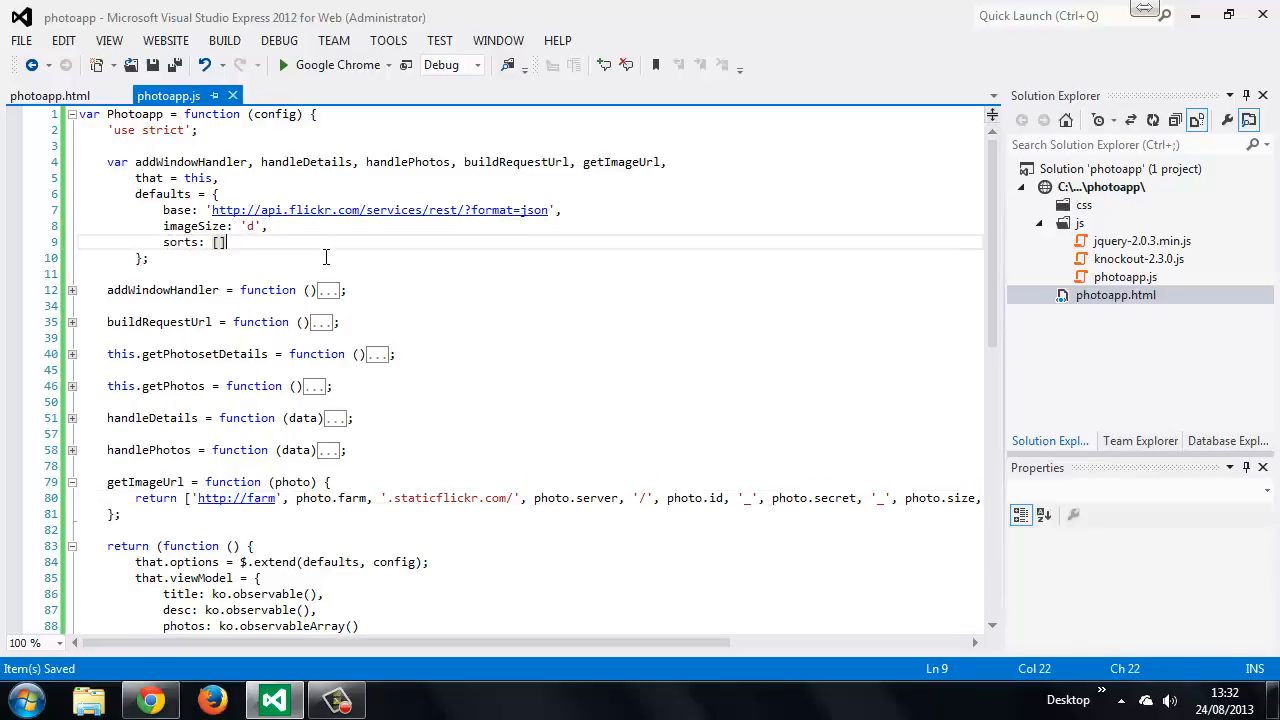
{"action": "scroll", "scroll_direction": "down", "scroll_amount": 3}
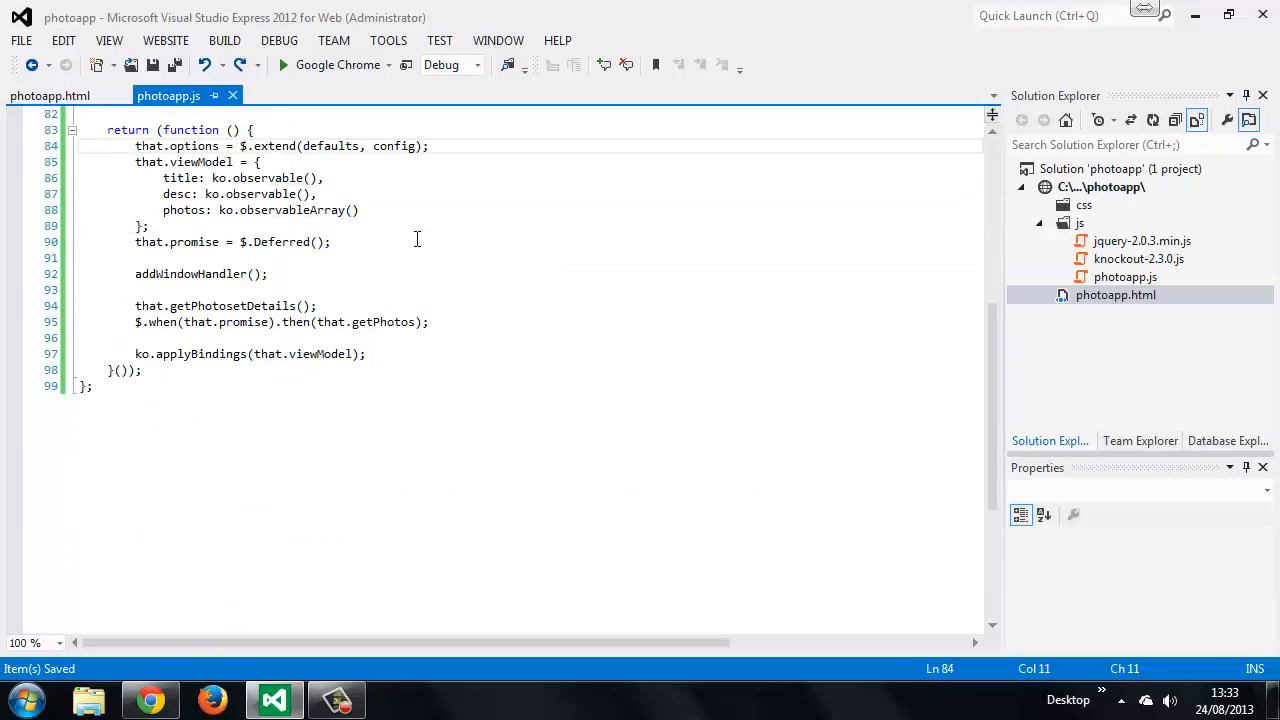
Begin that.options.sorts.unshift with a default sort entry using defaultSort as its sorter.
{"action": "type", "text": "that"}
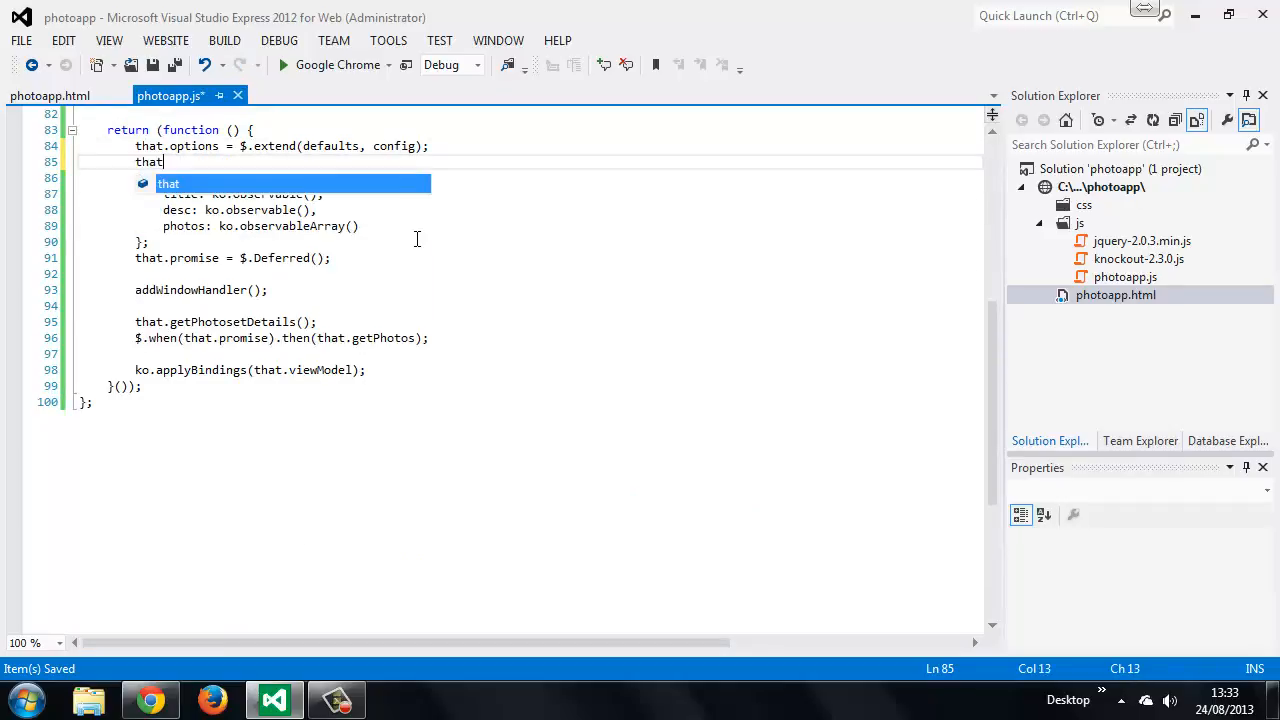
{"action": "type", "text": ".options.sorts"}
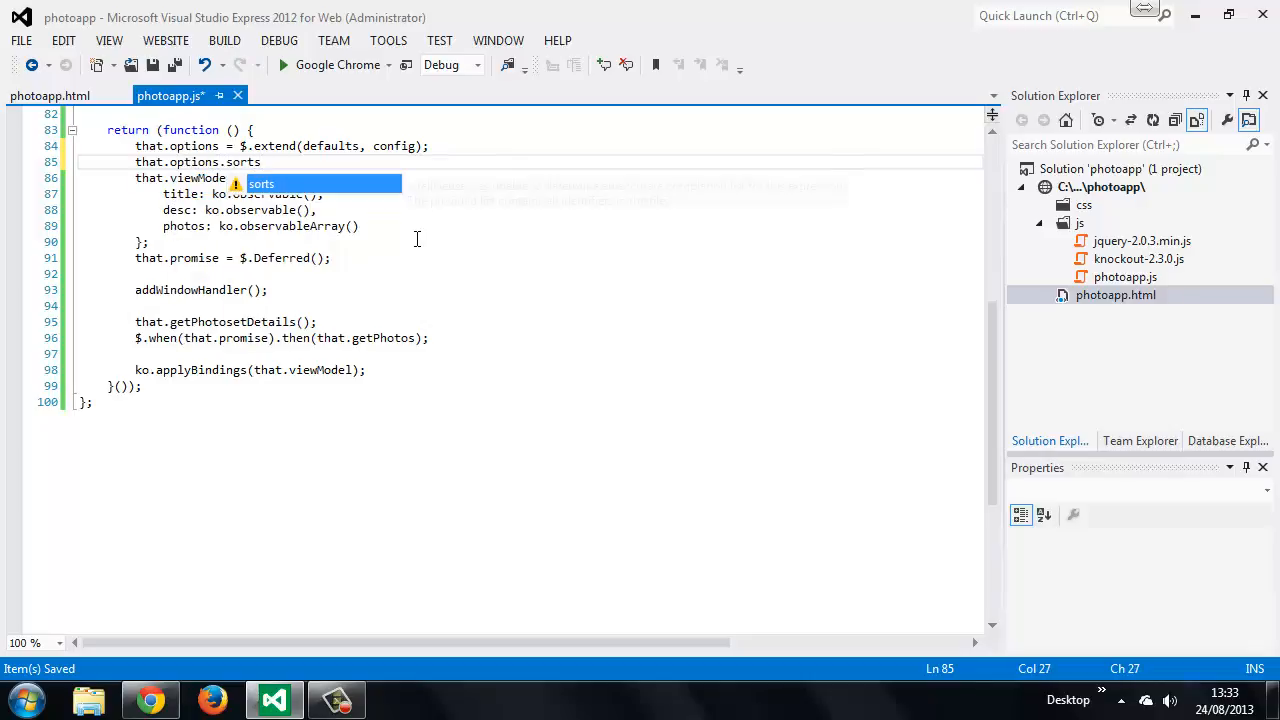
{"action": "type", "text": ".unshift({"}
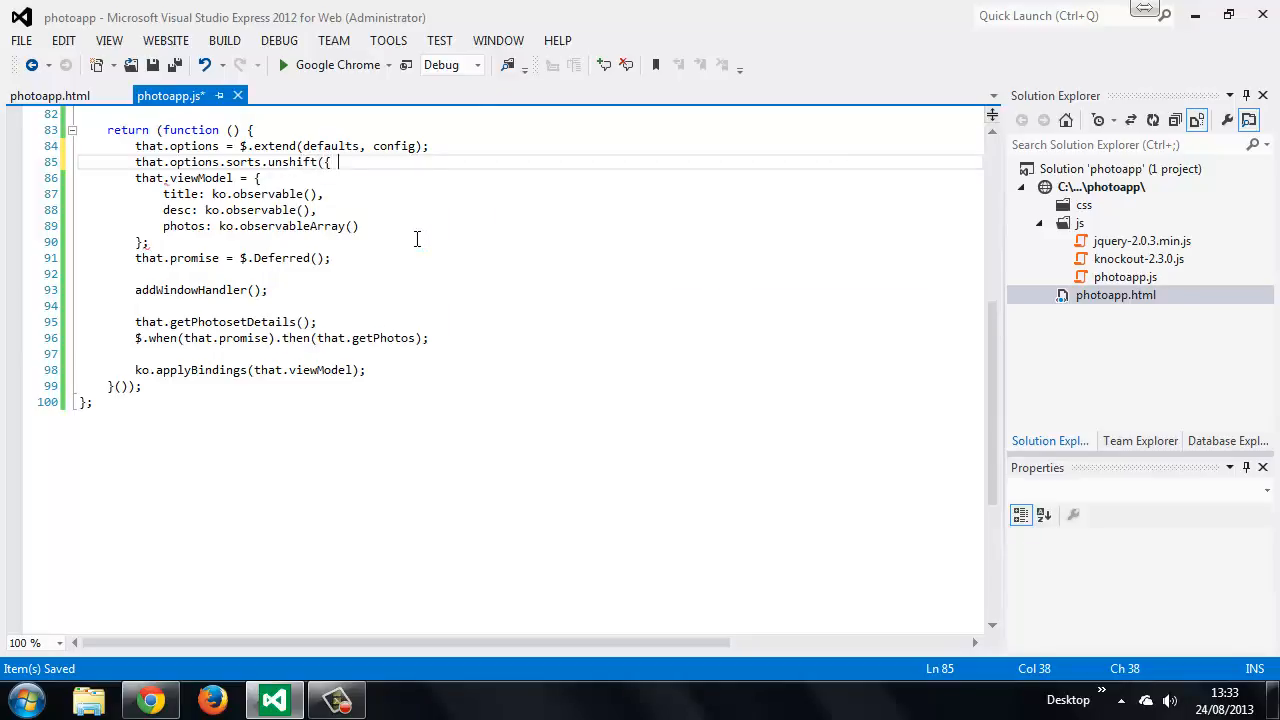
{"action": "type", "text": "nam,e:"}
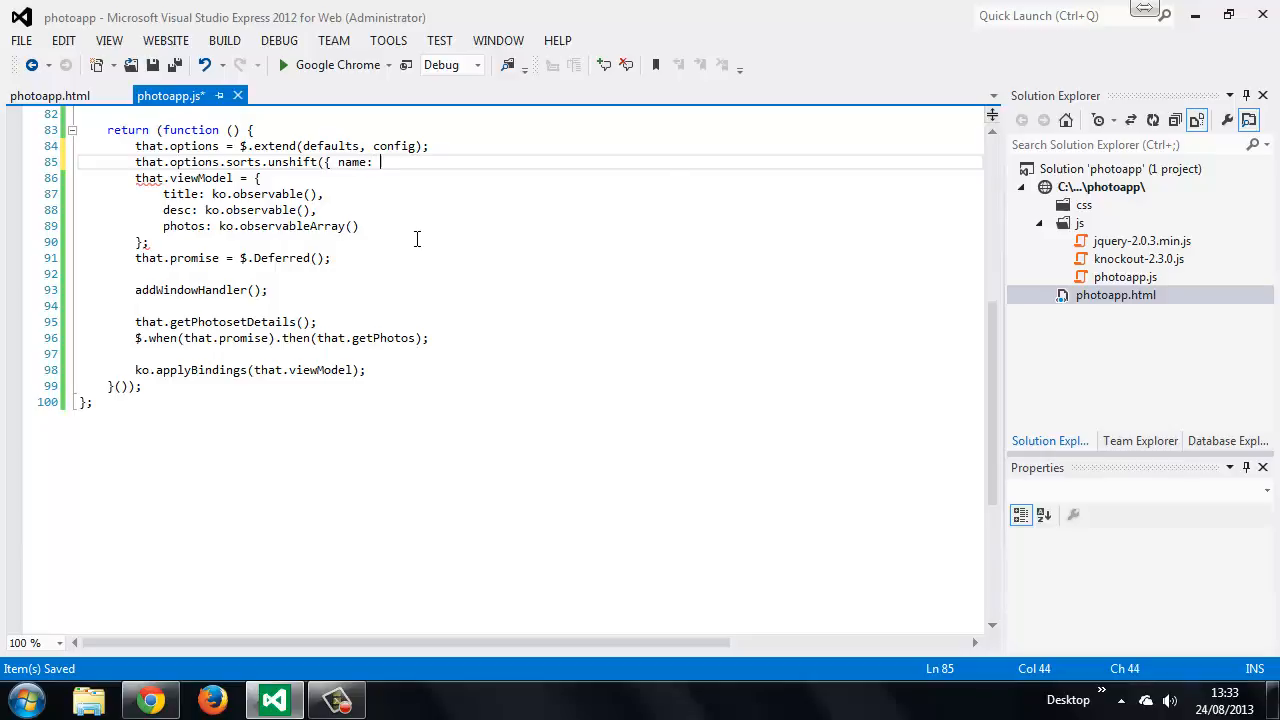
{"action": "type", "text": "default, sorter: default"}
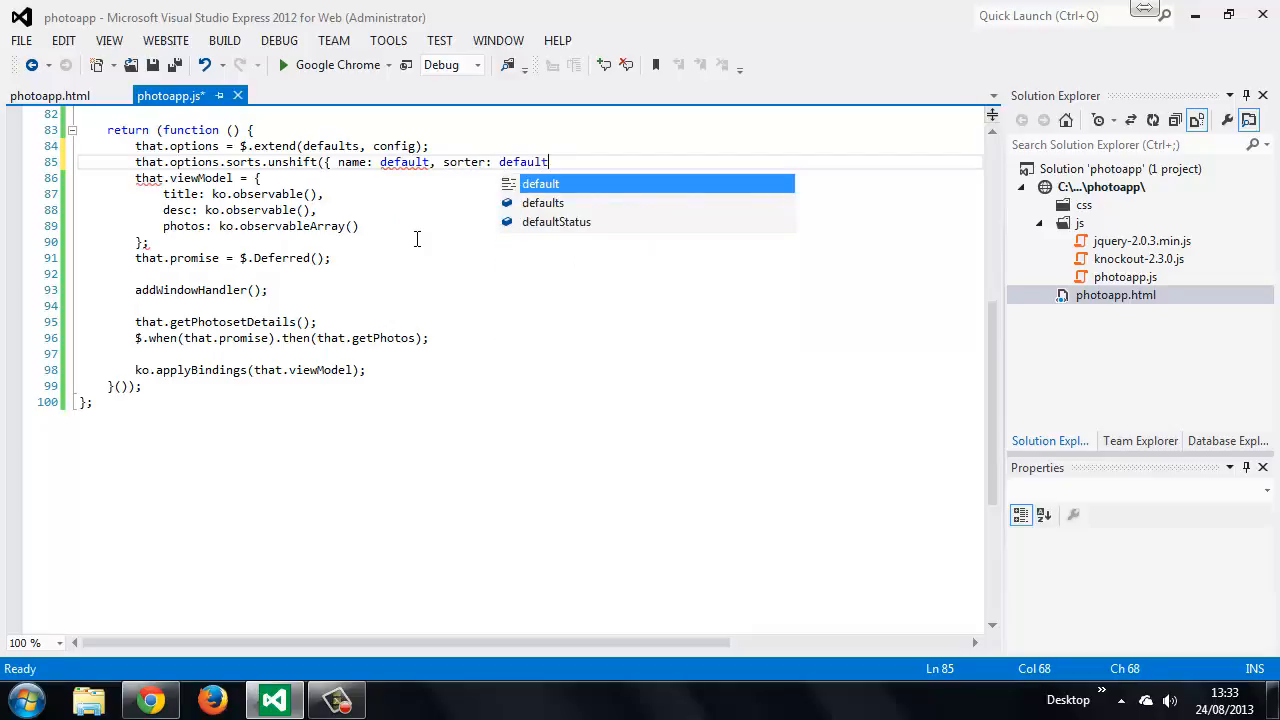
{"action": "type", "text": "Sort"}
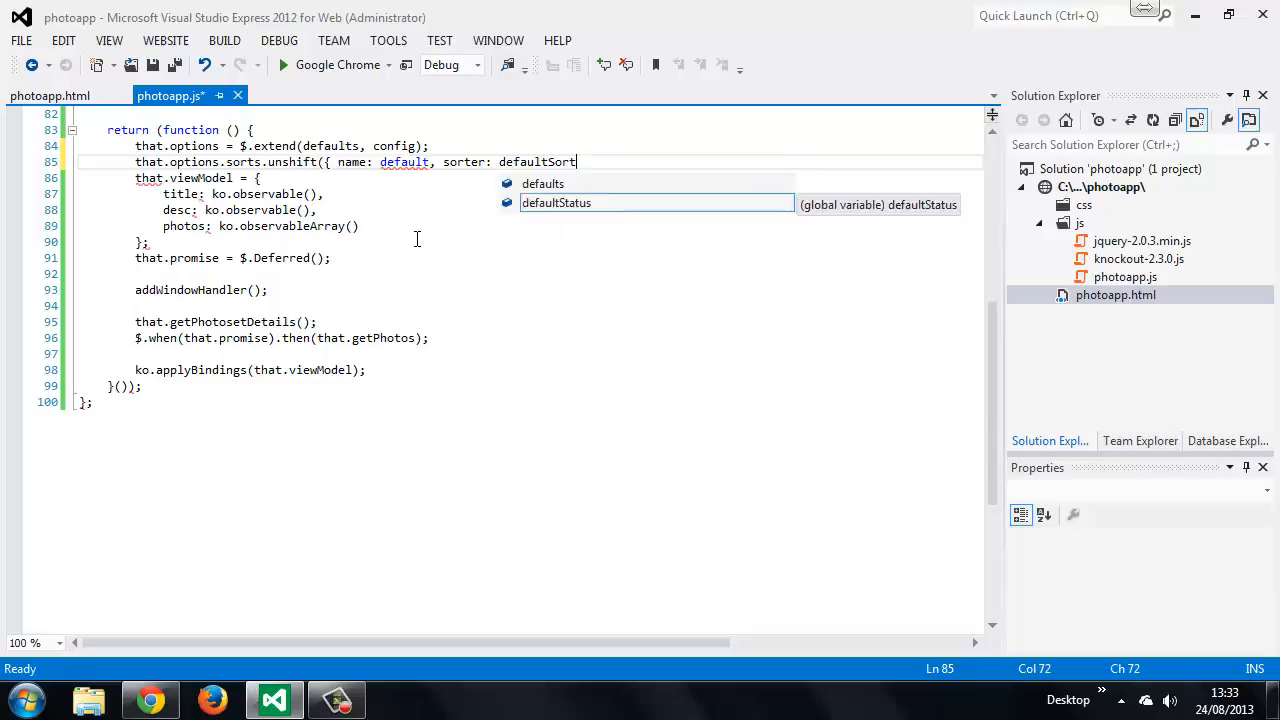
{"action": "type", "text": "}"}
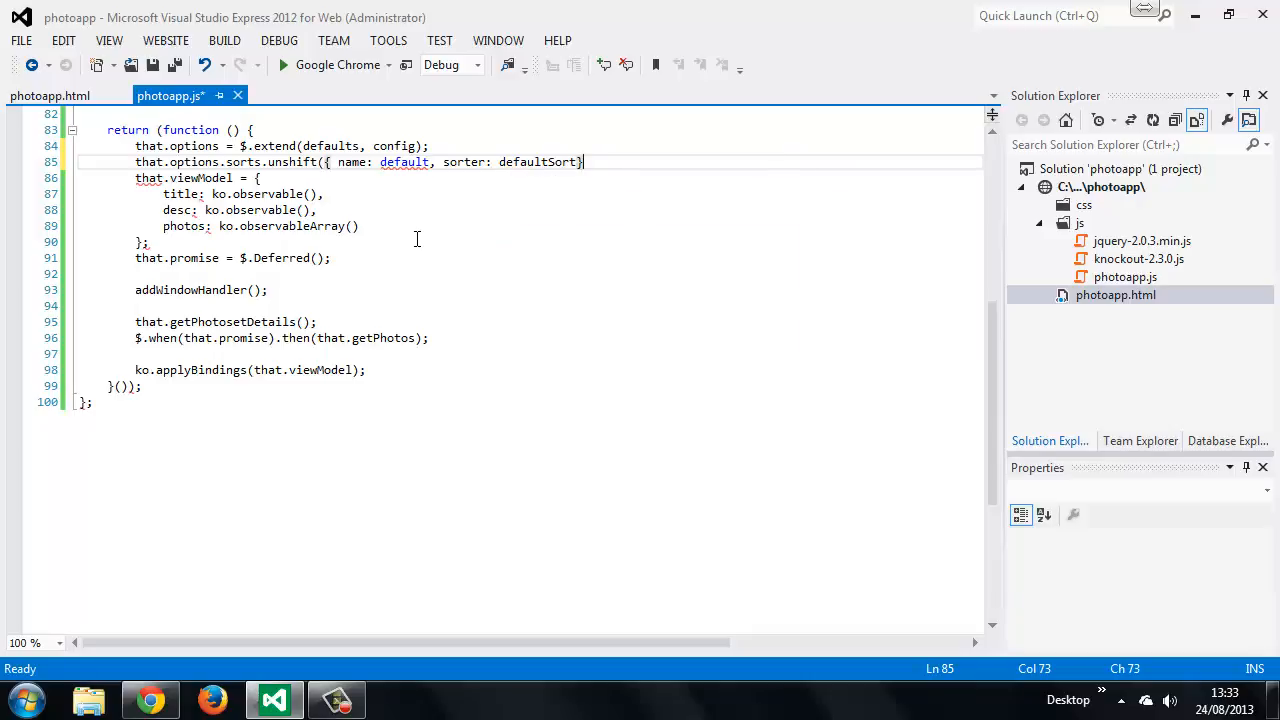
Add a second 'title' sort entry using titleSort, close the unshift call and save photoapp.js.
{"action": "type", "text": ", {"}
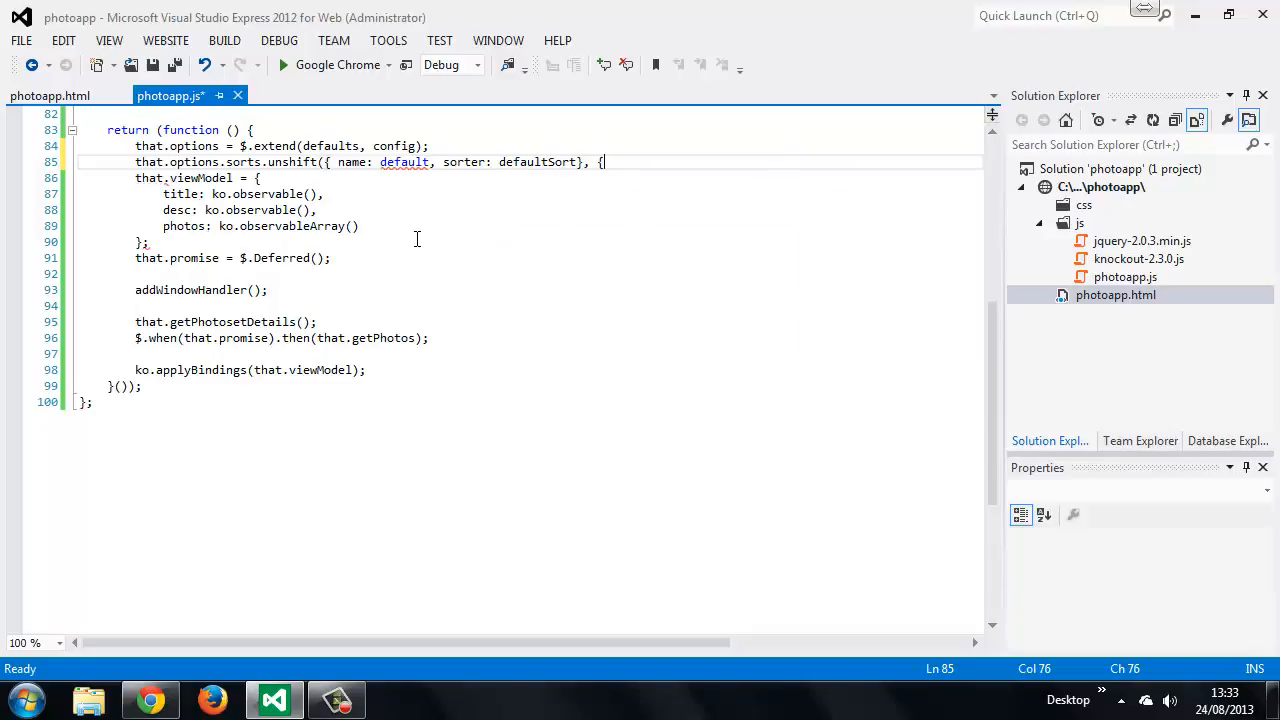
{"action": "type", "text": "name:"}
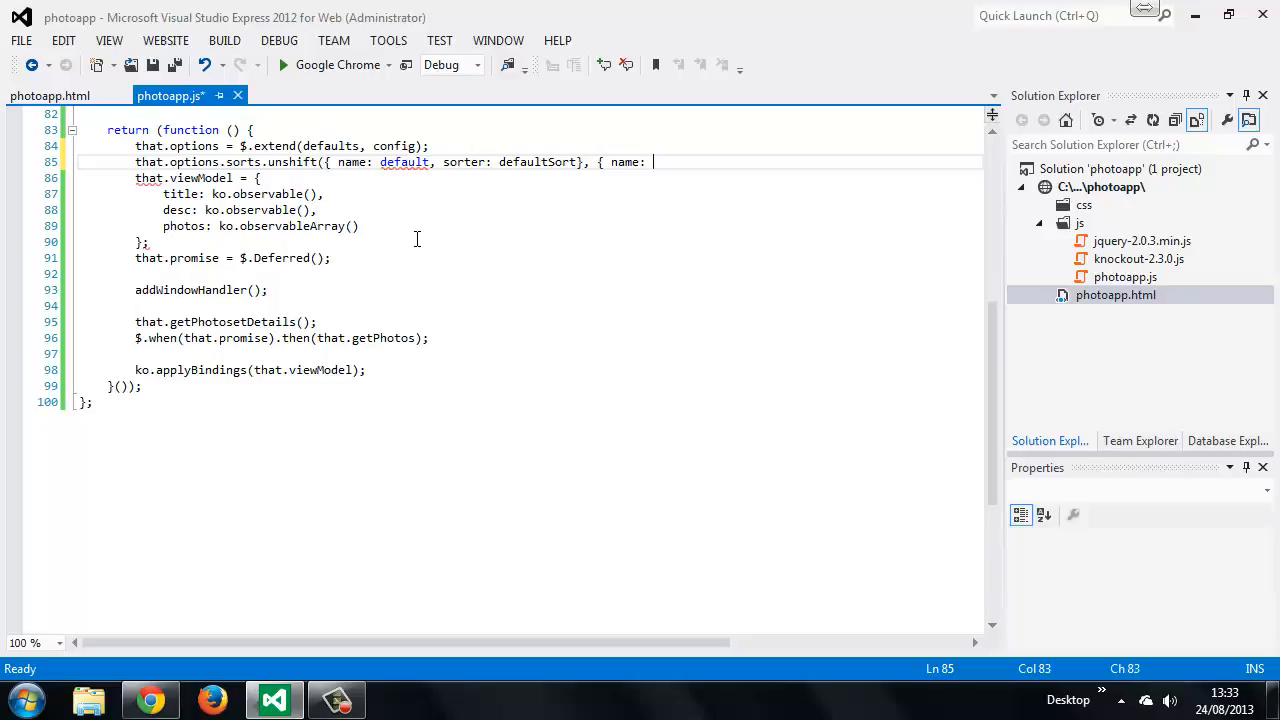
{"action": "type", "text": "'title"}
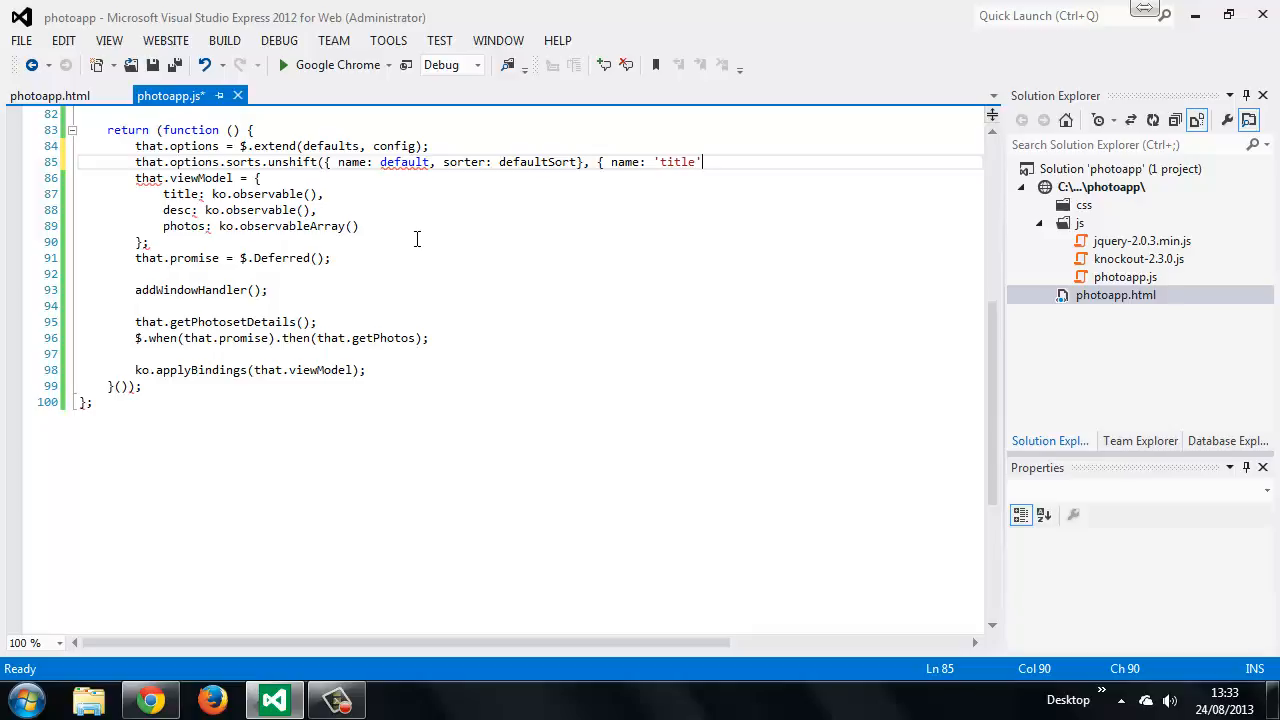
{"action": "type", "text": ", sorter: t"}
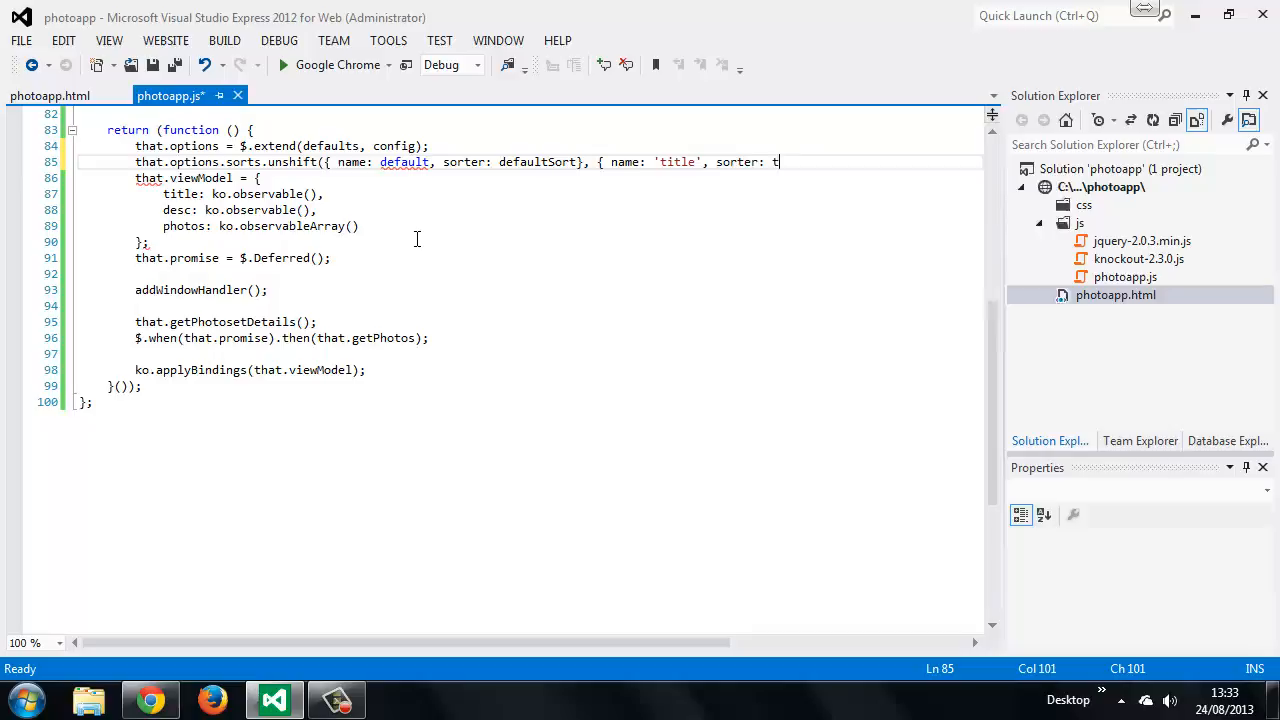
{"action": "type", "text": "itleSort })"}
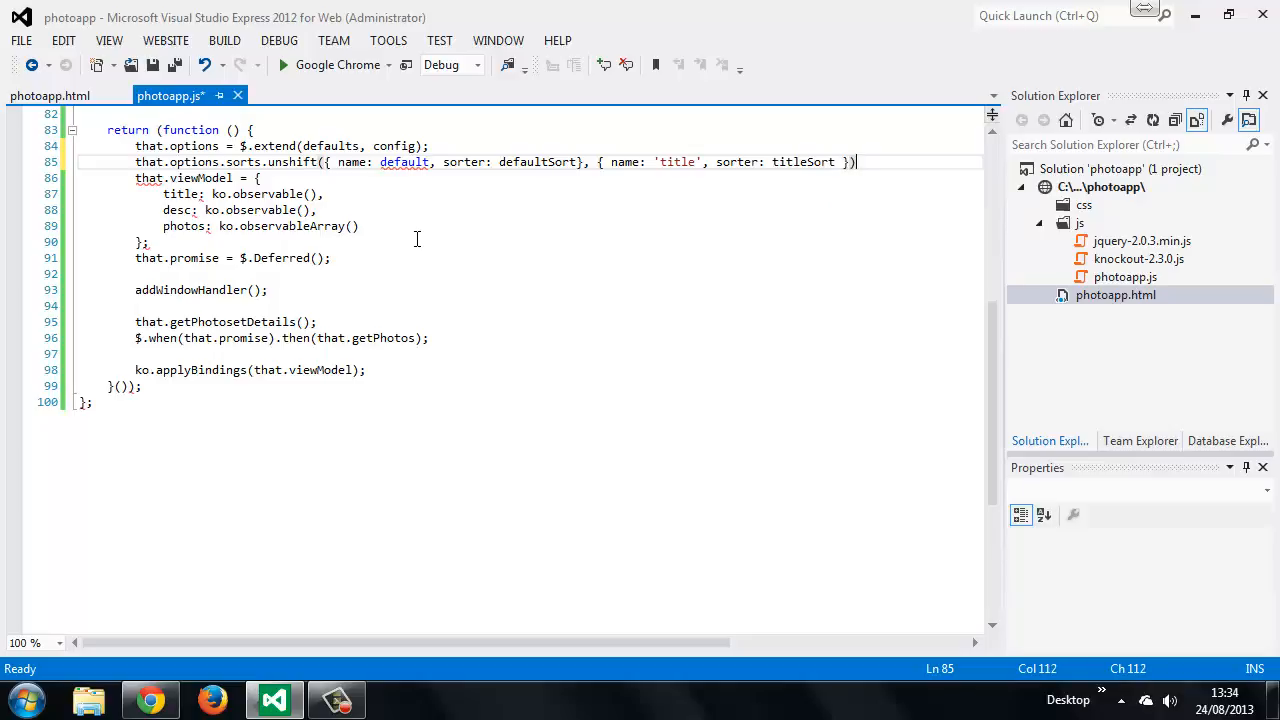
{"action": "key", "text": "ctrl+s"}
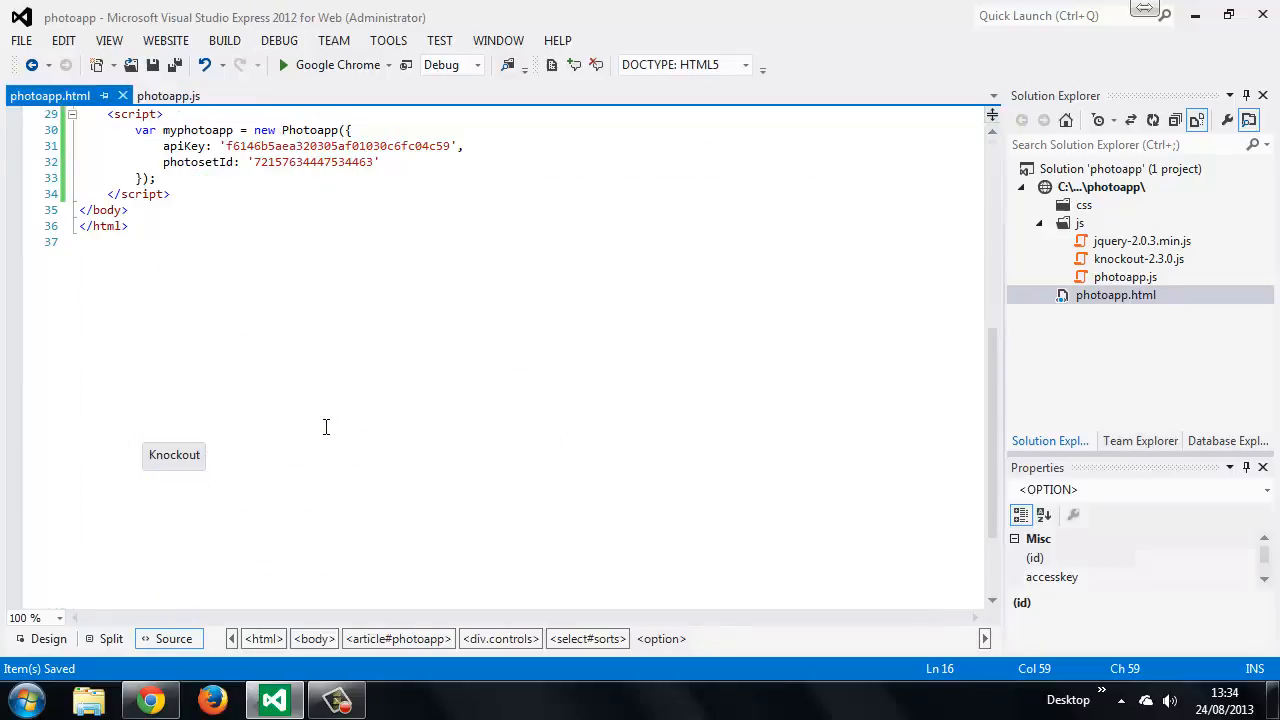
Add sorts: [{ name: 'special', sorter: function () { } }] after photosetId in photoapp.html's Photoapp config.
{"action": "left_click", "coordinate": [384, 160]}
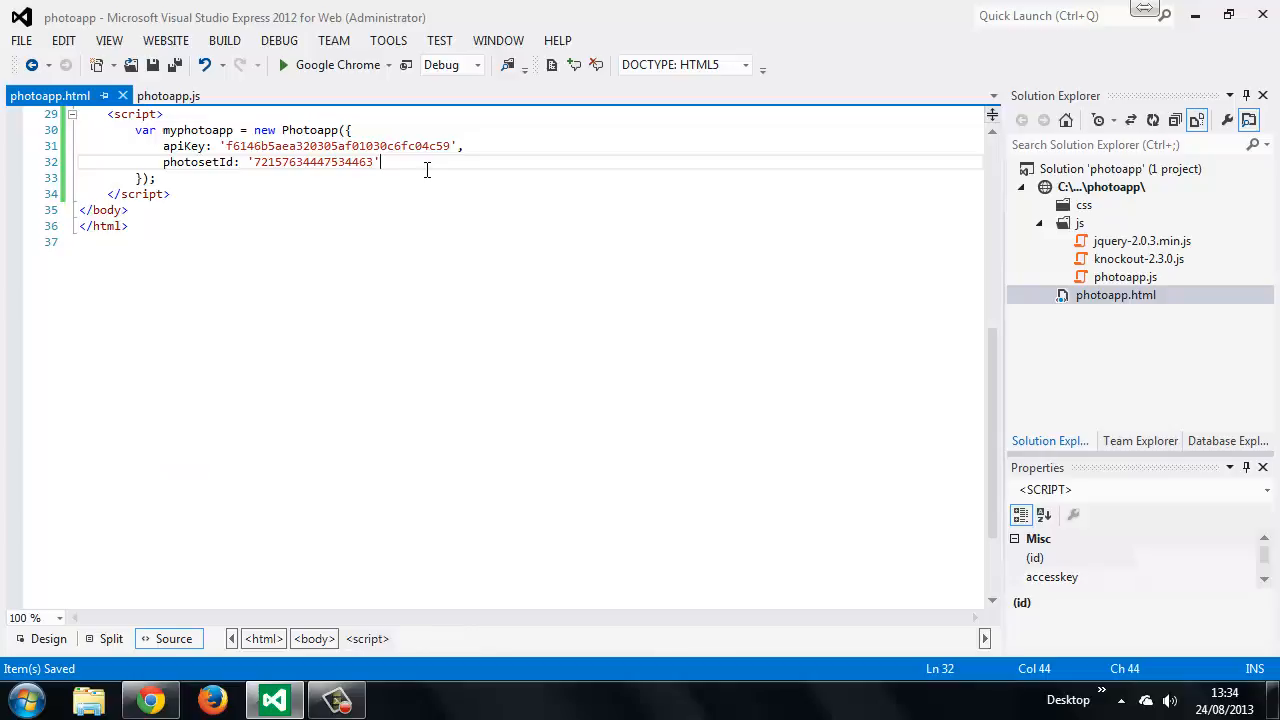
{"action": "key", "text": "Enter"}
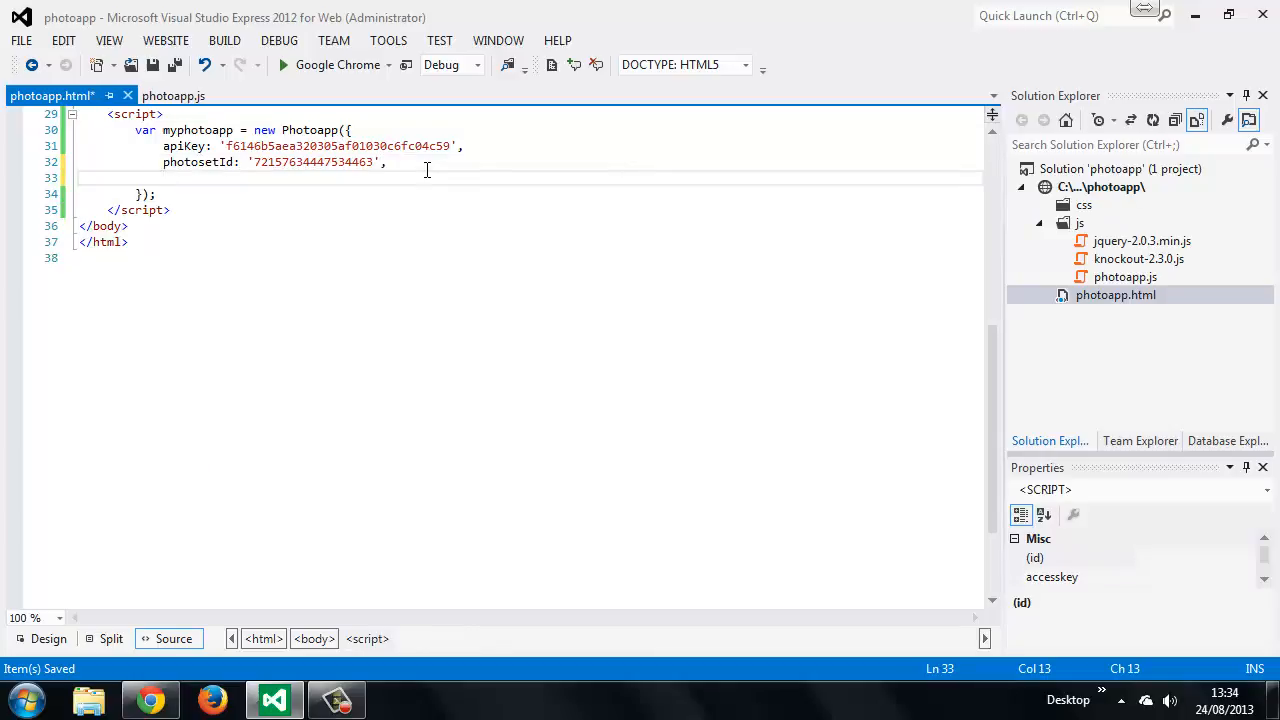
{"action": "type", "text": "sorts: ["}
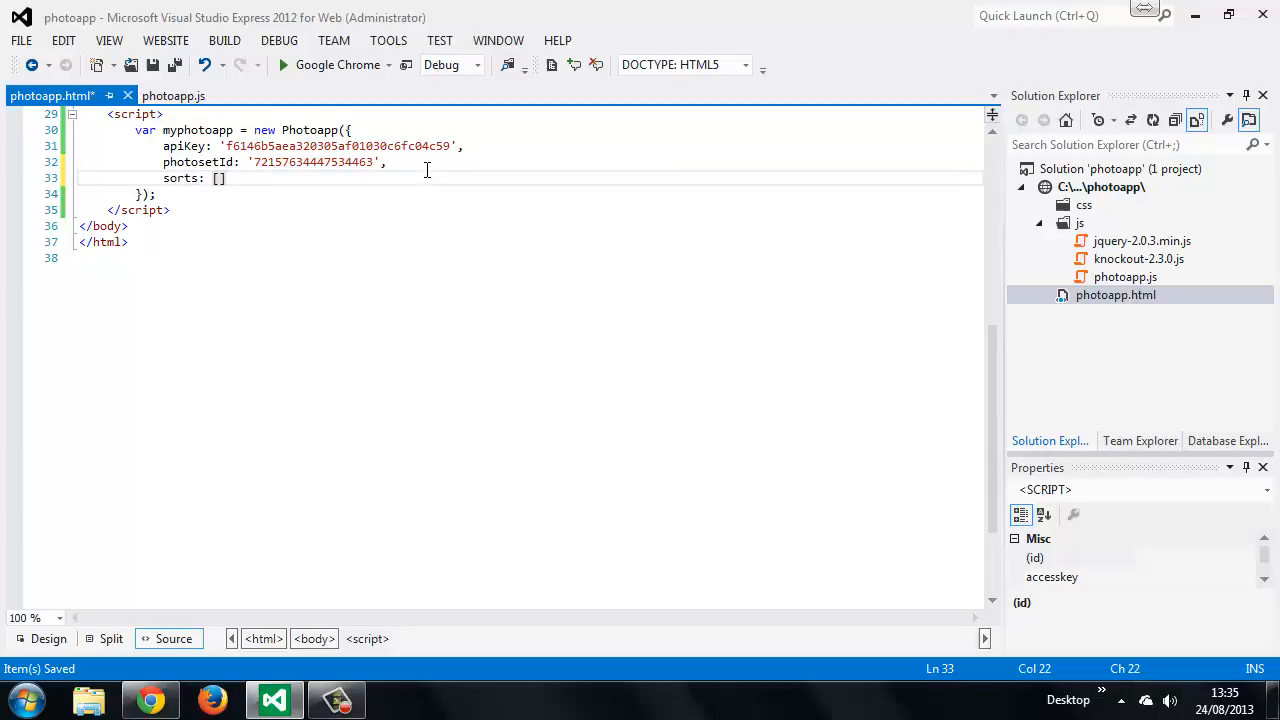
{"action": "type", "text": "{ name:"}
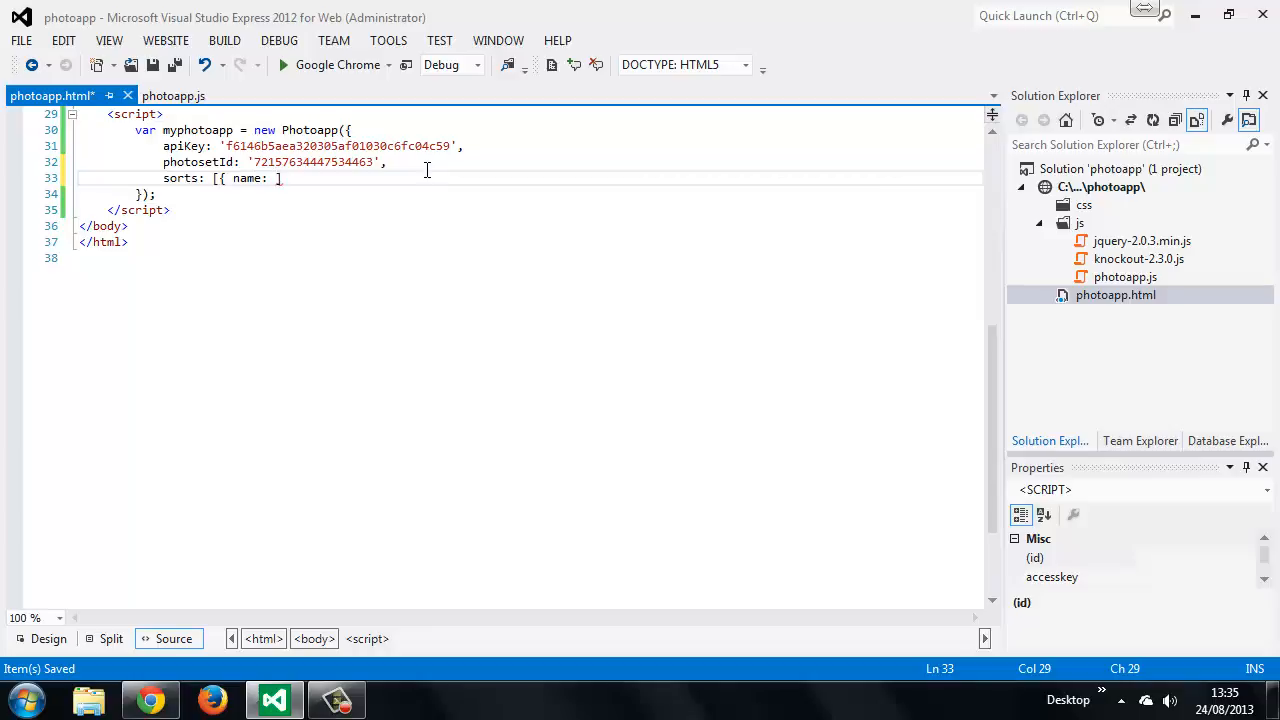
{"action": "type", "text": "'special', sorter:"}
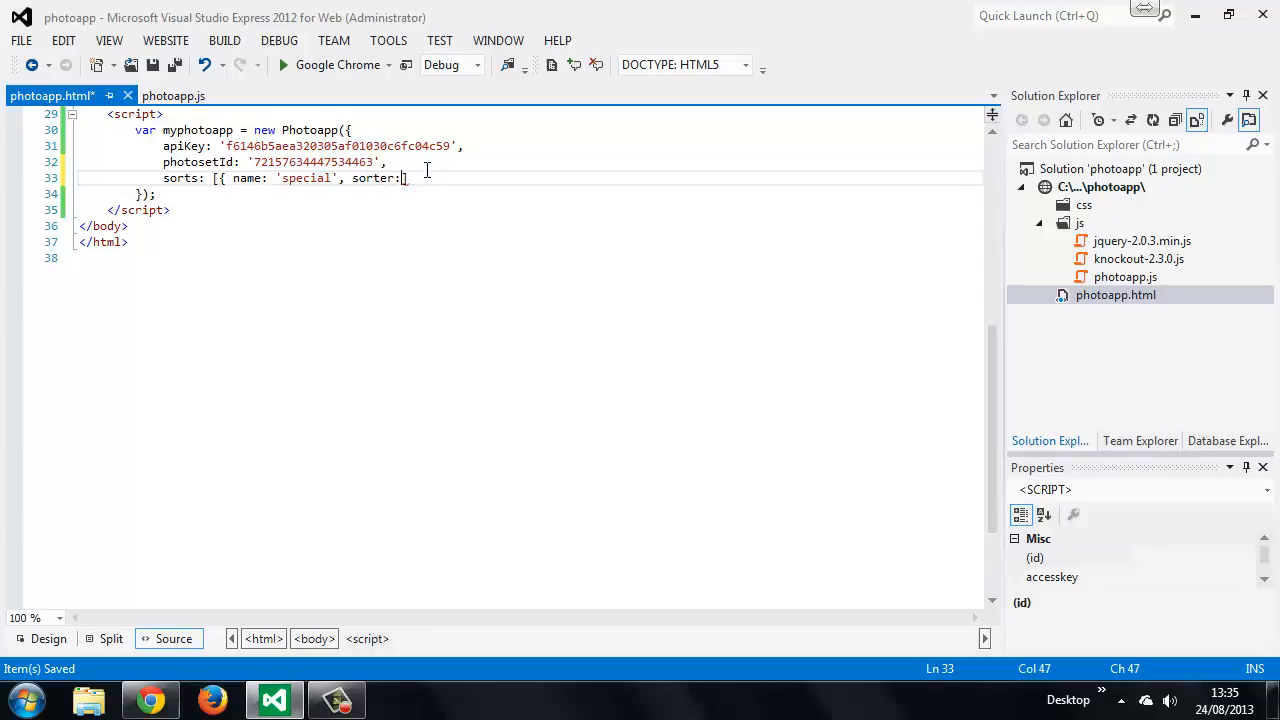
{"action": "type", "text": "function () { }"}
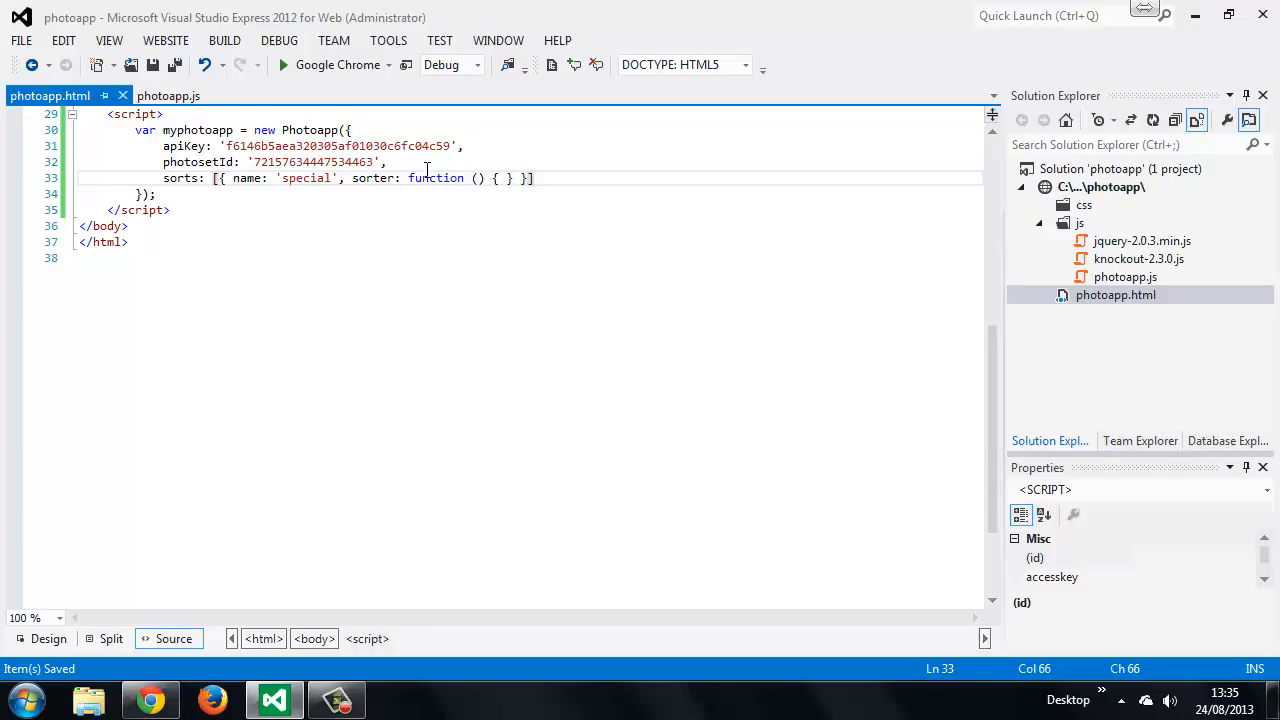
{"action": "left_click", "coordinate": [168, 96]}
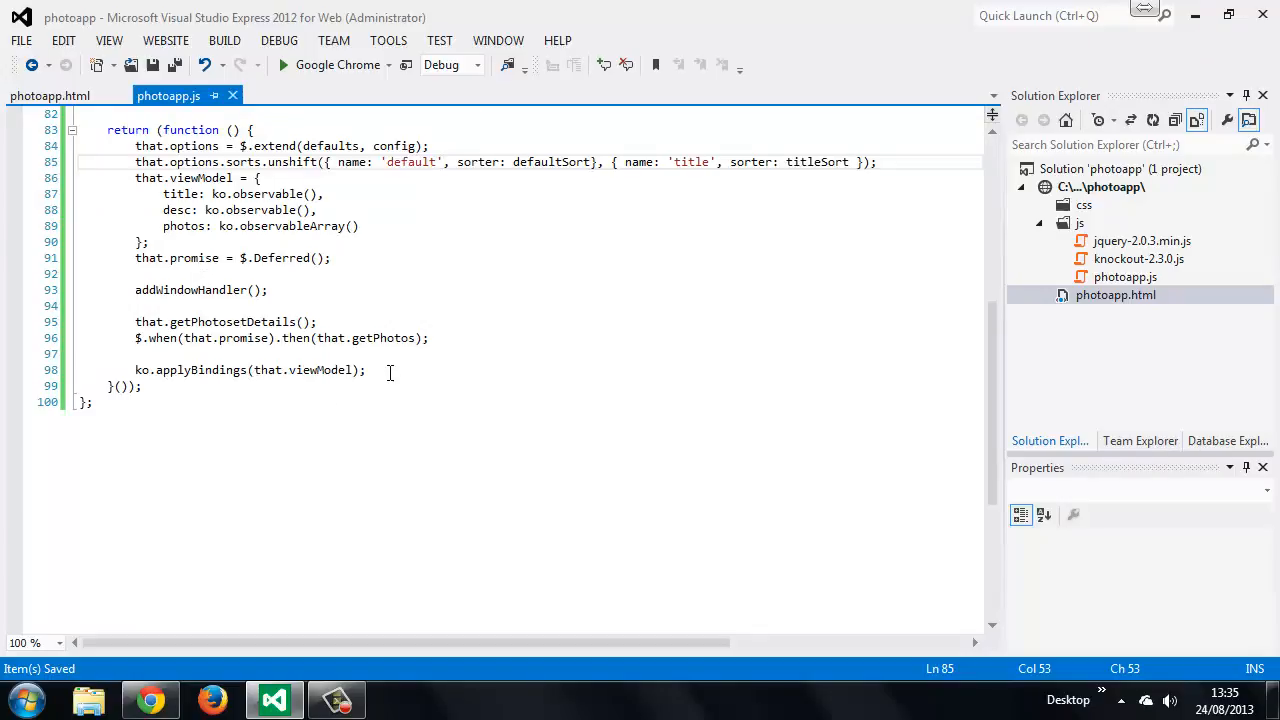
Write console.log(that.options.sorts); after ko.applyBindings and save the script.
{"action": "type", "text": "console.log("}
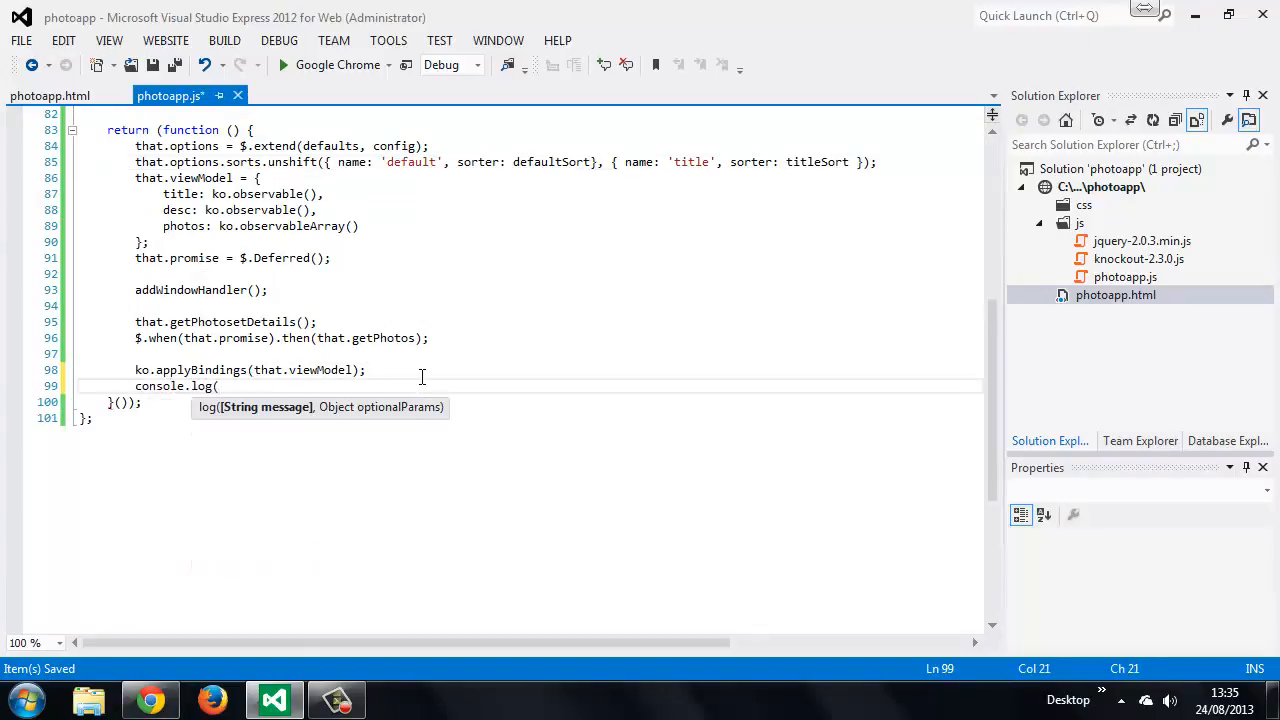
{"action": "type", "text": "taht.options.sorts)"}
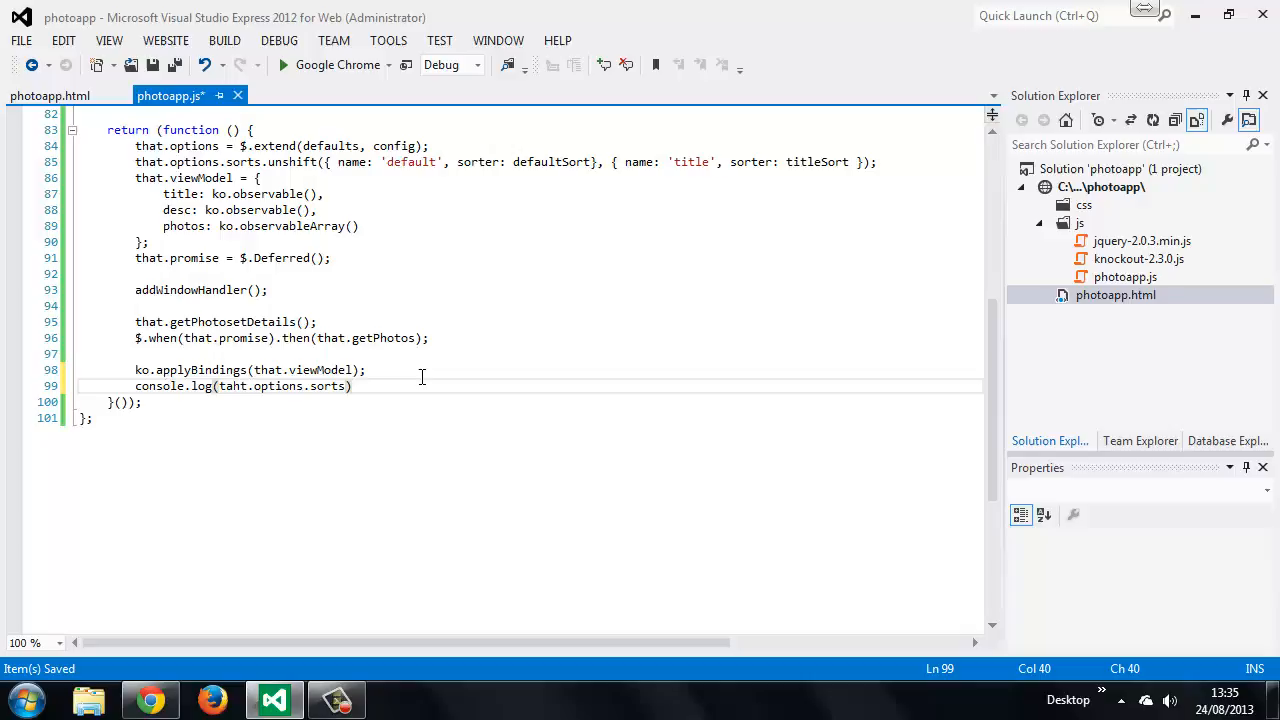
{"action": "key", "text": "Backspace"}
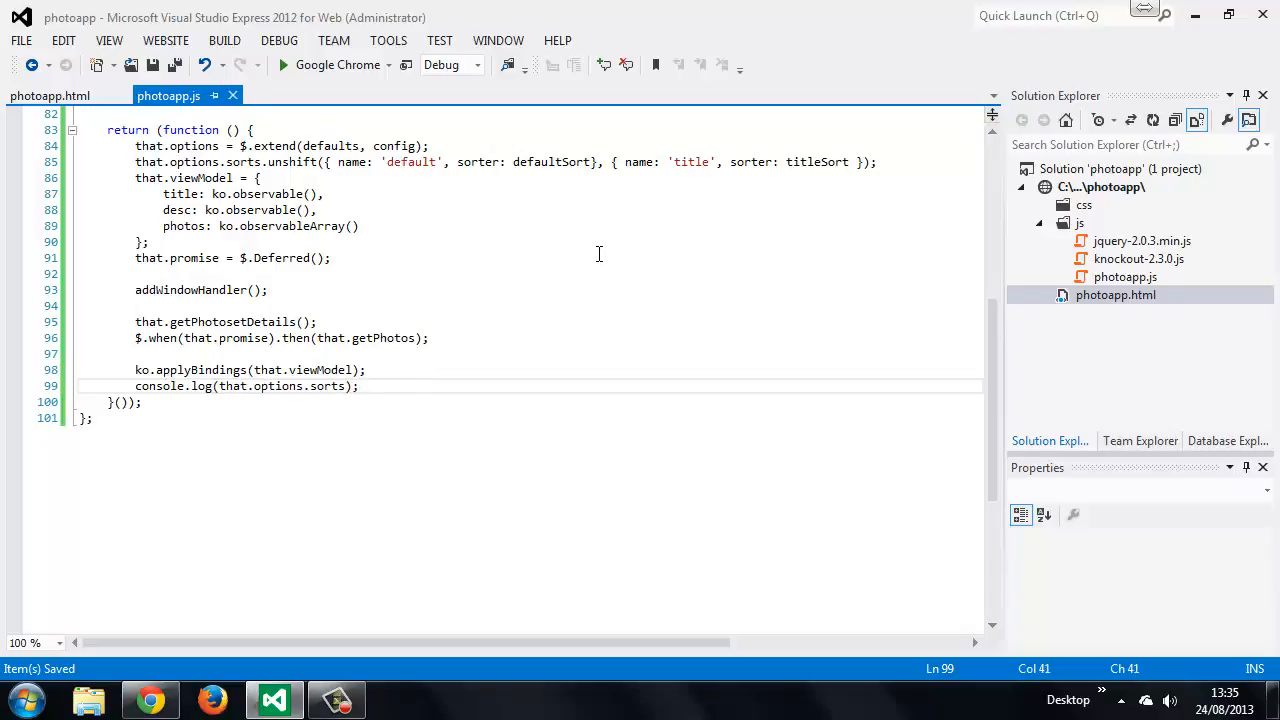
{"action": "mouse_move", "coordinate": [678, 280]}
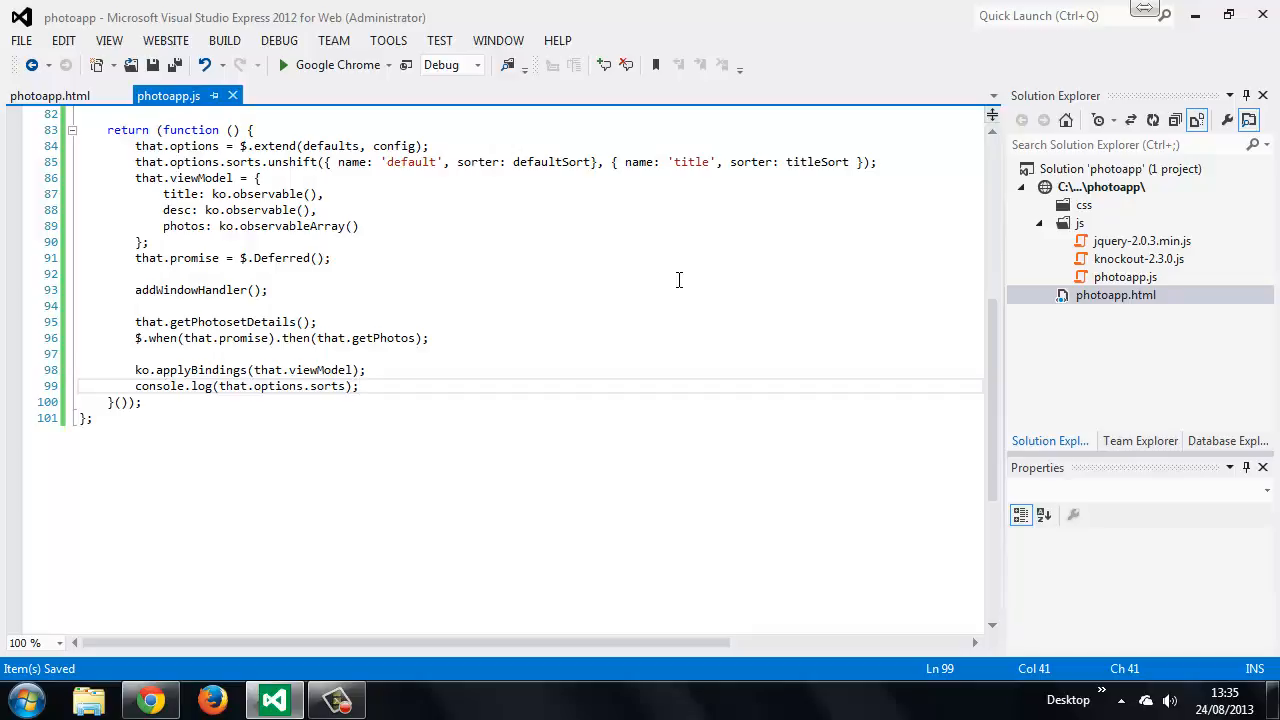
{"action": "mouse_move", "coordinate": [532, 168]}
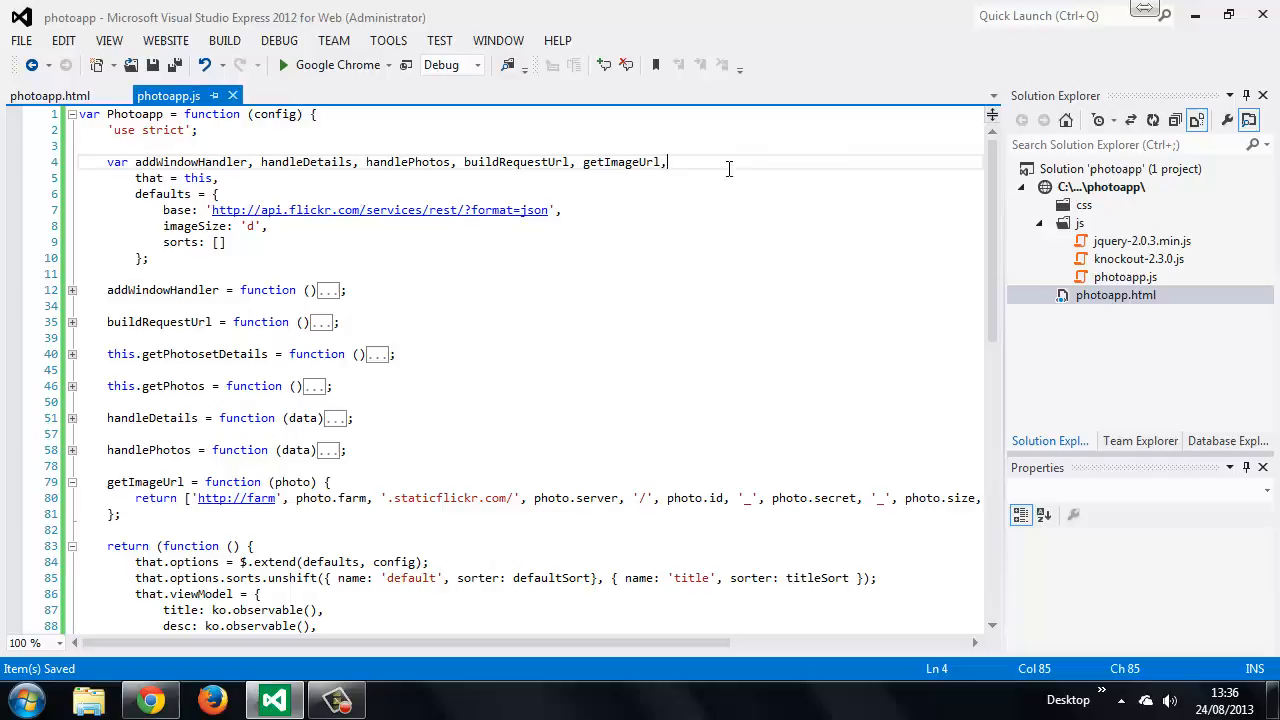
Append defaultSort, titleSort, to the top var declaration list in photoapp.js.
{"action": "type", "text": "defaultSort"}
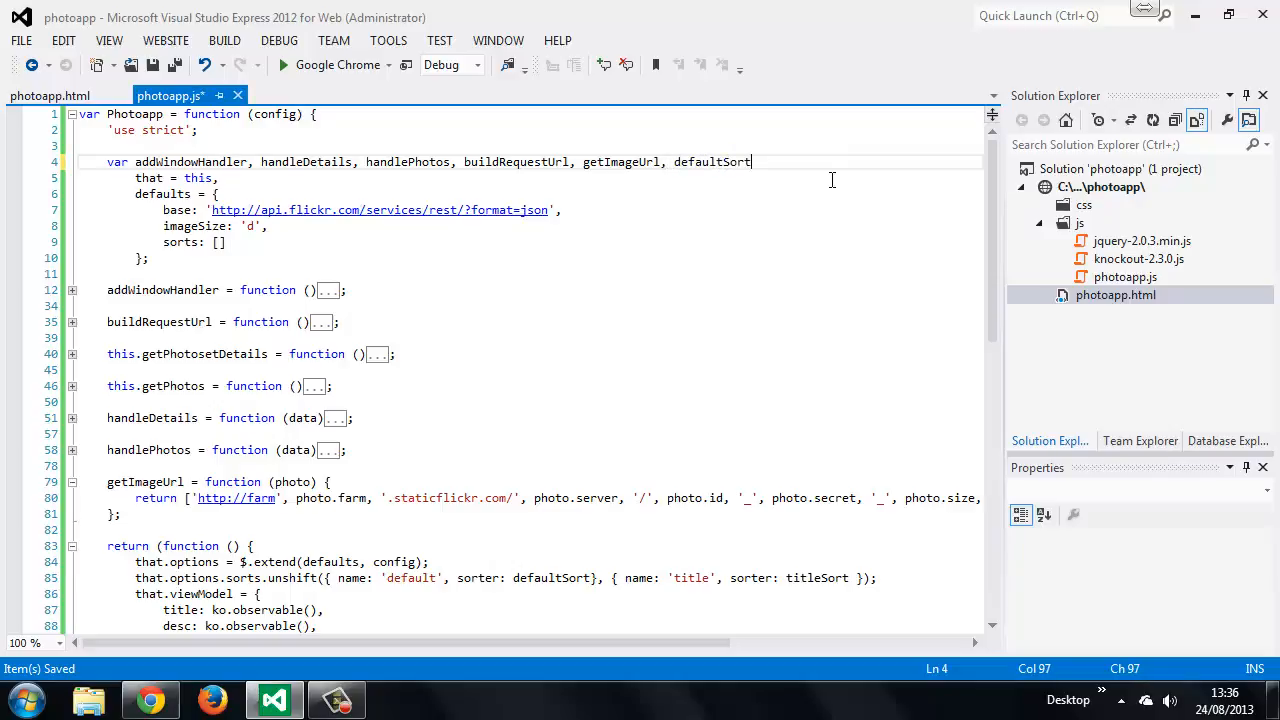
{"action": "type", "text": ", title"}
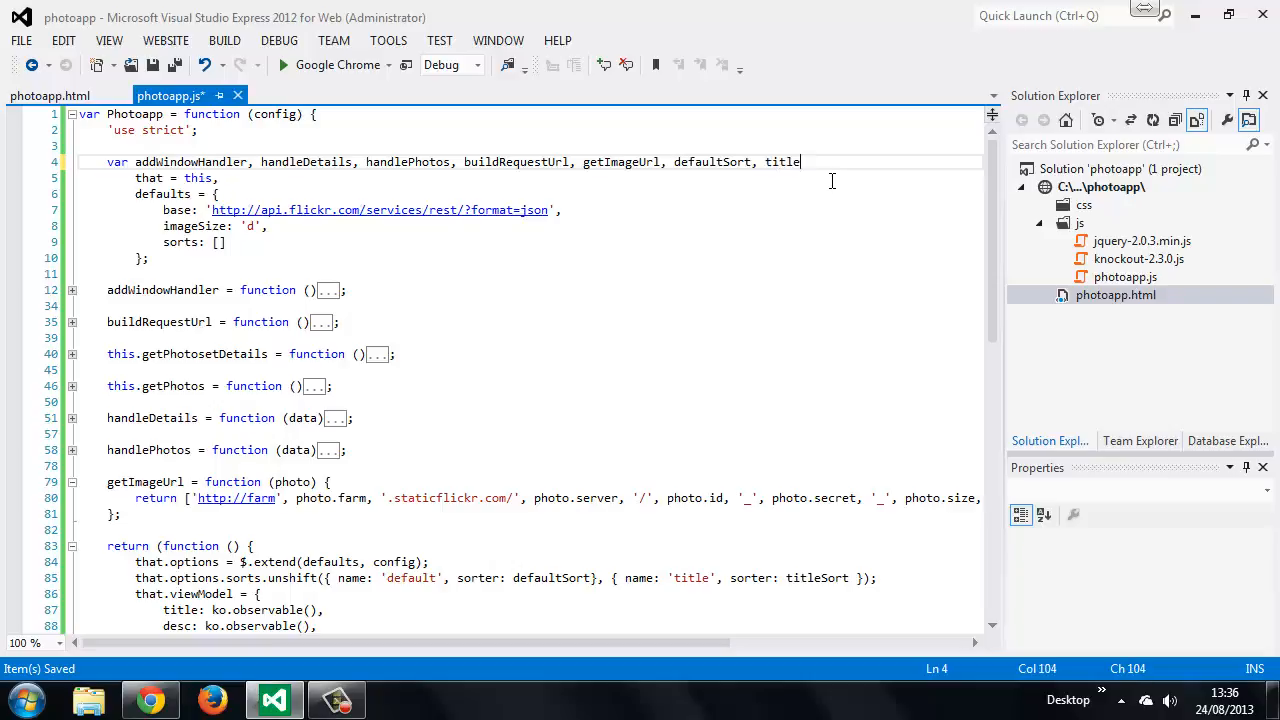
{"action": "type", "text": "Sort"}
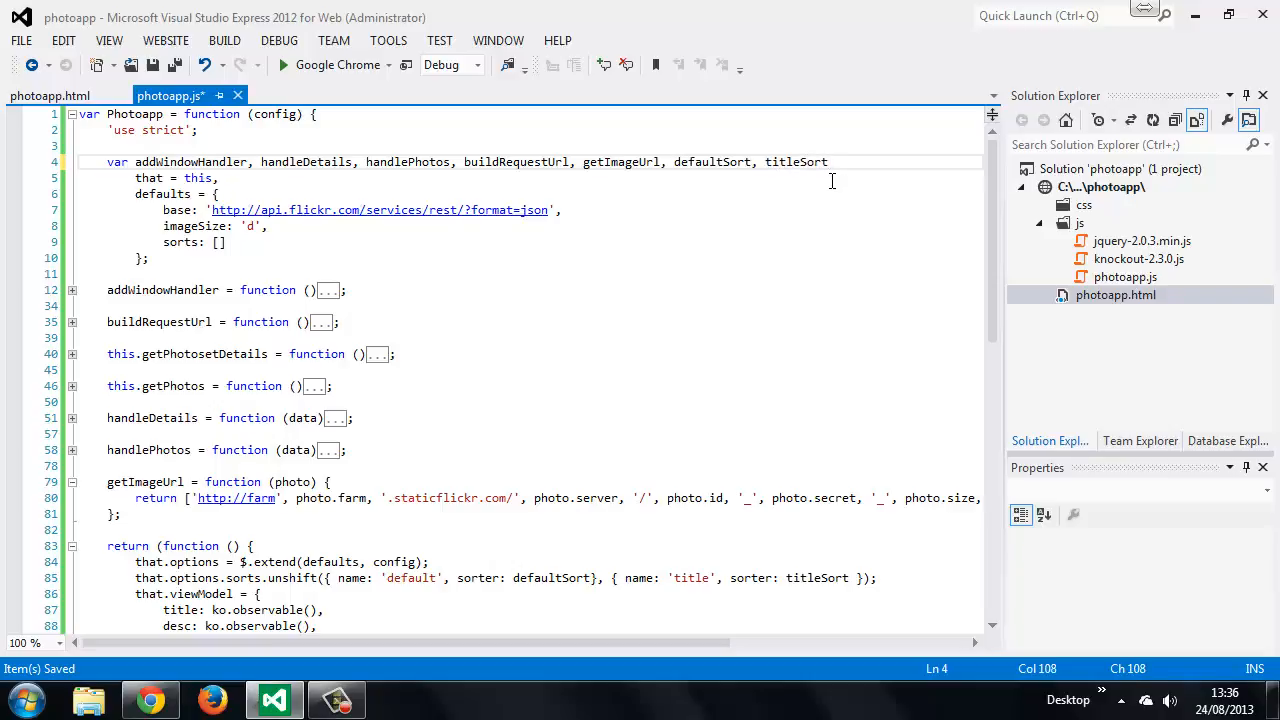
{"action": "type", "text": ","}
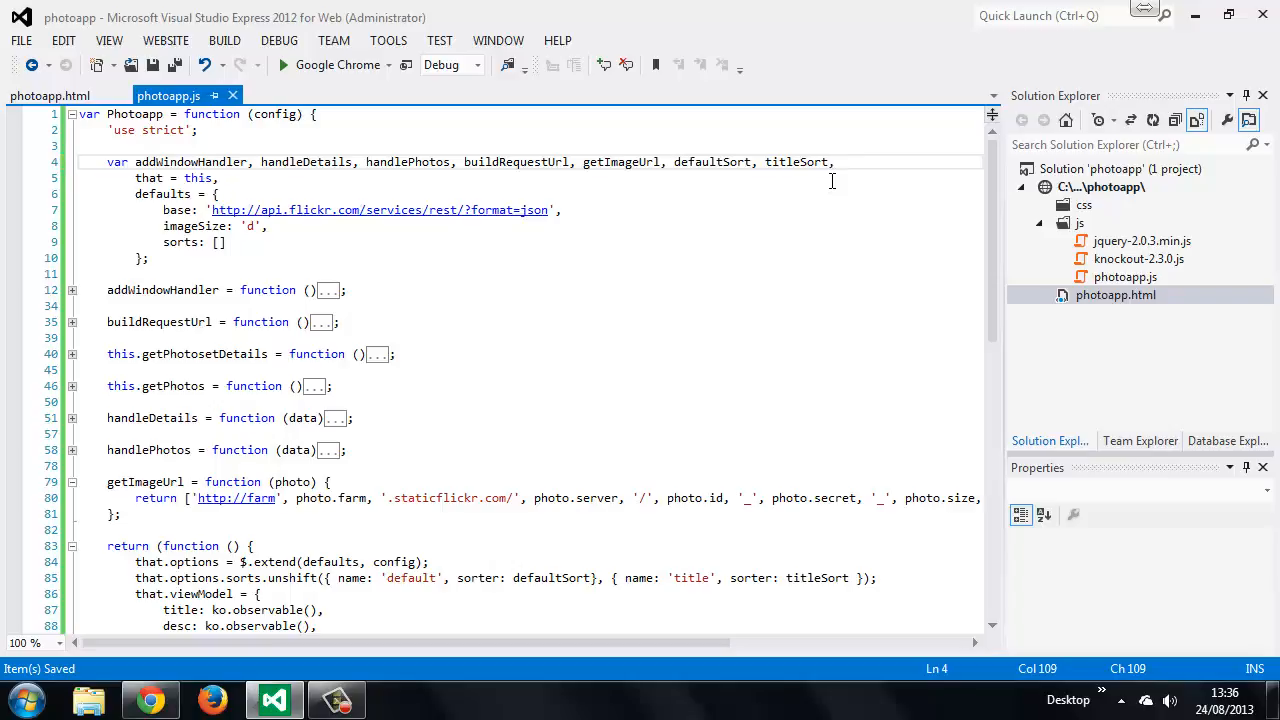
{"action": "scroll", "scroll_direction": "down", "scroll_amount": 3}
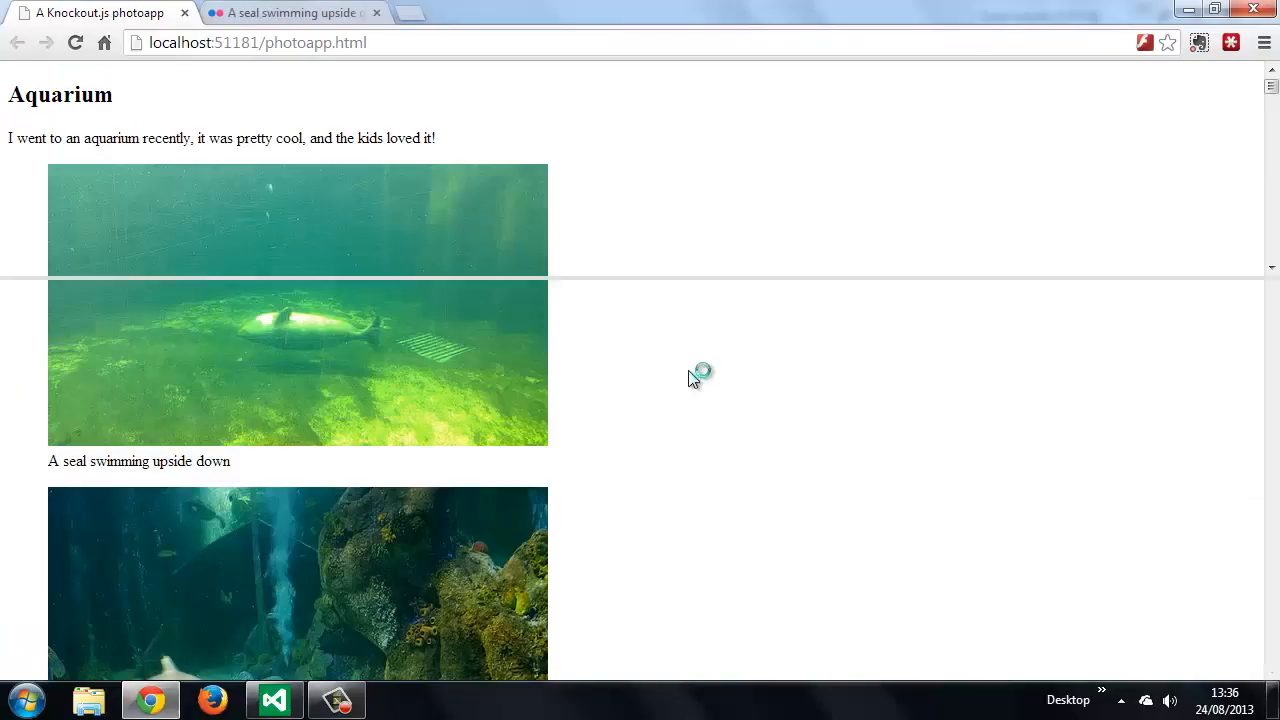
View the logged sorts Object in Chrome's developer Console, then bring Visual Studio back to the front.
{"action": "key", "text": "F12"}
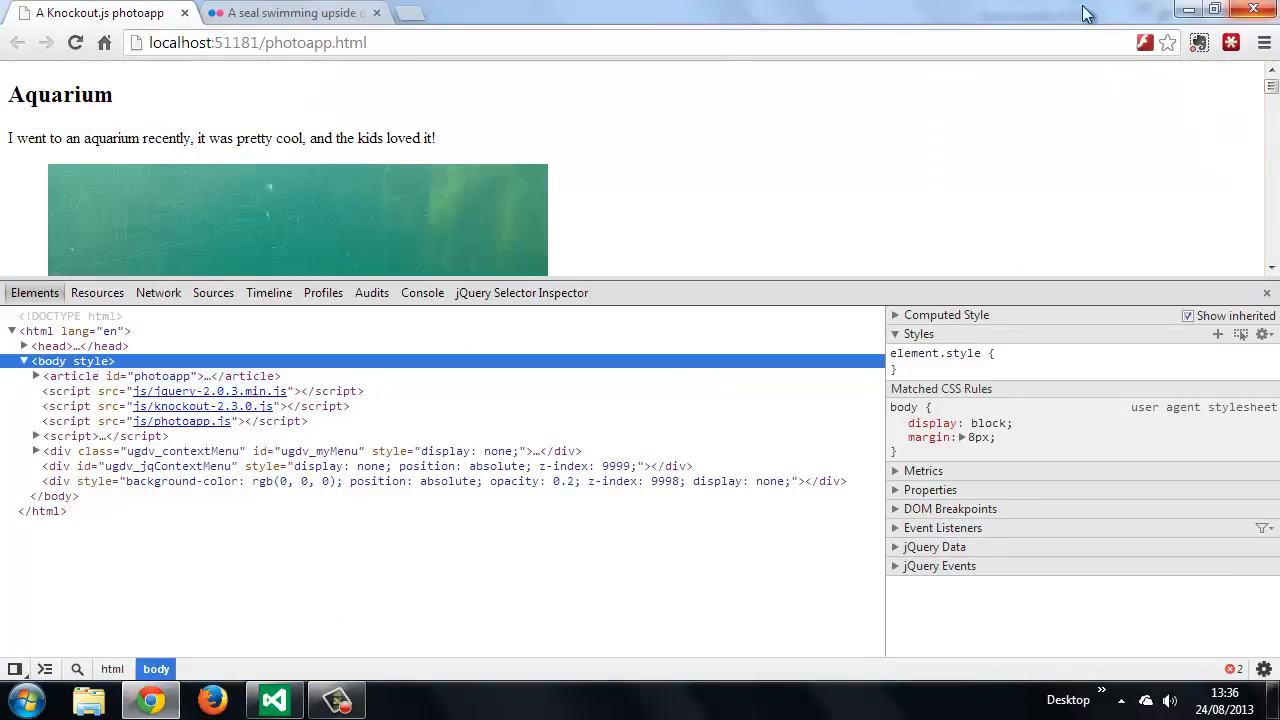
{"action": "left_click", "coordinate": [420, 292]}
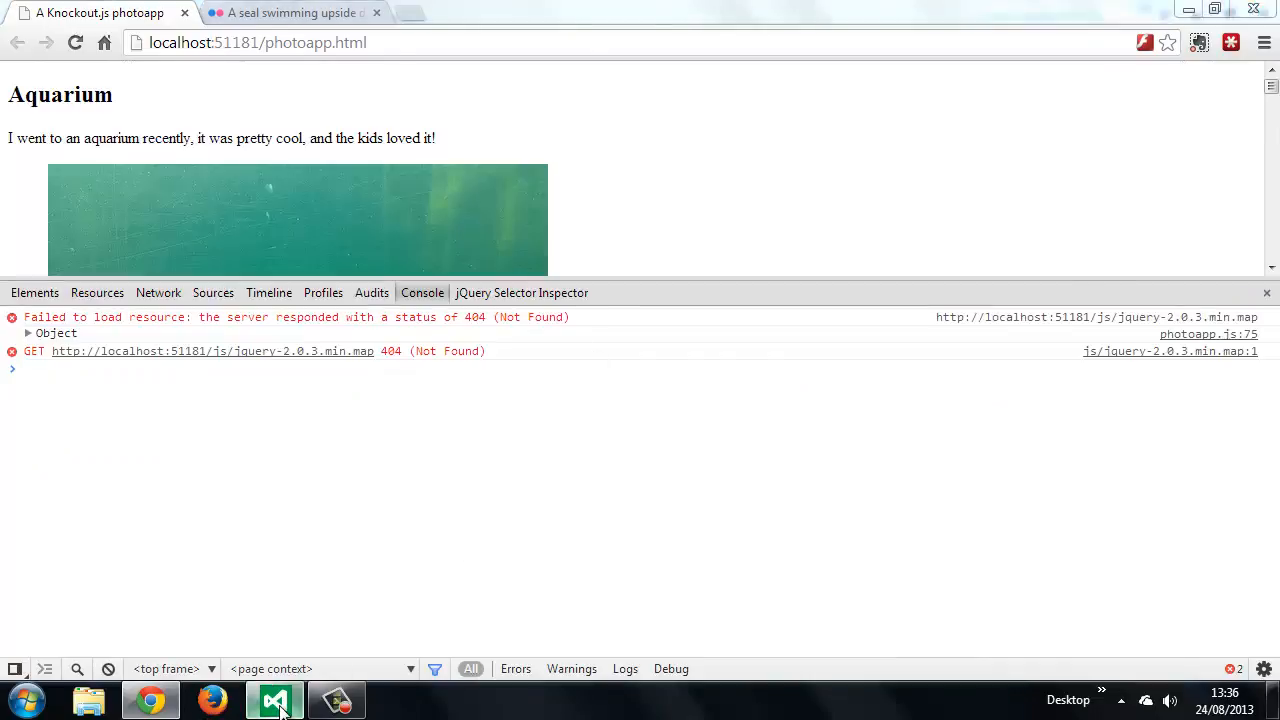
{"action": "left_click", "coordinate": [276, 698]}
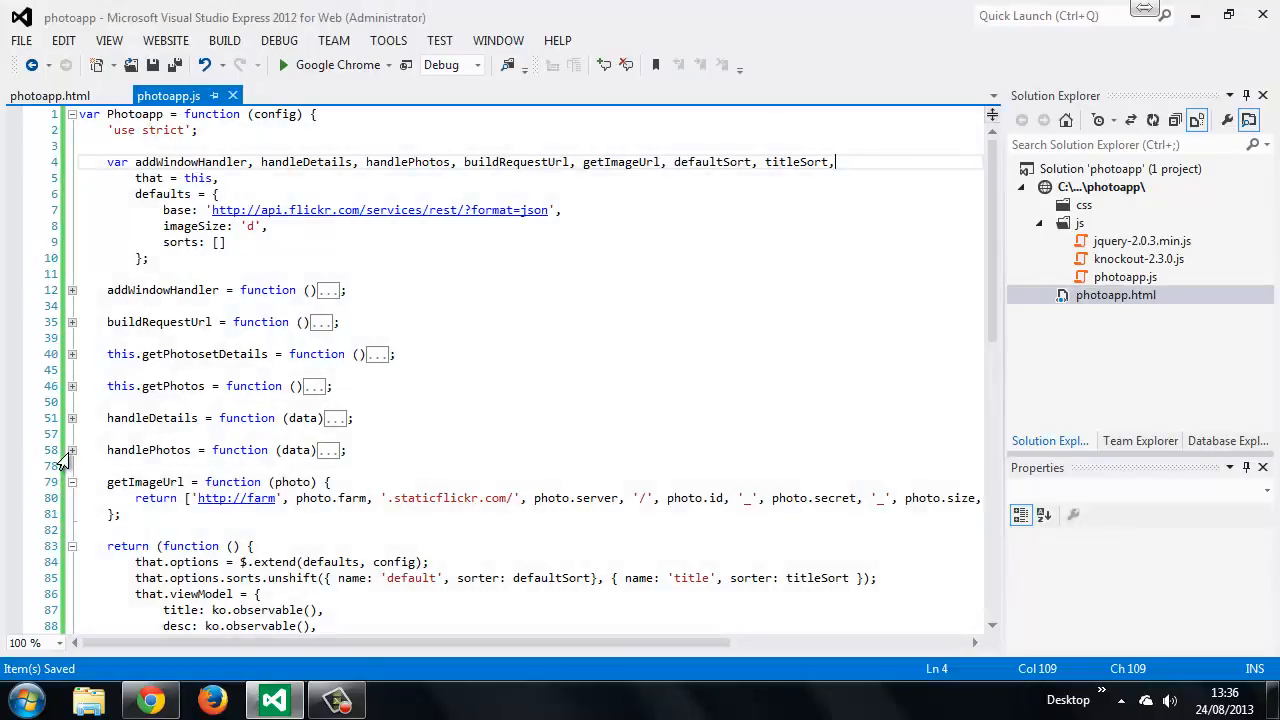
{"action": "scroll", "scroll_direction": "down", "scroll_amount": 3}
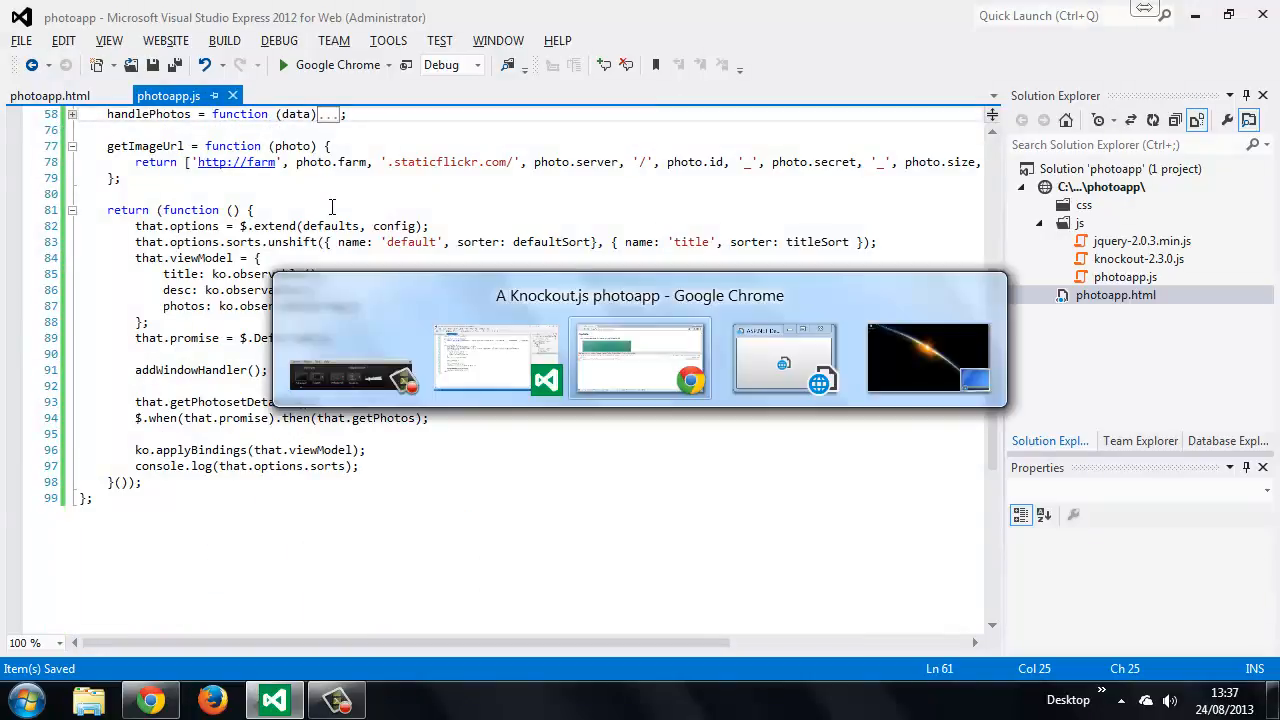
Reload the photo page and expand the logged sorts array in the console.
{"action": "left_click", "coordinate": [640, 358]}
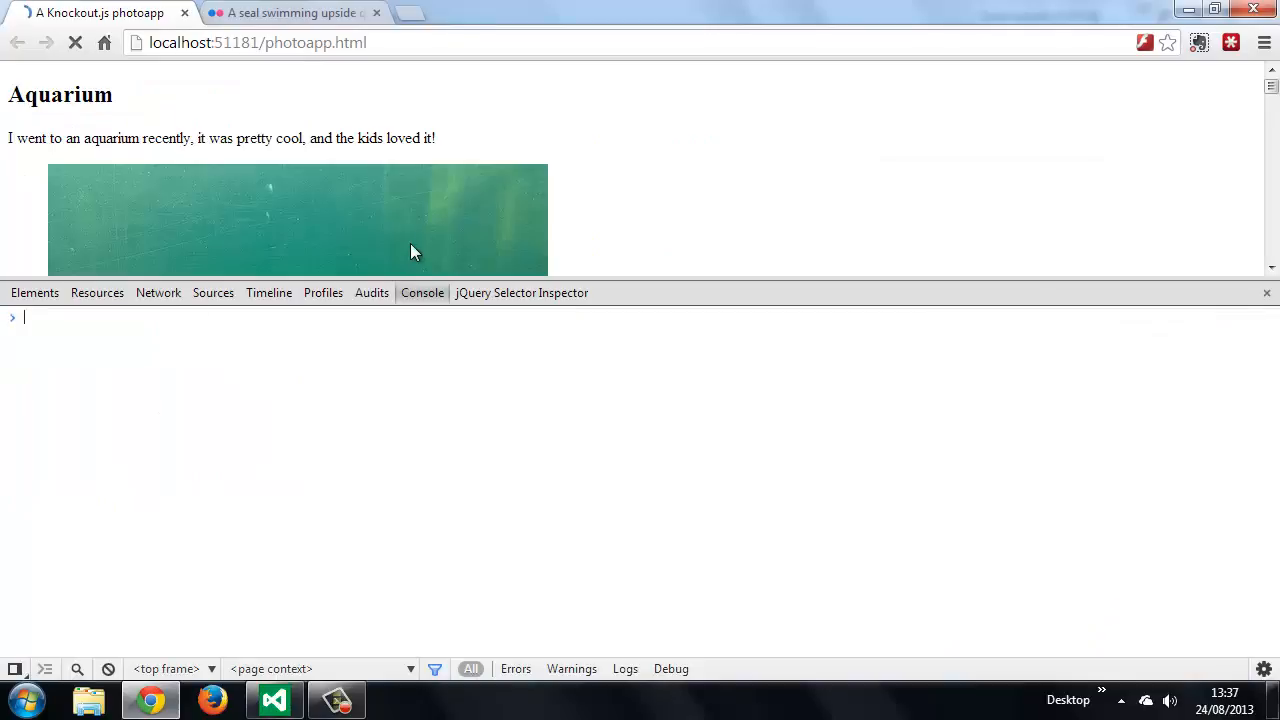
{"action": "left_click", "coordinate": [76, 42]}
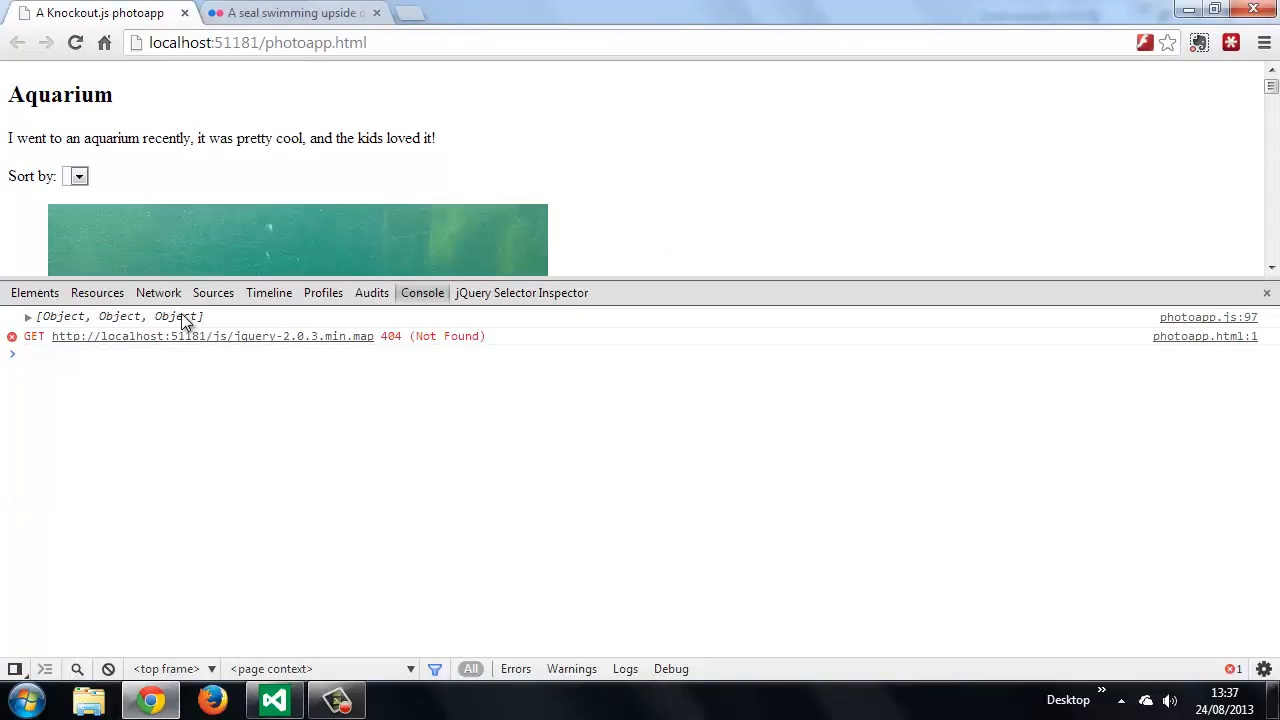
{"action": "left_click", "coordinate": [28, 316]}
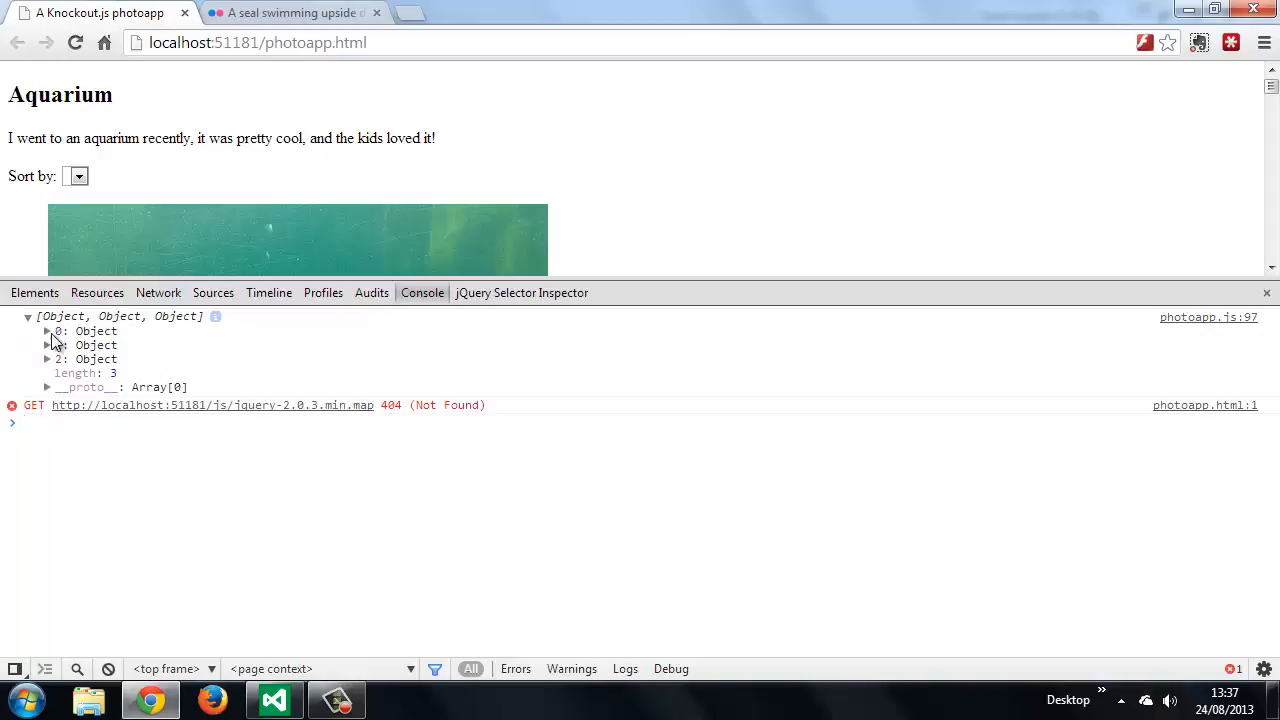
Expand and collapse each of the three sort objects: default, title and special.
{"action": "left_click", "coordinate": [48, 332]}
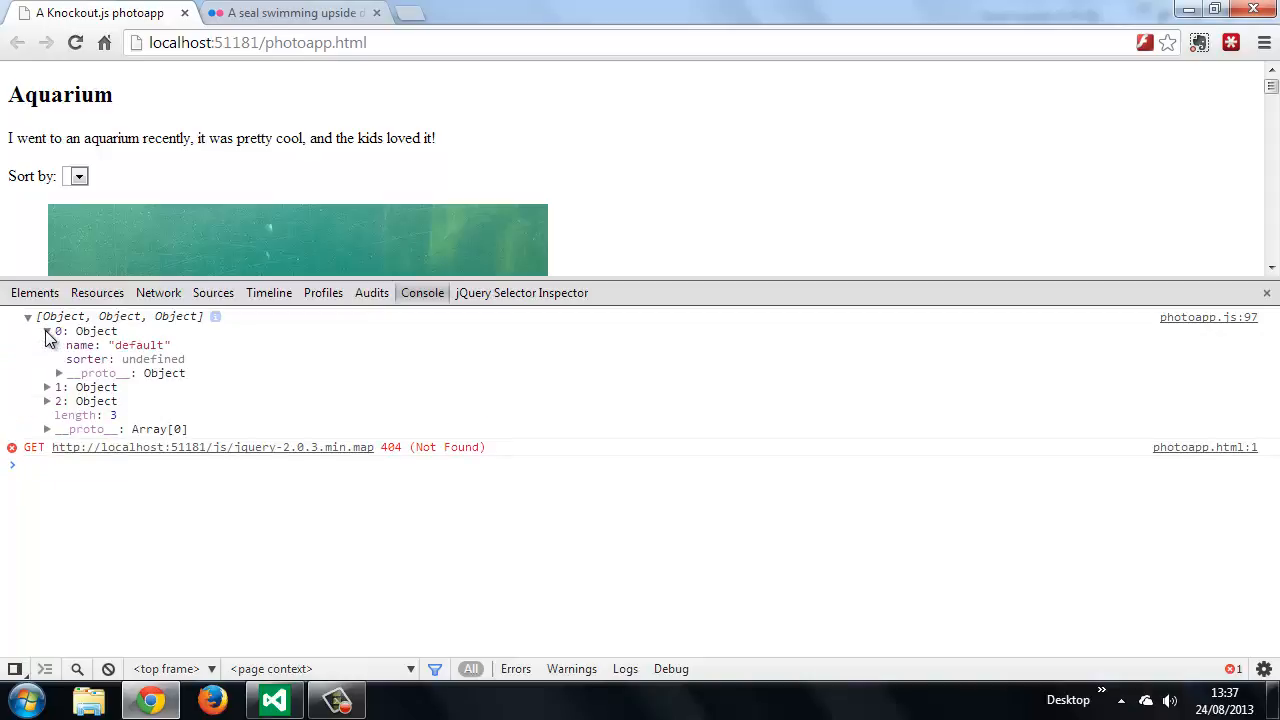
{"action": "left_click", "coordinate": [48, 332]}
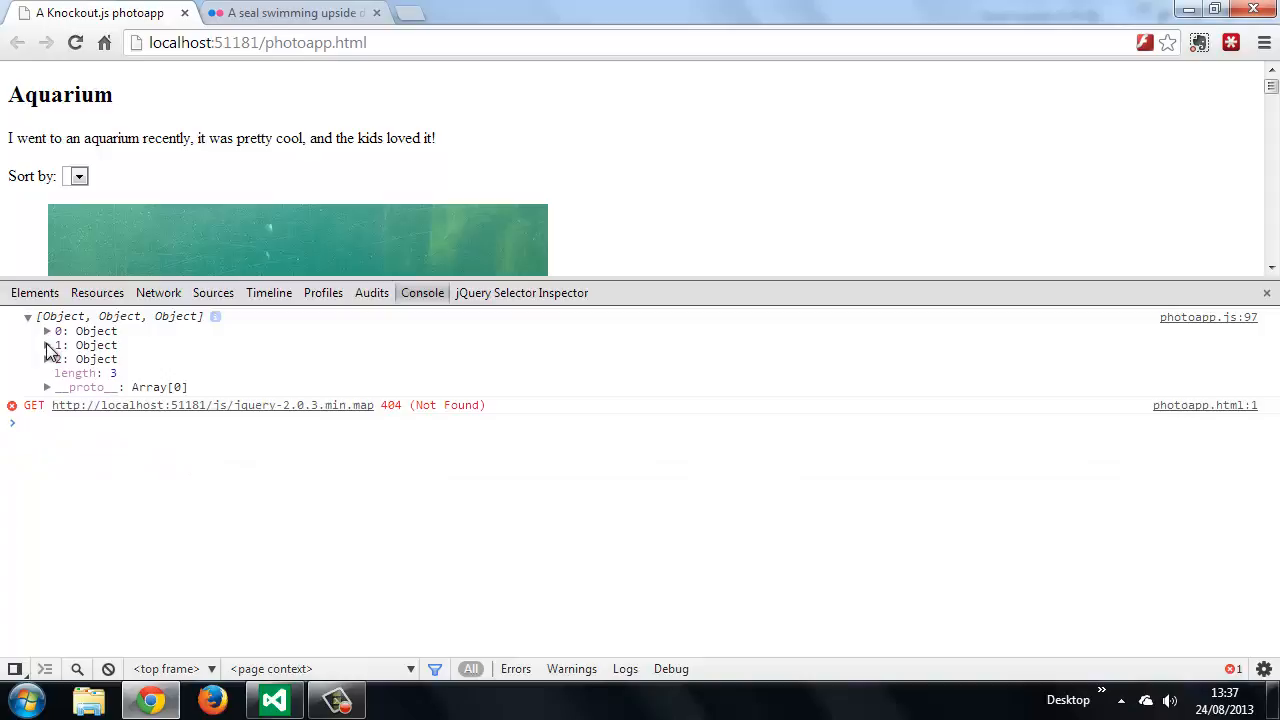
{"action": "left_click", "coordinate": [48, 344]}
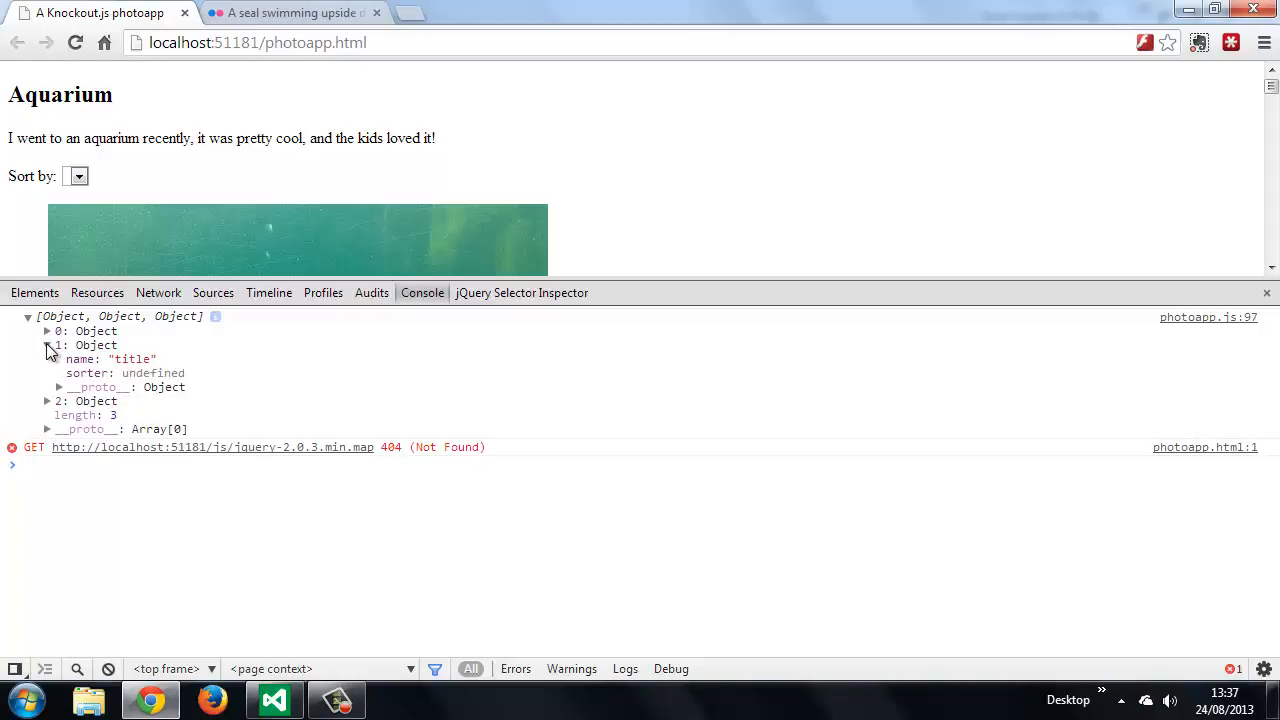
{"action": "left_click", "coordinate": [48, 344]}
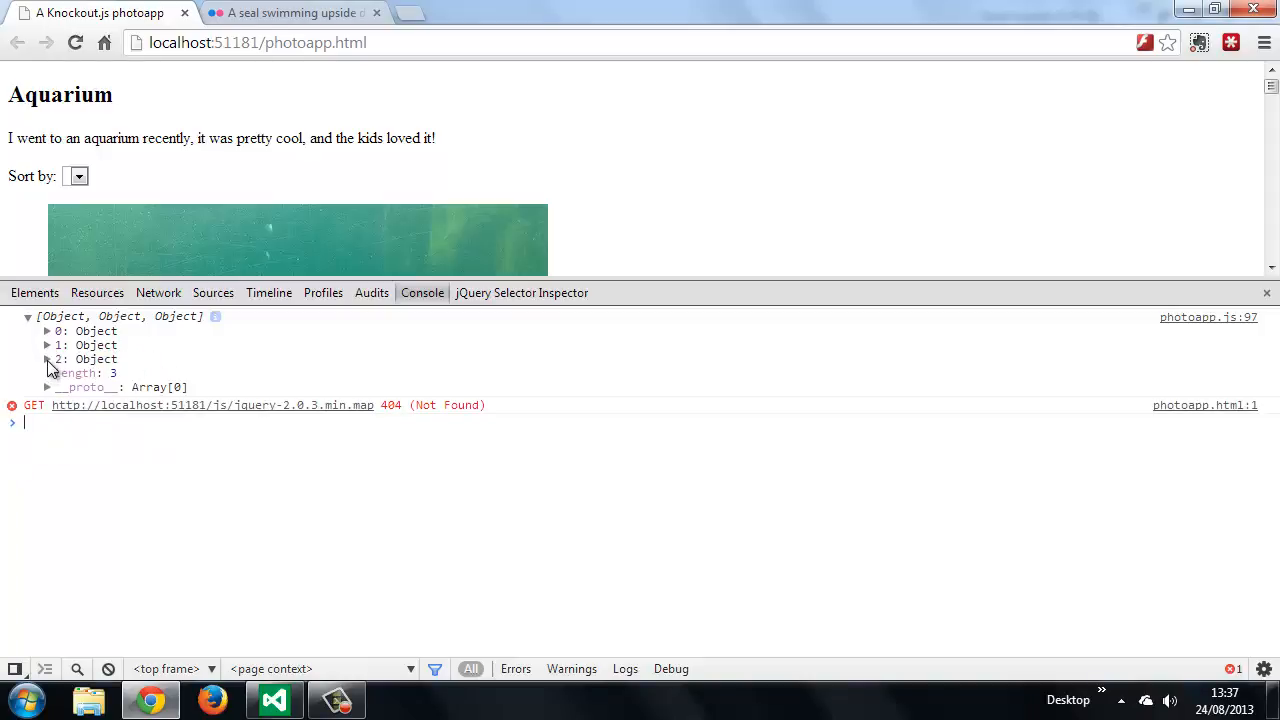
{"action": "left_click", "coordinate": [48, 360]}
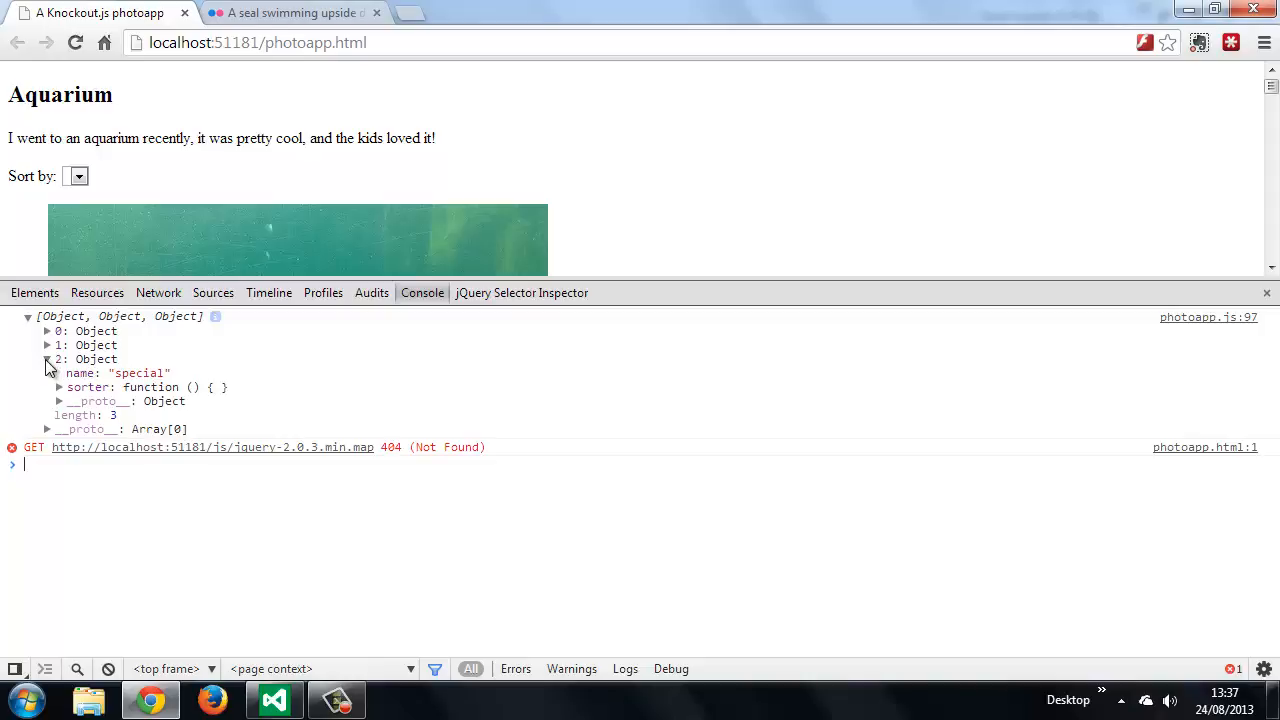
{"action": "left_click", "coordinate": [48, 360]}
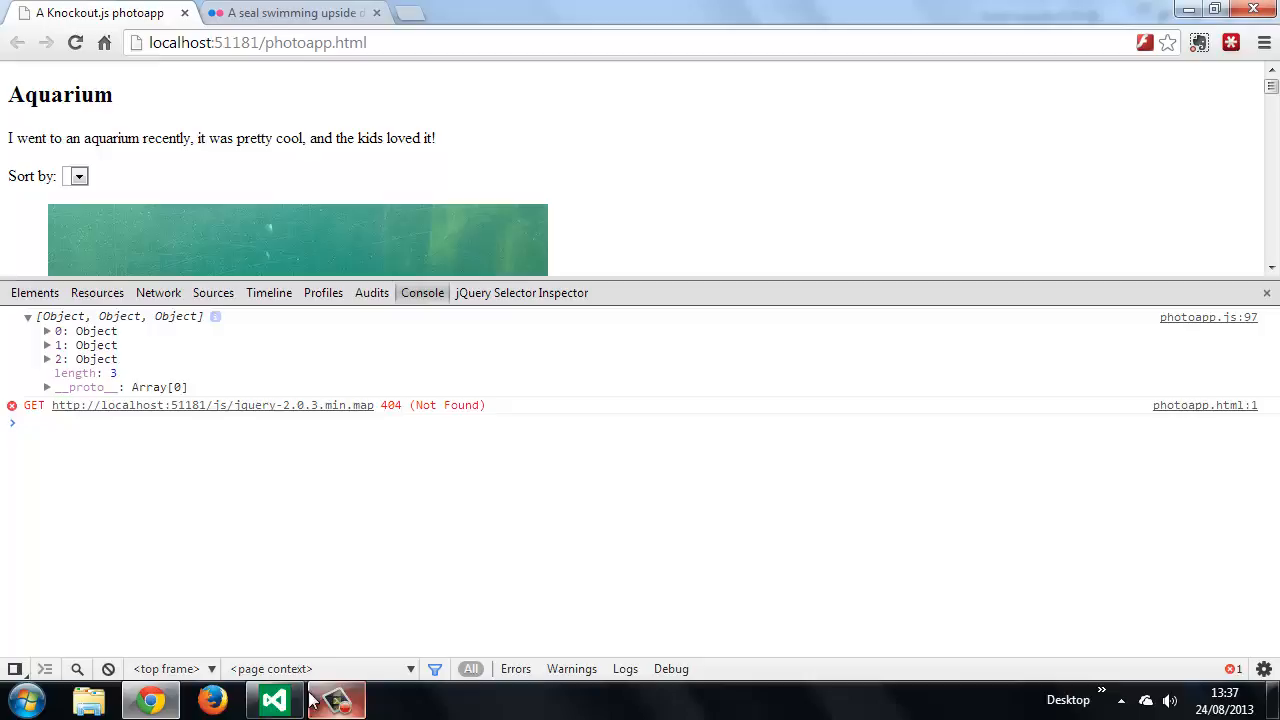
Edit the sorts config in photoapp.html, then reload Chrome so the console logs a two-object array.
{"action": "left_click", "coordinate": [274, 700]}
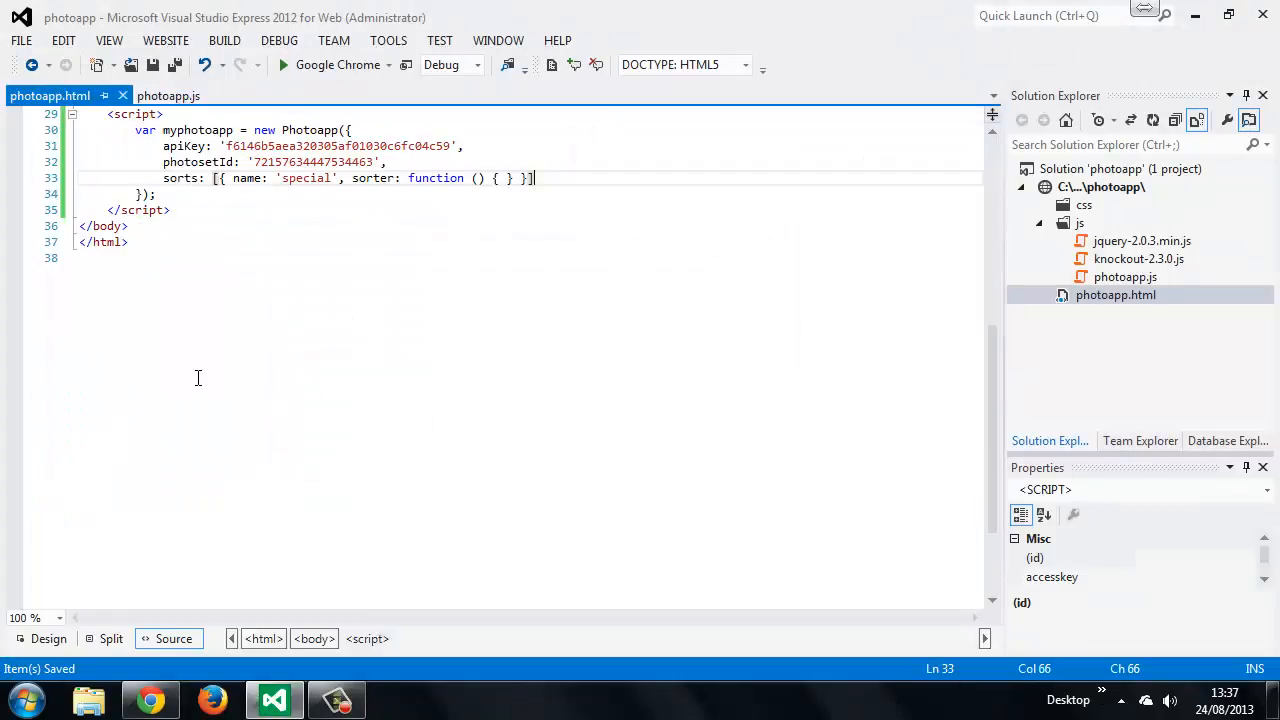
{"action": "left_click", "coordinate": [380, 234]}
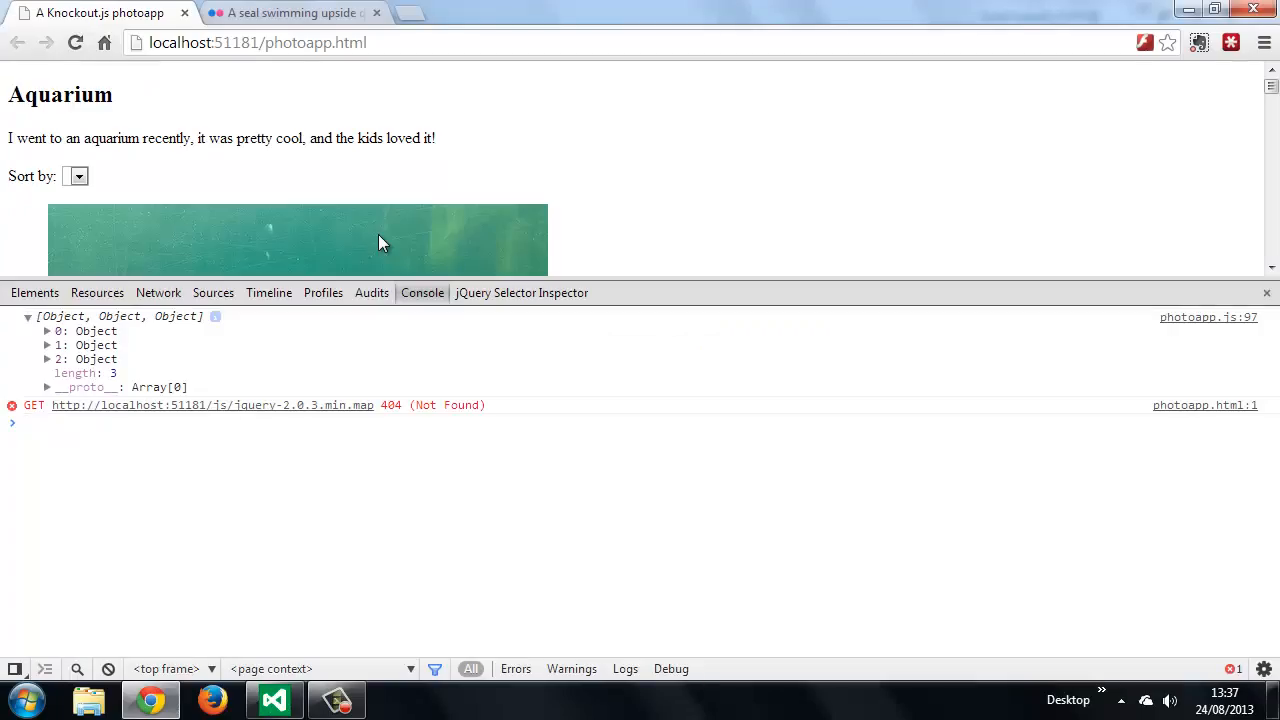
{"action": "left_click", "coordinate": [28, 316]}
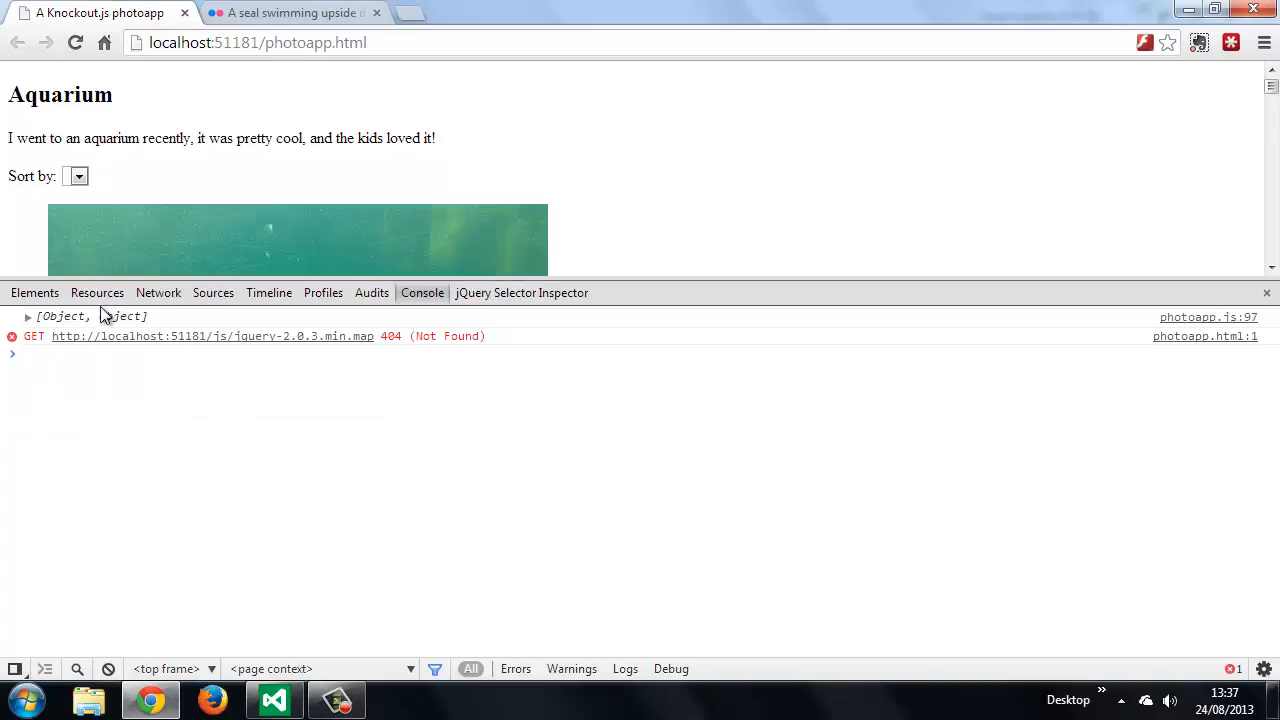